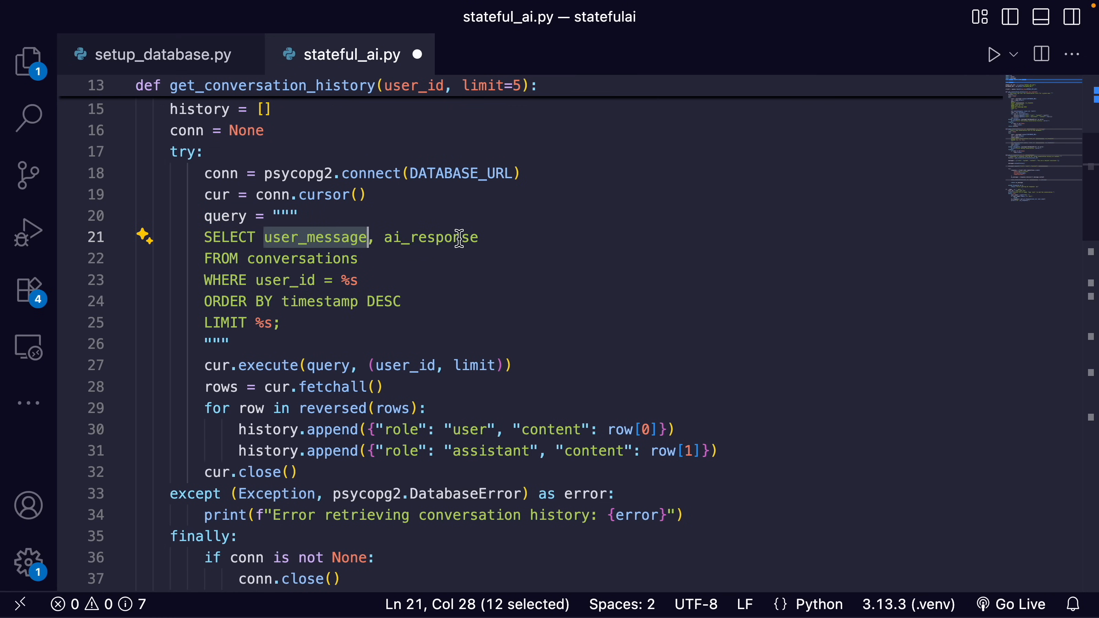
# Close the stateful_ai.py editor so only setup_database.py stays open
pyautogui.click(162, 55)
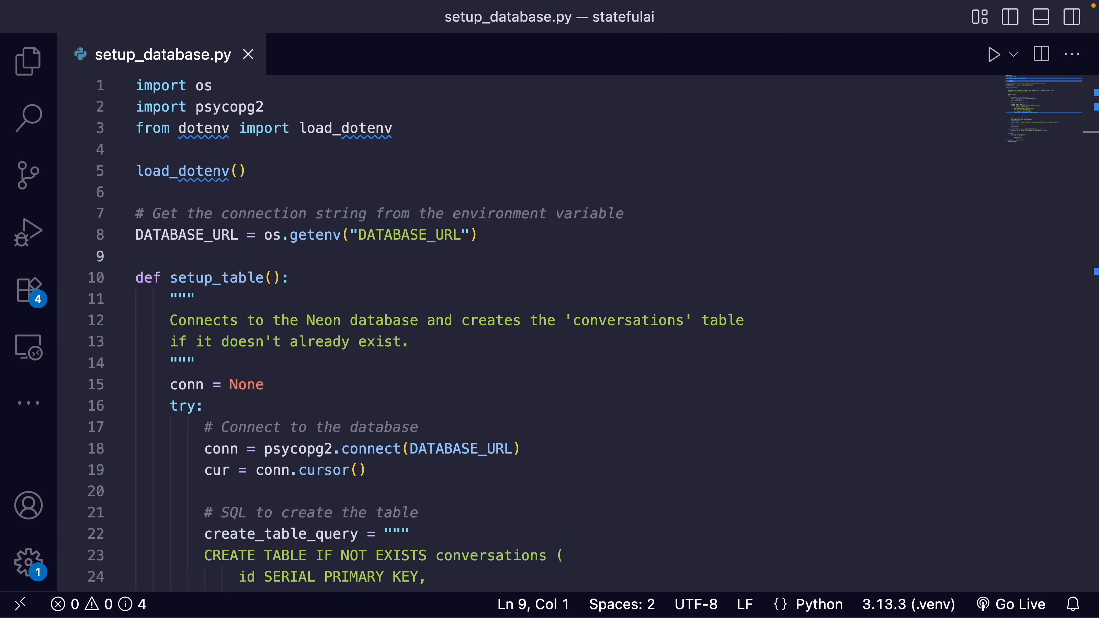
pyautogui.click(523, 338)
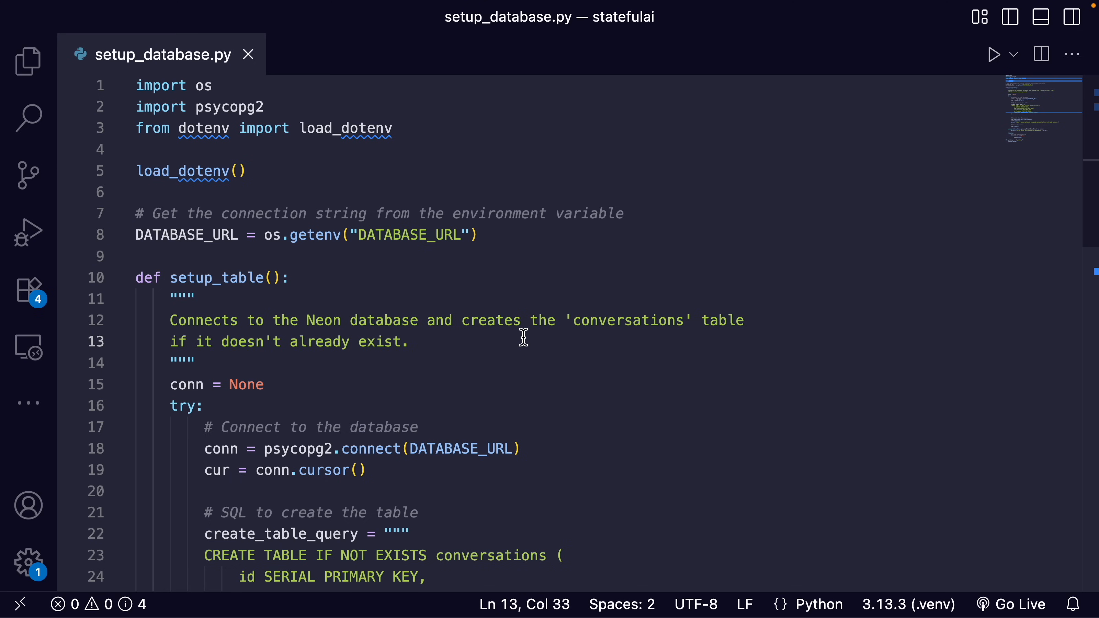
pyautogui.moveTo(550, 363)
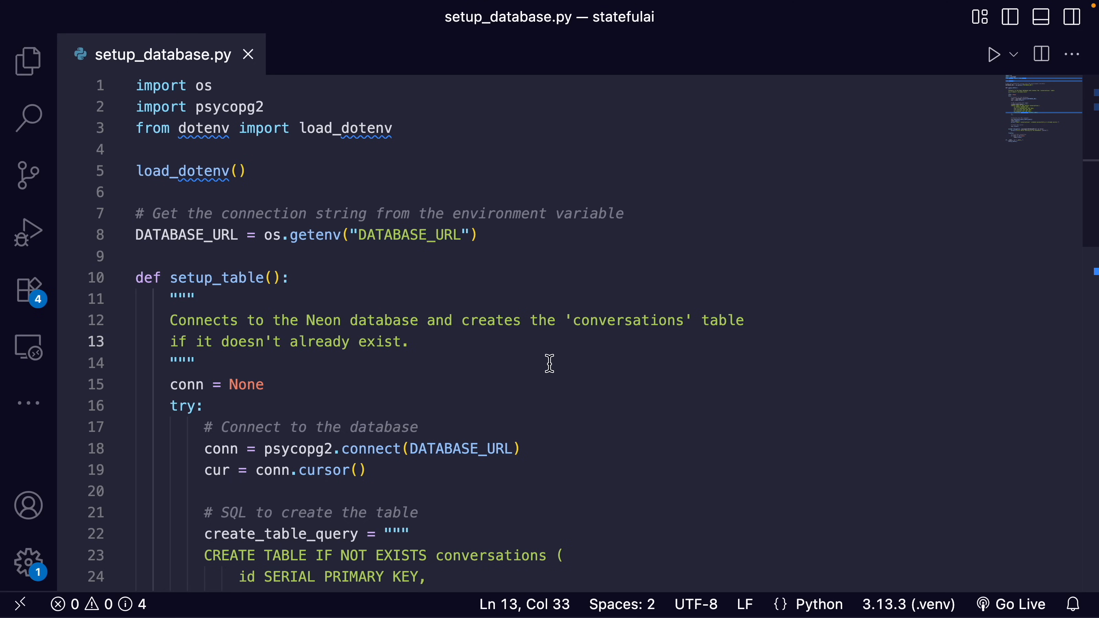
pyautogui.moveTo(550, 384)
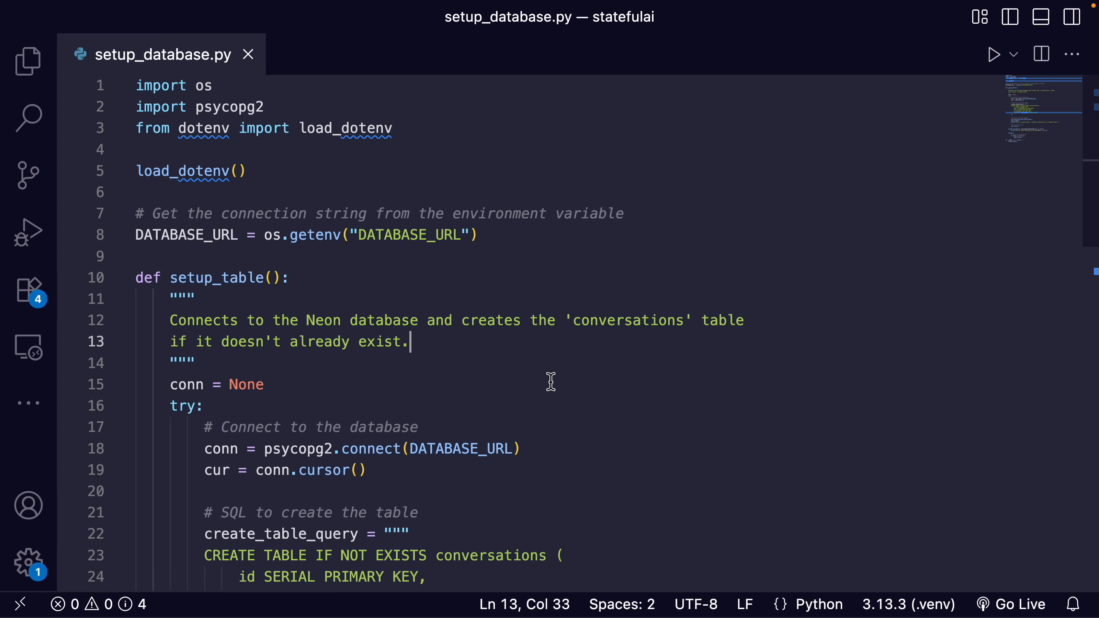
pyautogui.moveTo(550, 396)
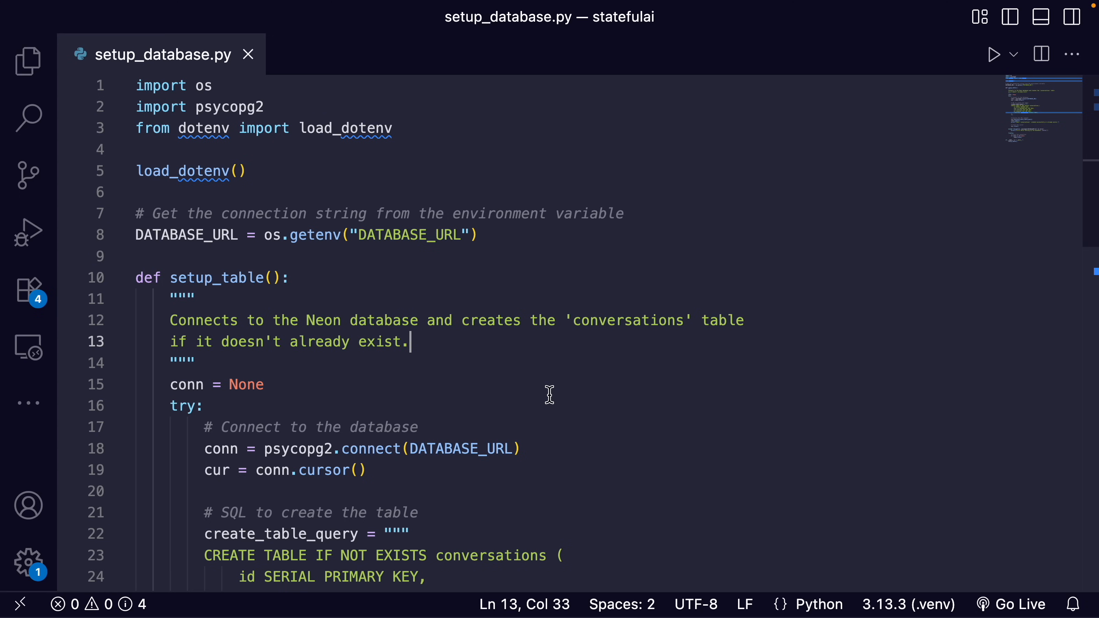
pyautogui.moveTo(301, 242)
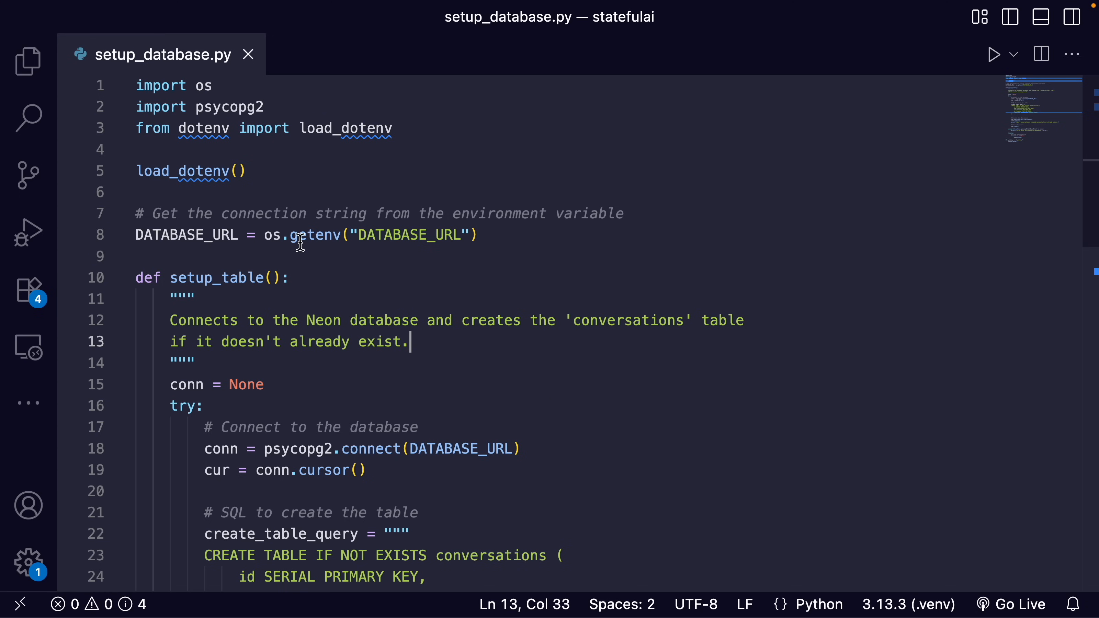
pyautogui.moveTo(135, 235); pyautogui.dragTo(479, 234)
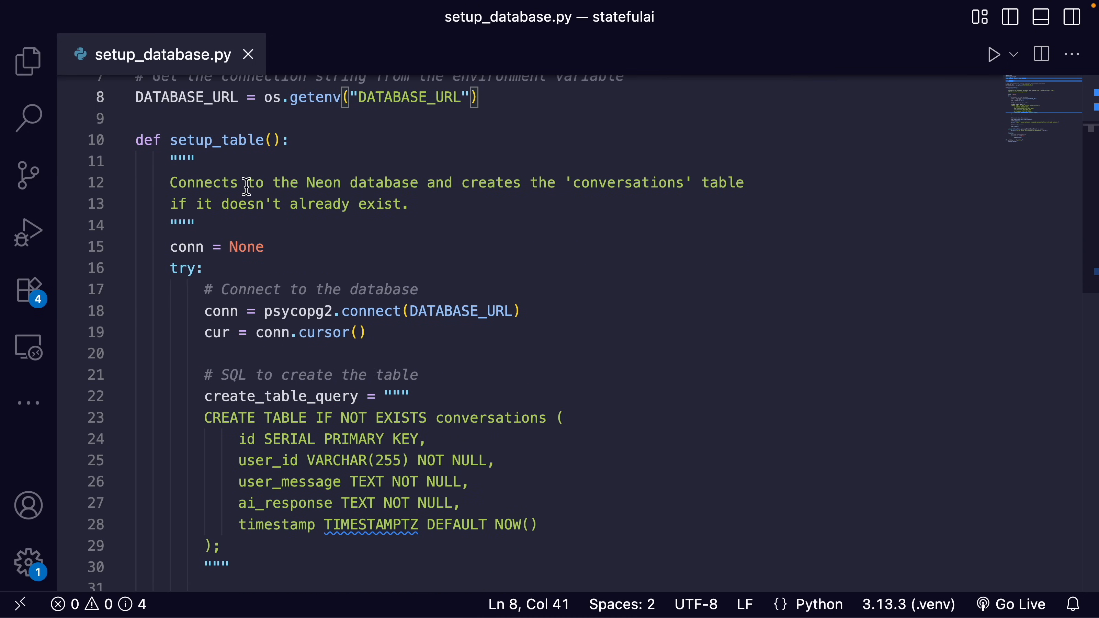
pyautogui.scroll(-3)
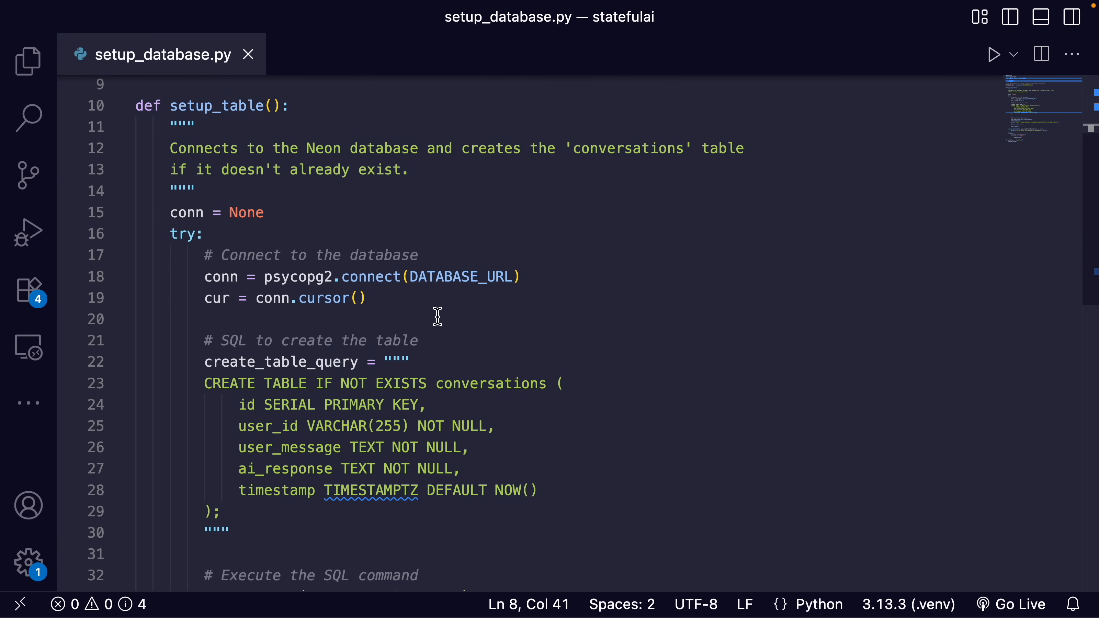
pyautogui.moveTo(204, 276); pyautogui.dragTo(367, 298)
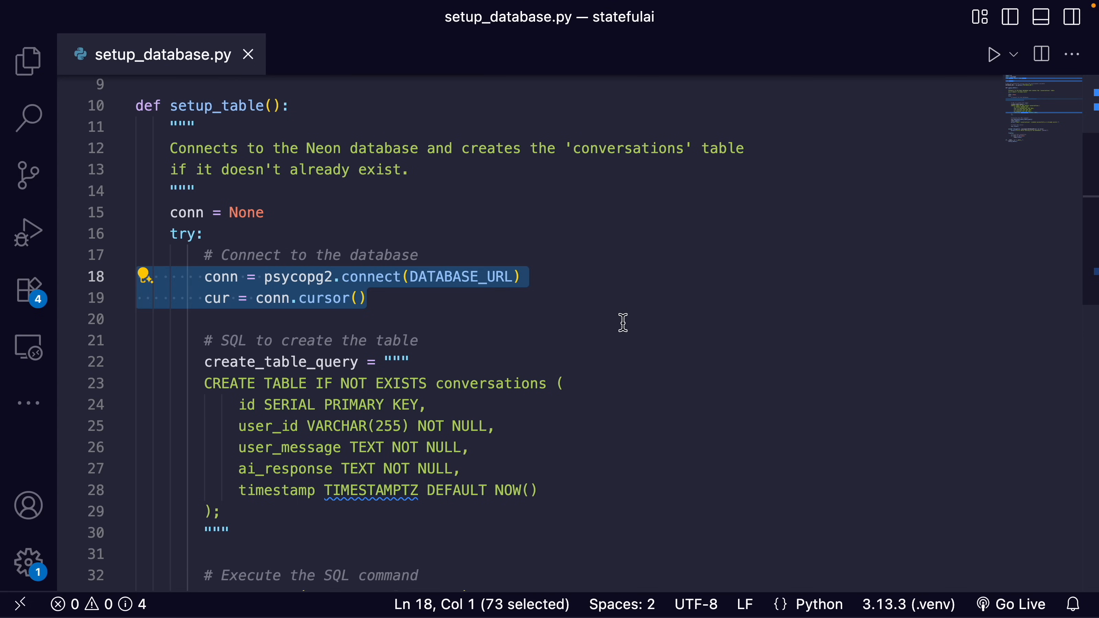
pyautogui.scroll(-3)
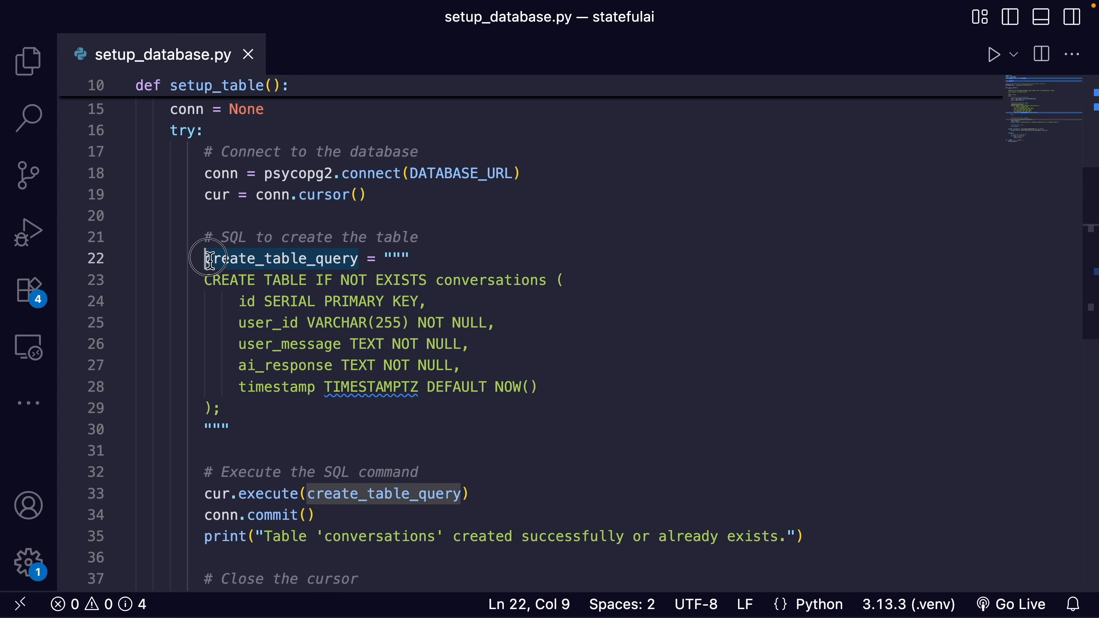
pyautogui.click(475, 419)
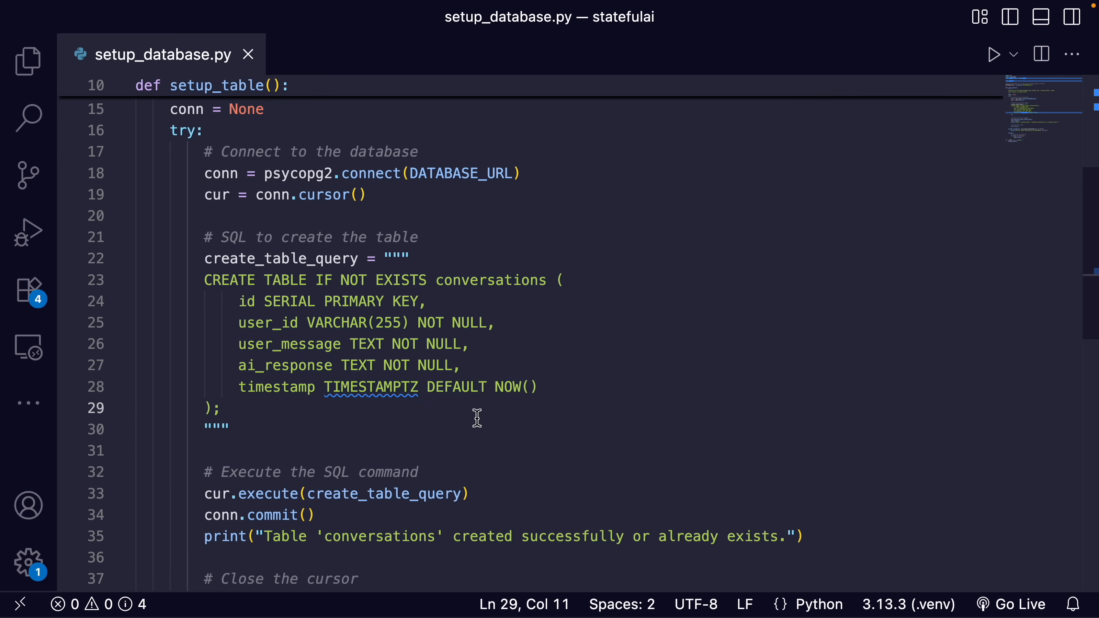
pyautogui.moveTo(497, 282)
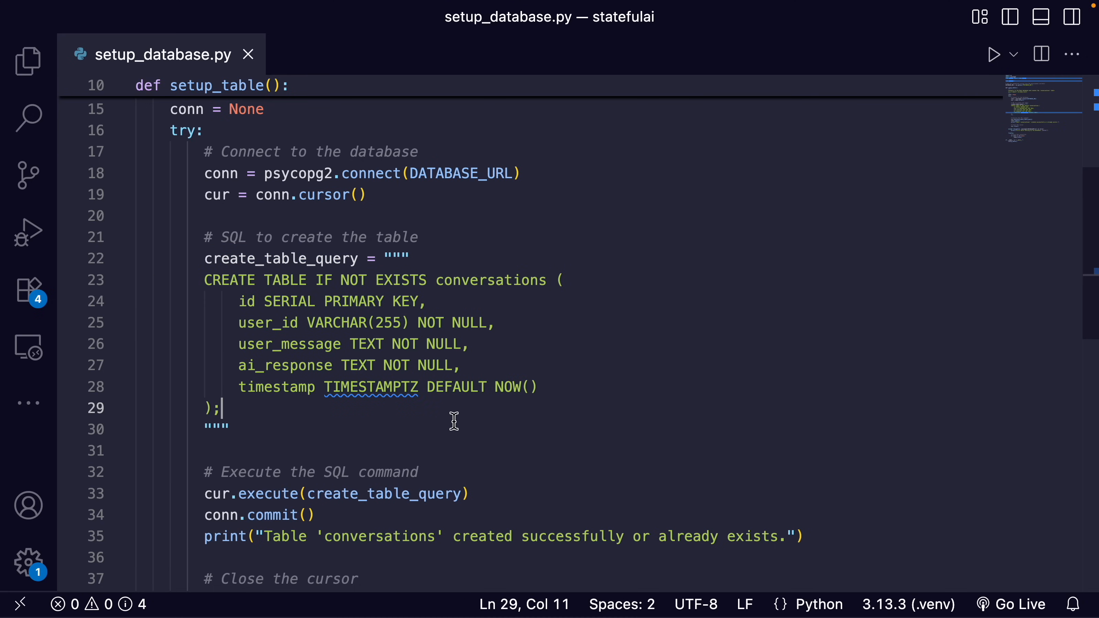
pyautogui.moveTo(452, 419)
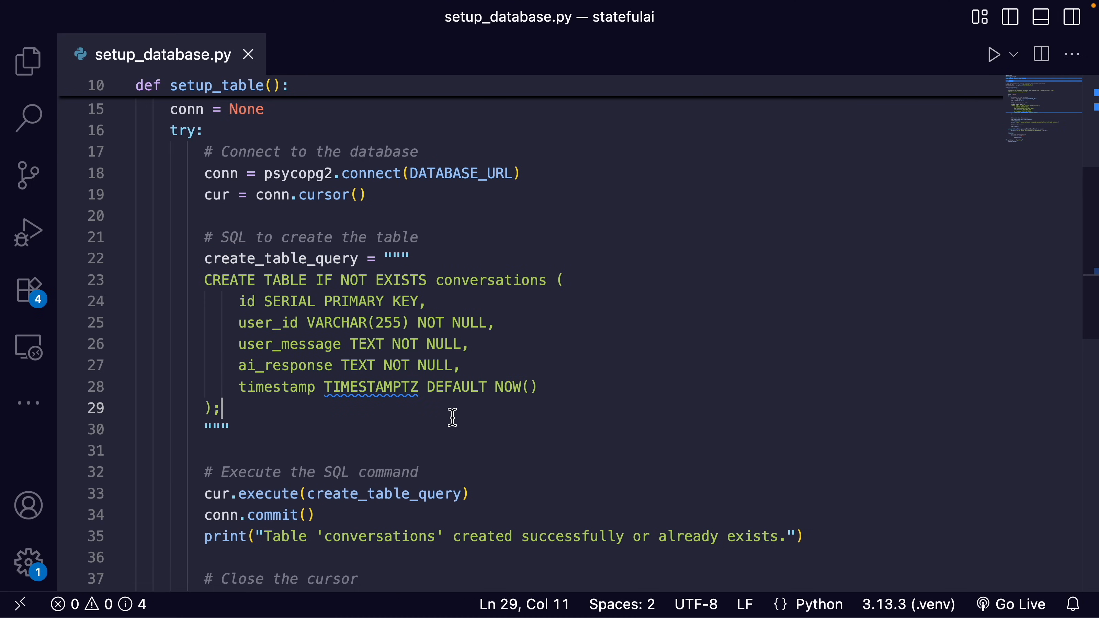
pyautogui.doubleClick(263, 322)
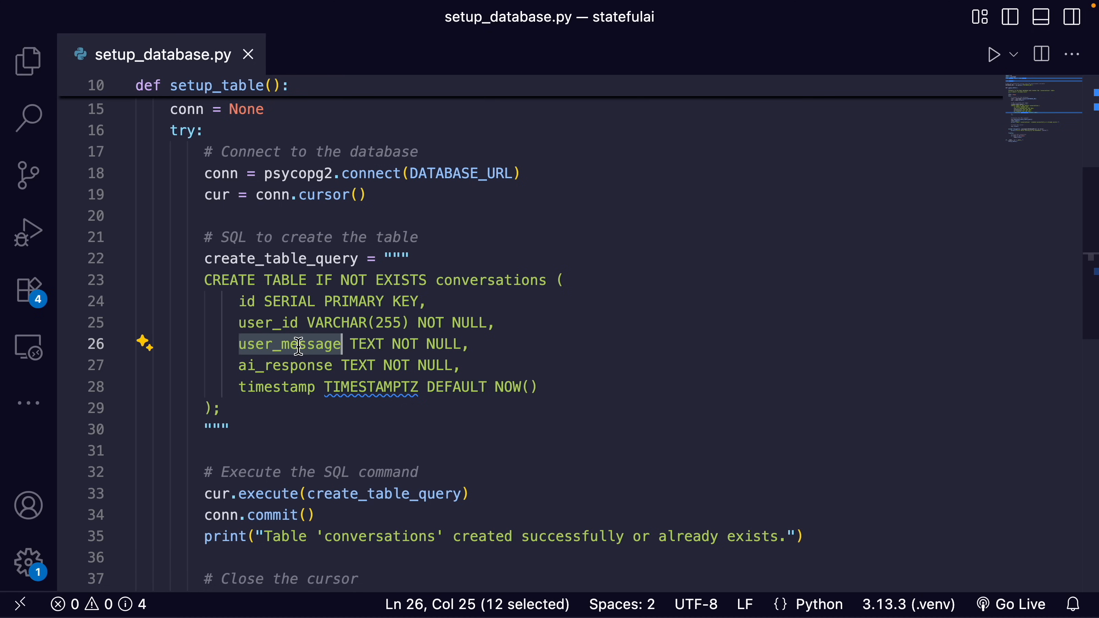
pyautogui.doubleClick(286, 366)
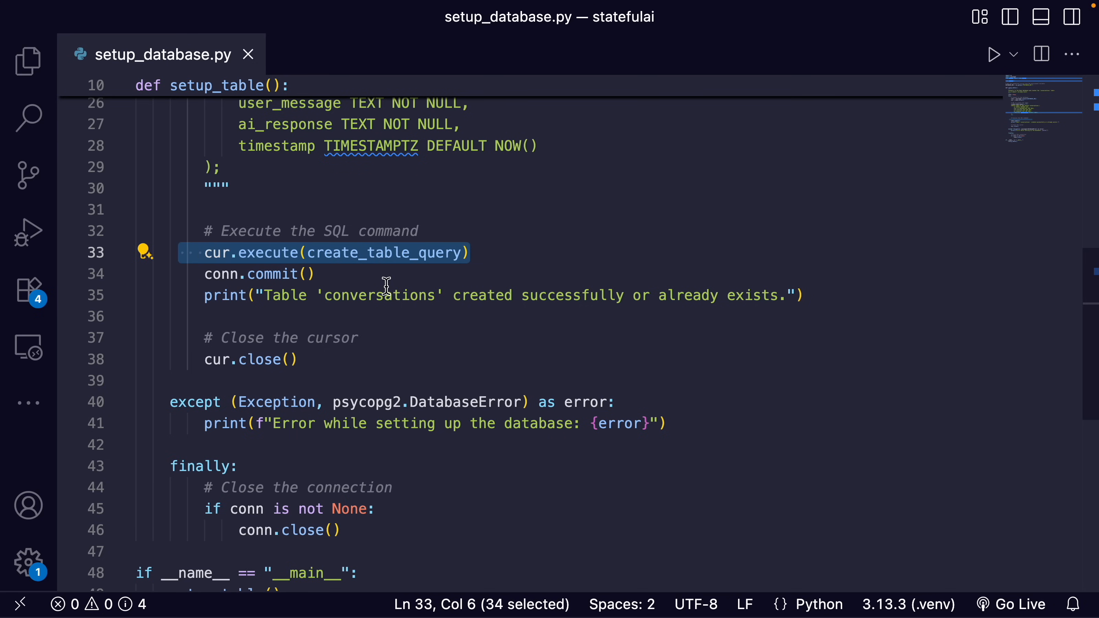
pyautogui.click(641, 294)
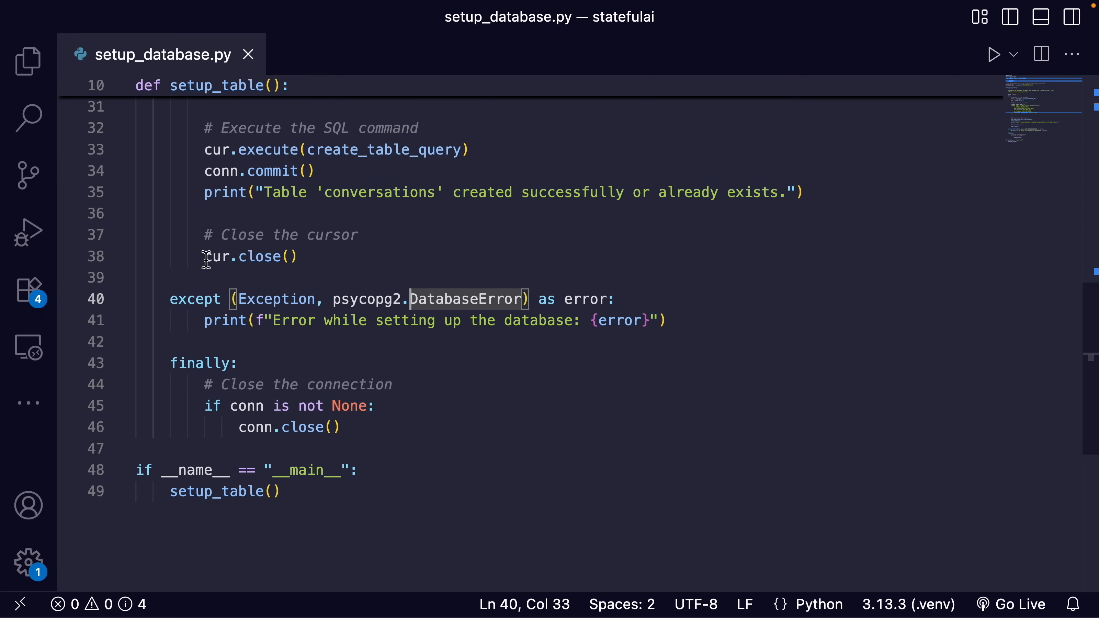
pyautogui.moveTo(204, 299); pyautogui.dragTo(666, 320)
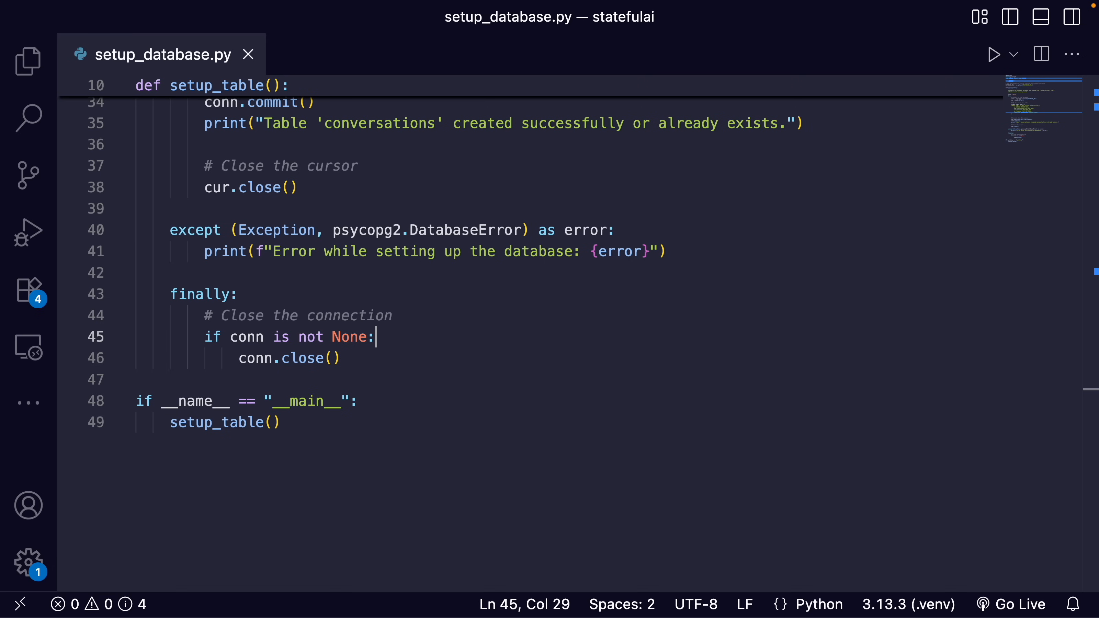
pyautogui.moveTo(379, 418)
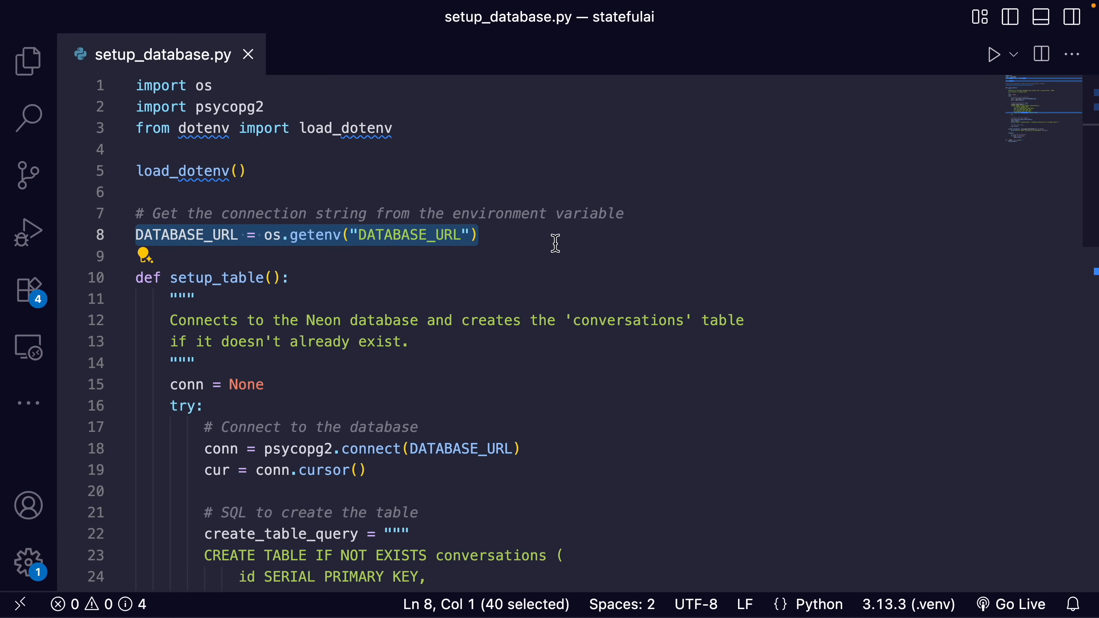
# Leave the setup_database.py review and bring up the neon.tech home page in the browser
pyautogui.click(475, 235)
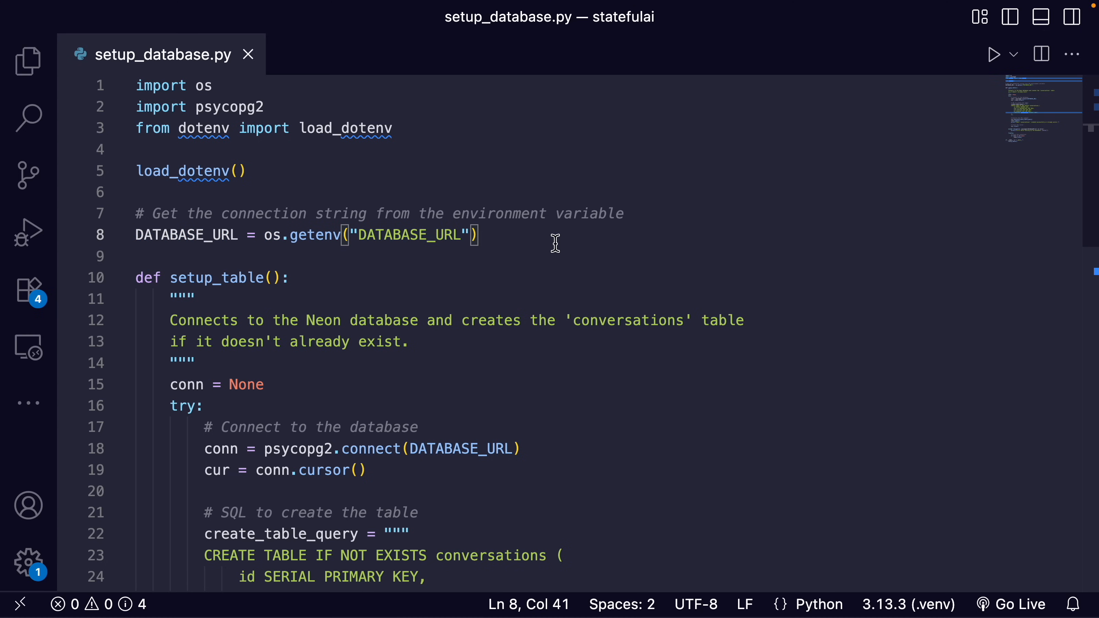
pyautogui.moveTo(657, 354)
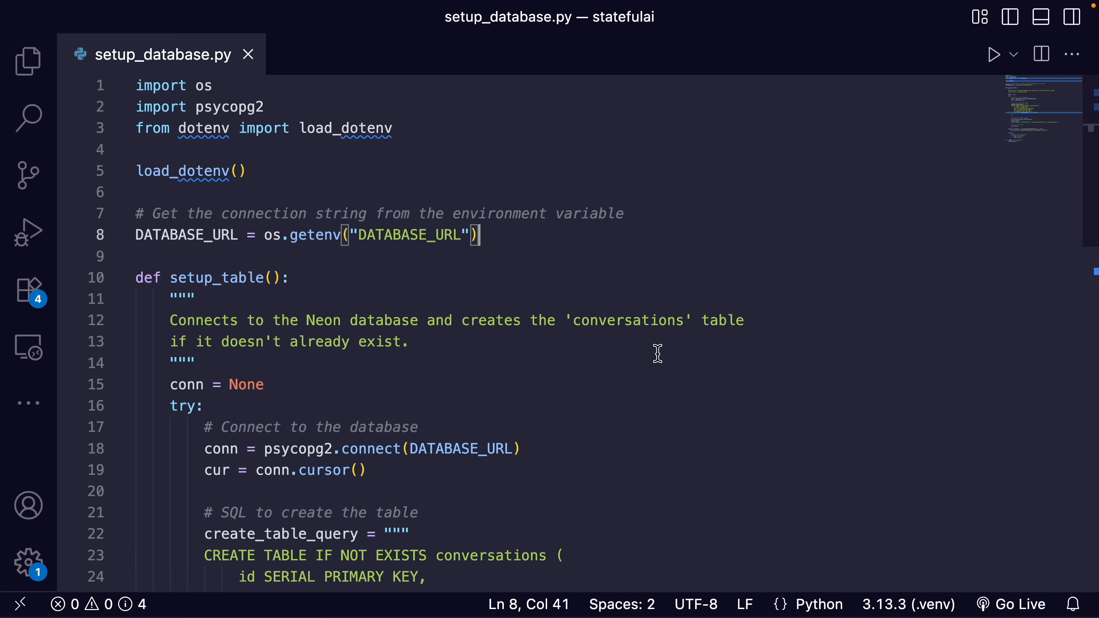
pyautogui.click(513, 344)
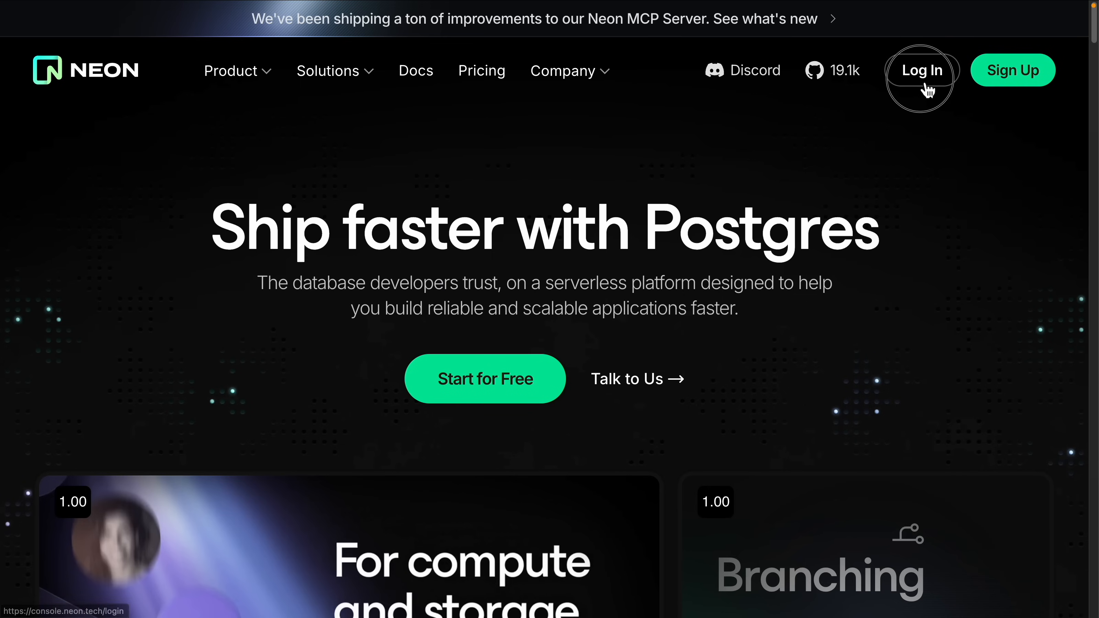
# Sign in to Neon with Google and start a new project
pyautogui.click(922, 70)
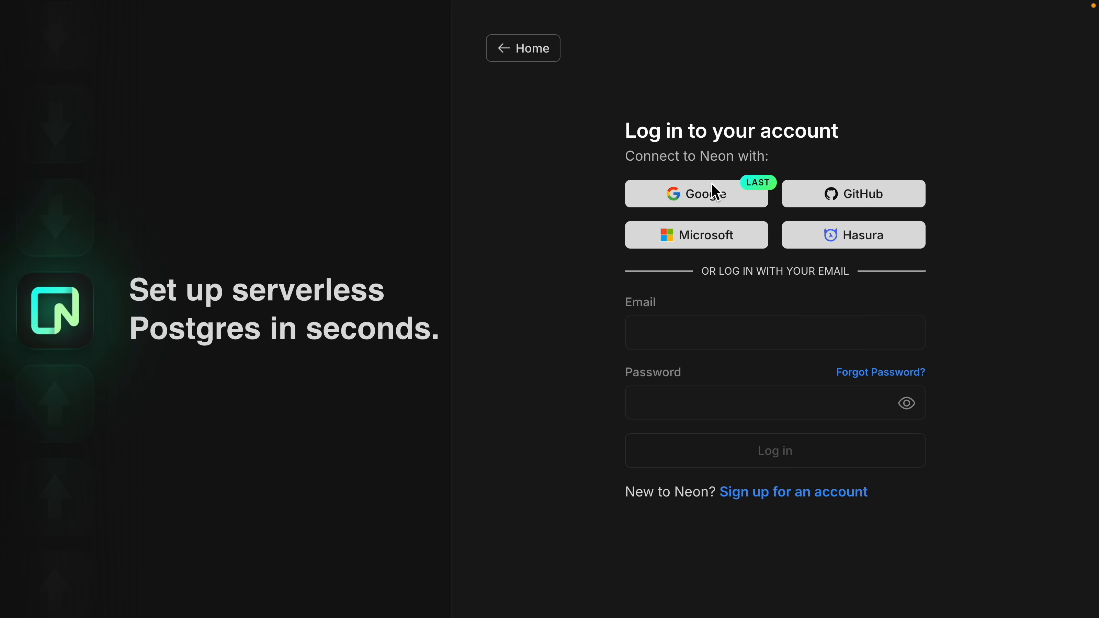
pyautogui.click(696, 194)
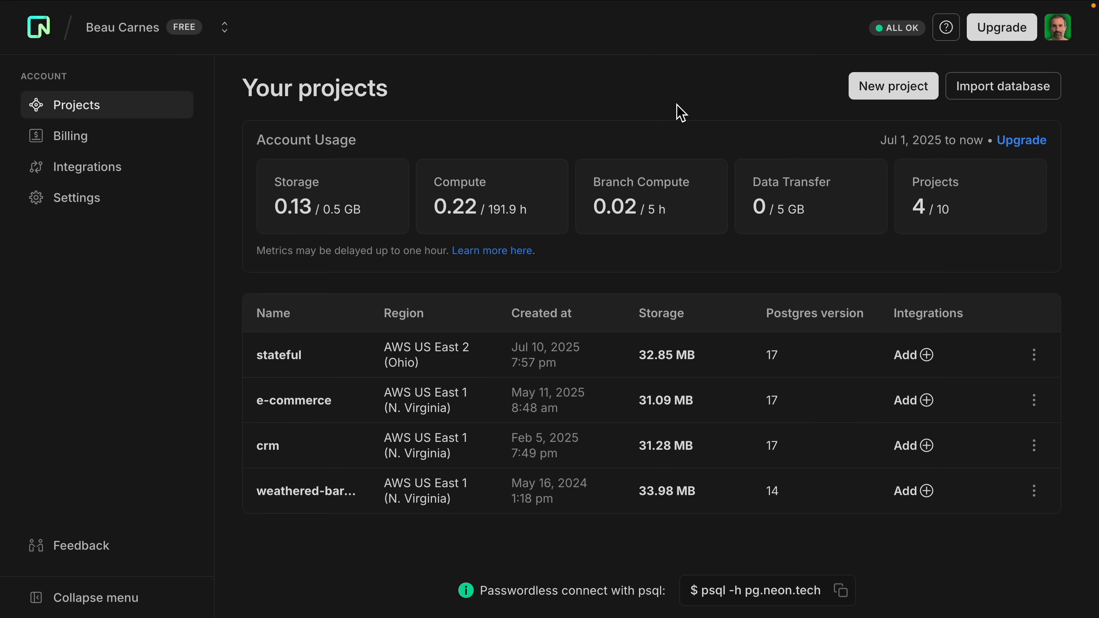
pyautogui.click(893, 86)
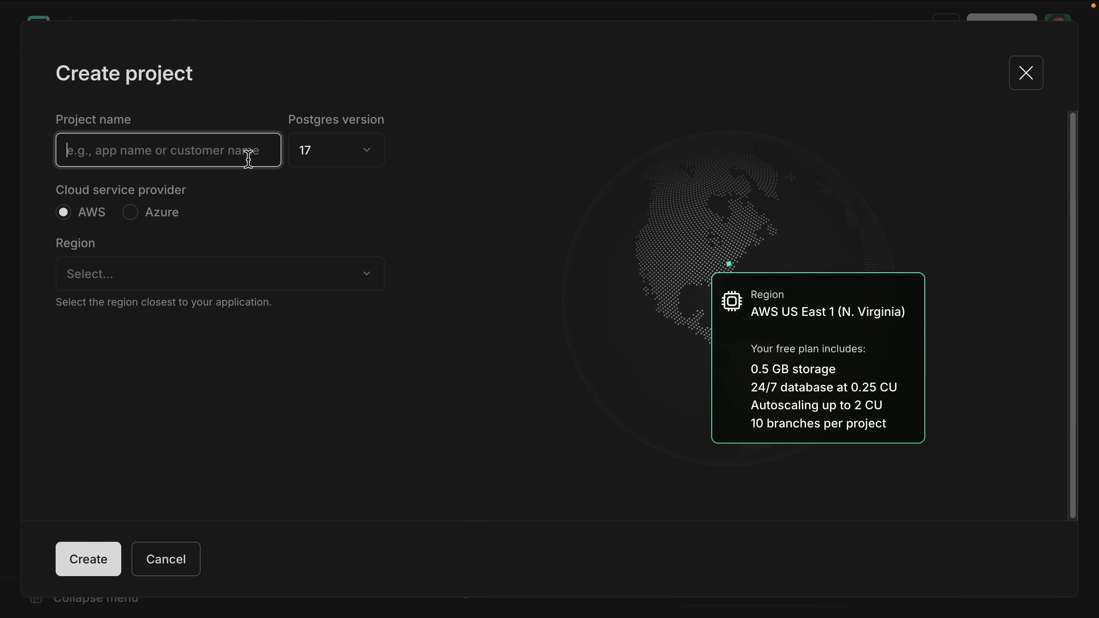
# Name the project ai-memory, choose AWS US East 2 (Ohio), and create it
pyautogui.write('a')
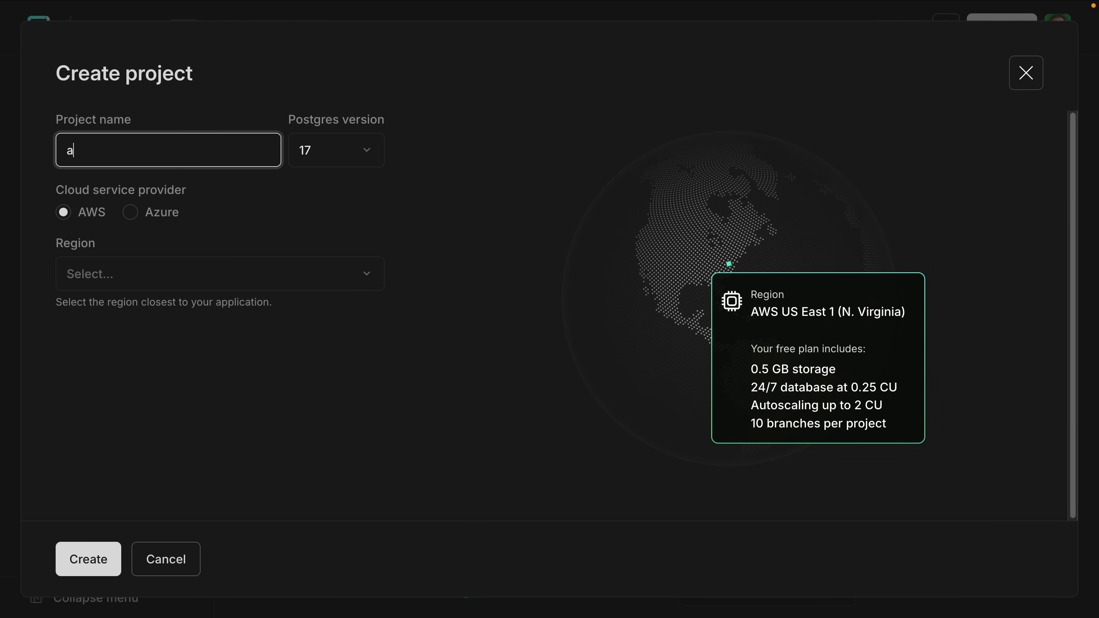
pyautogui.write('i-memory')
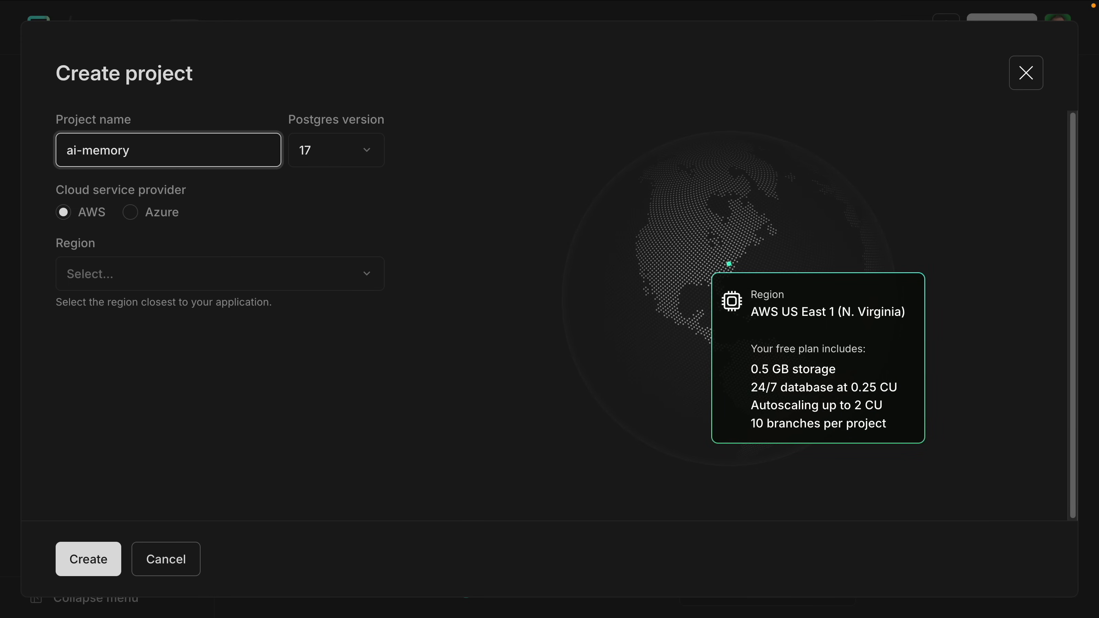
pyautogui.click(218, 275)
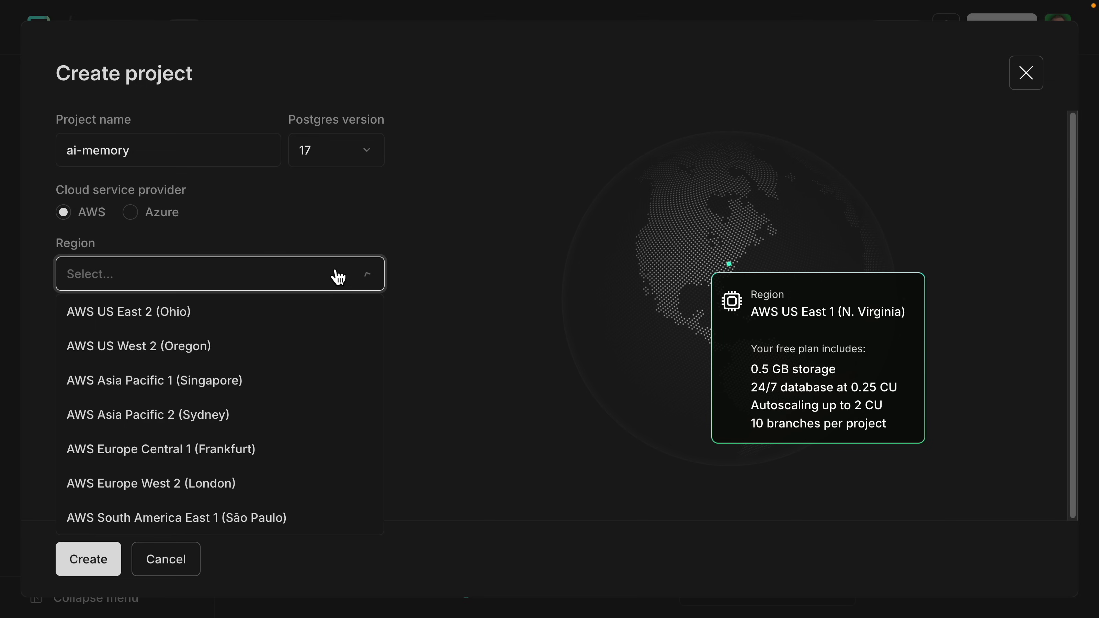
pyautogui.click(129, 311)
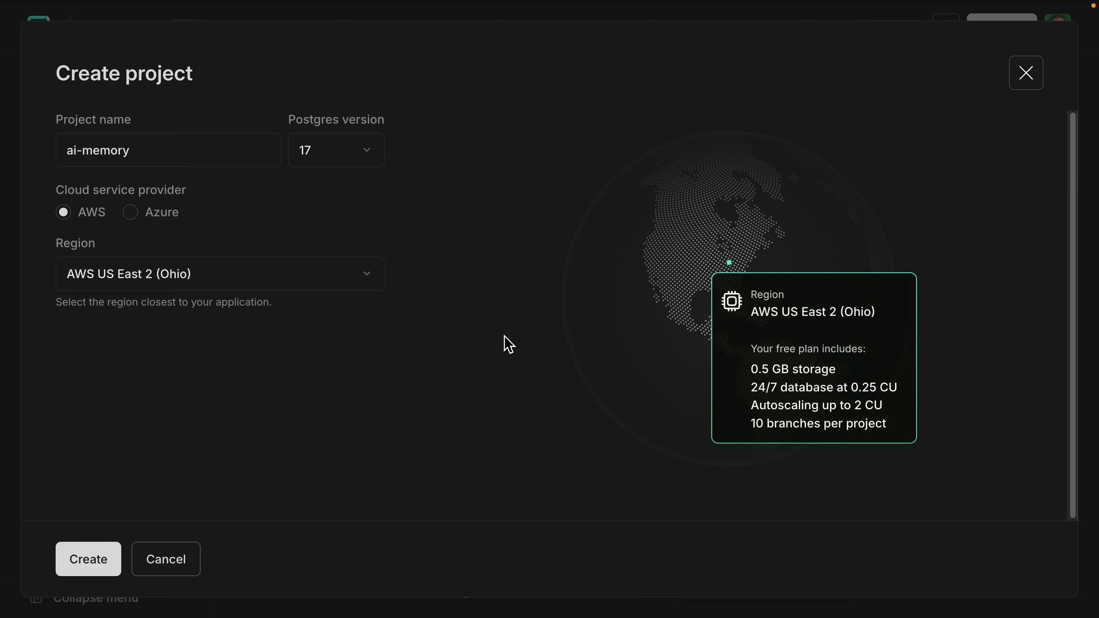
pyautogui.click(88, 559)
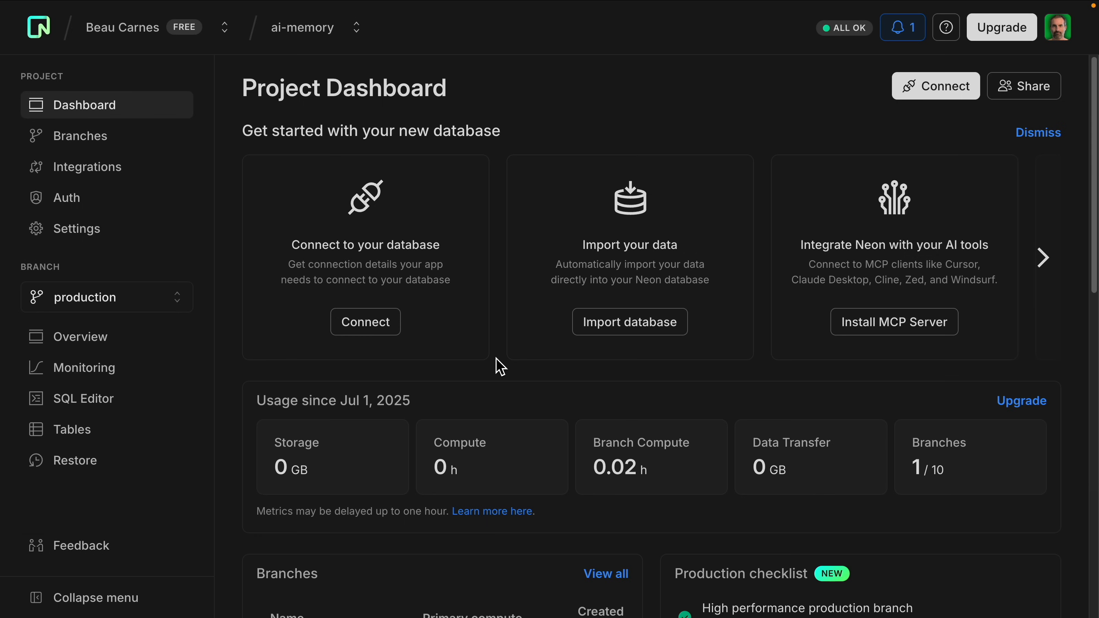
pyautogui.moveTo(682, 147)
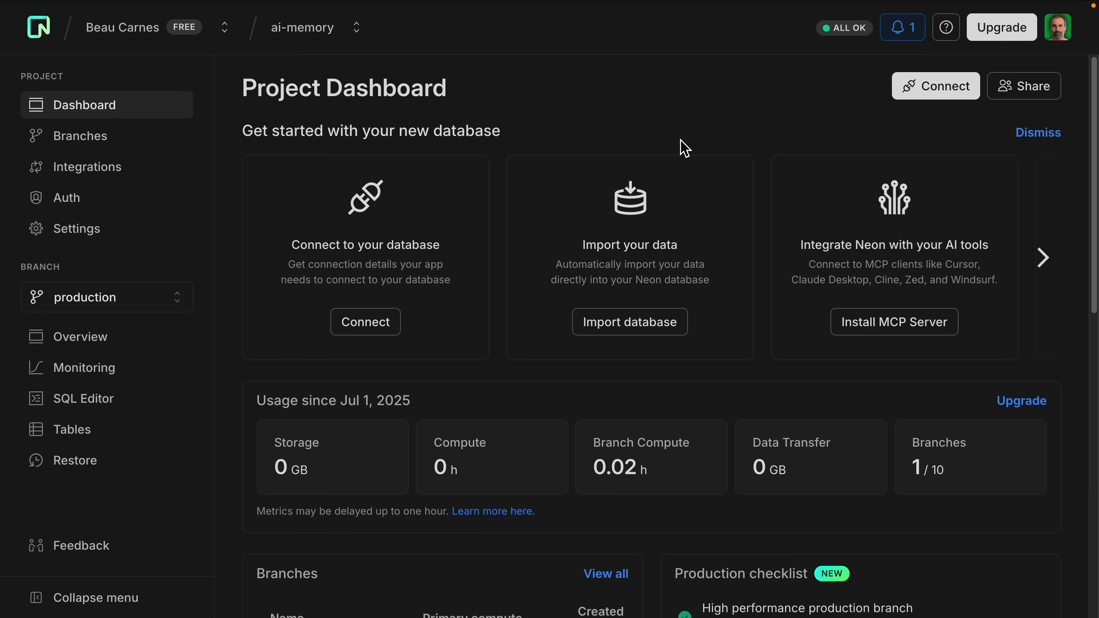
pyautogui.moveTo(627, 167)
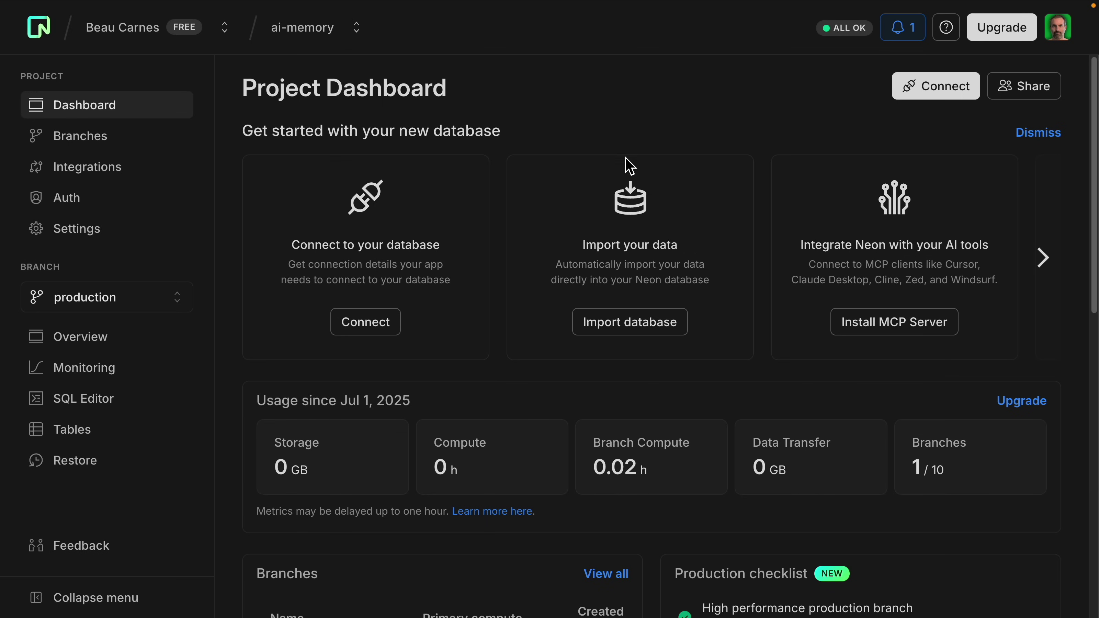
# Show the Connect dialog with the psql connection string for neondb on production
pyautogui.click(935, 86)
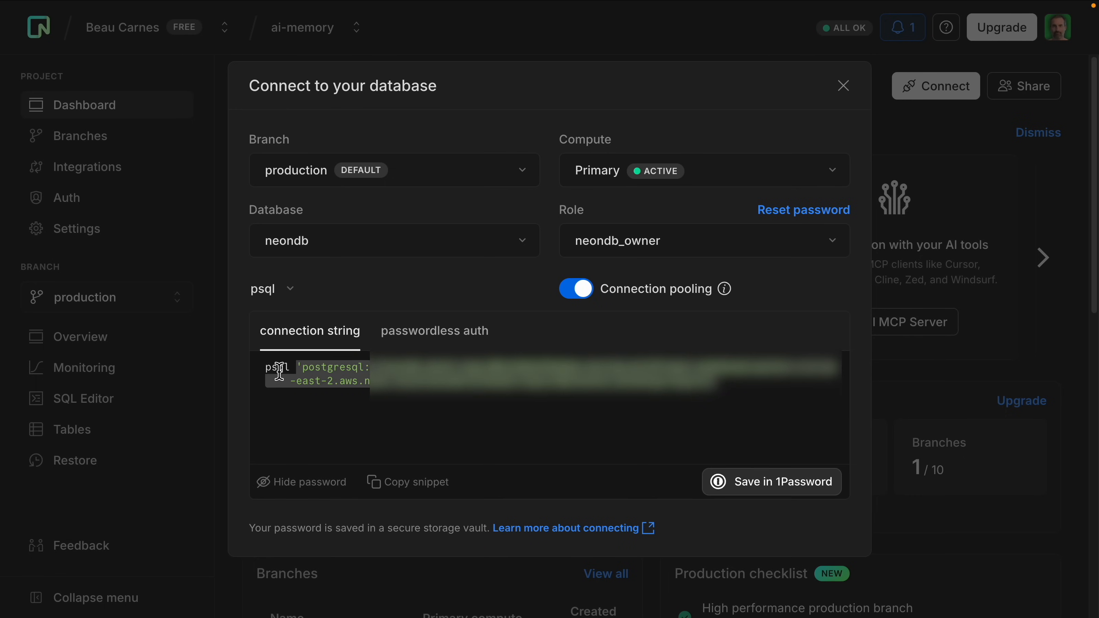
pyautogui.moveTo(654, 422)
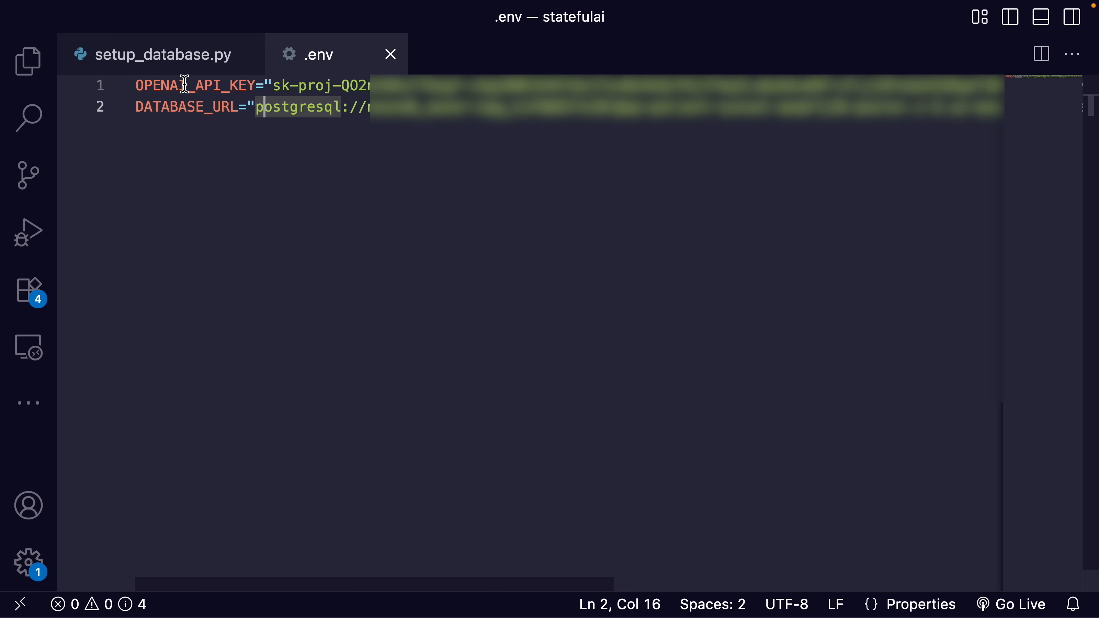
# Highlight the OpenAI API key entry in the .env file alongside the Neon DATABASE_URL
pyautogui.doubleClick(184, 86)
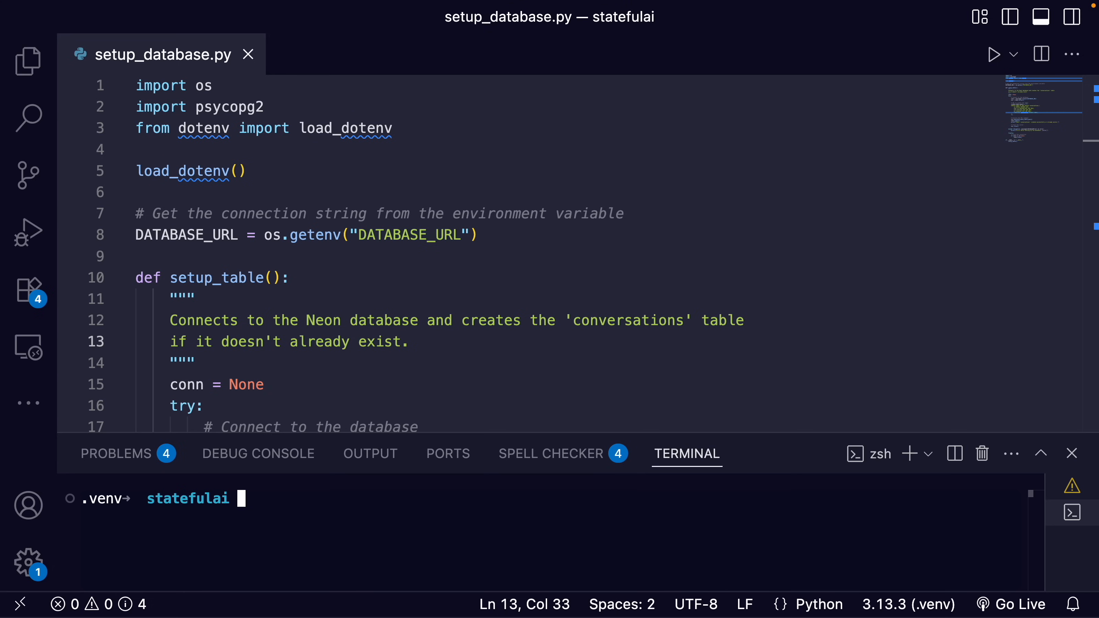
pyautogui.moveTo(256, 580)
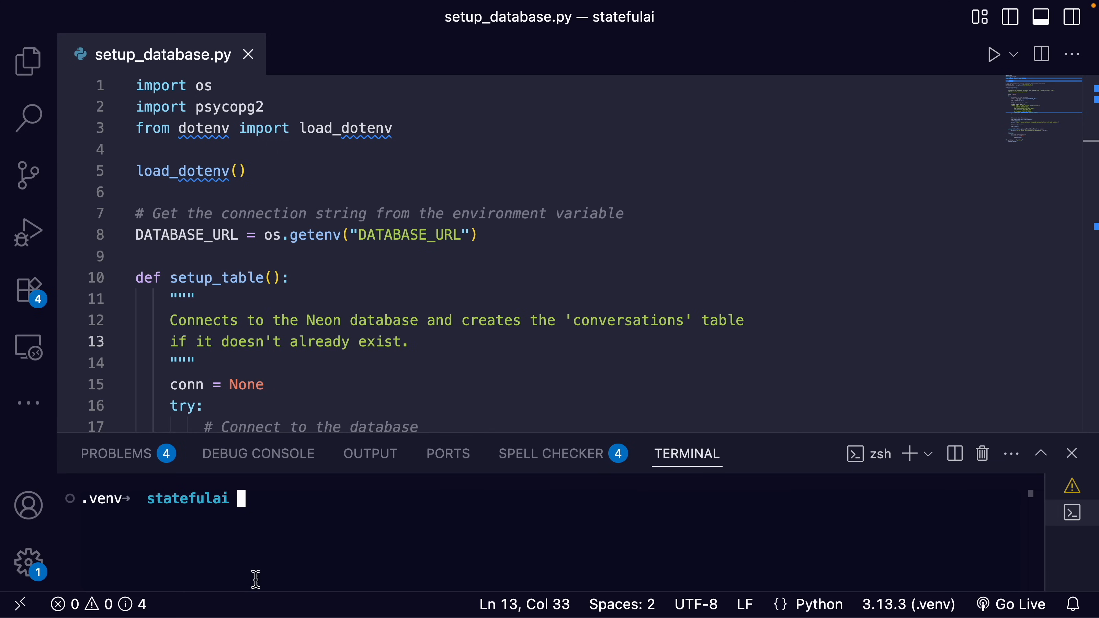
pyautogui.moveTo(299, 522)
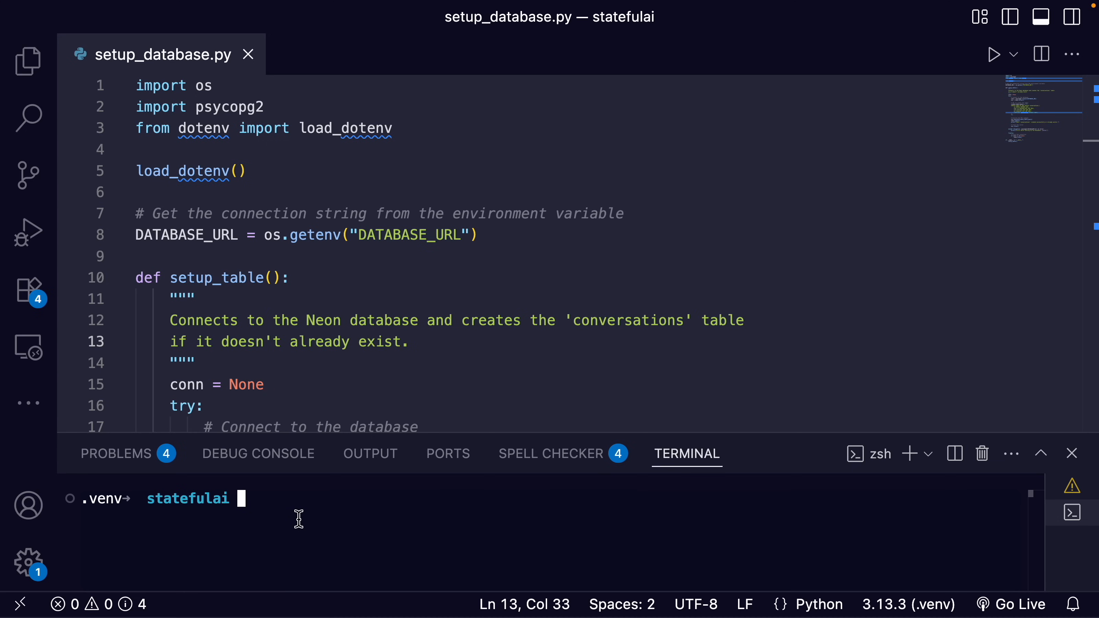
# Run pip install openai psycopg2-binary python-dotenv and point out each package name
pyautogui.write('pip install openai psycopg2-binary python-dotenv')
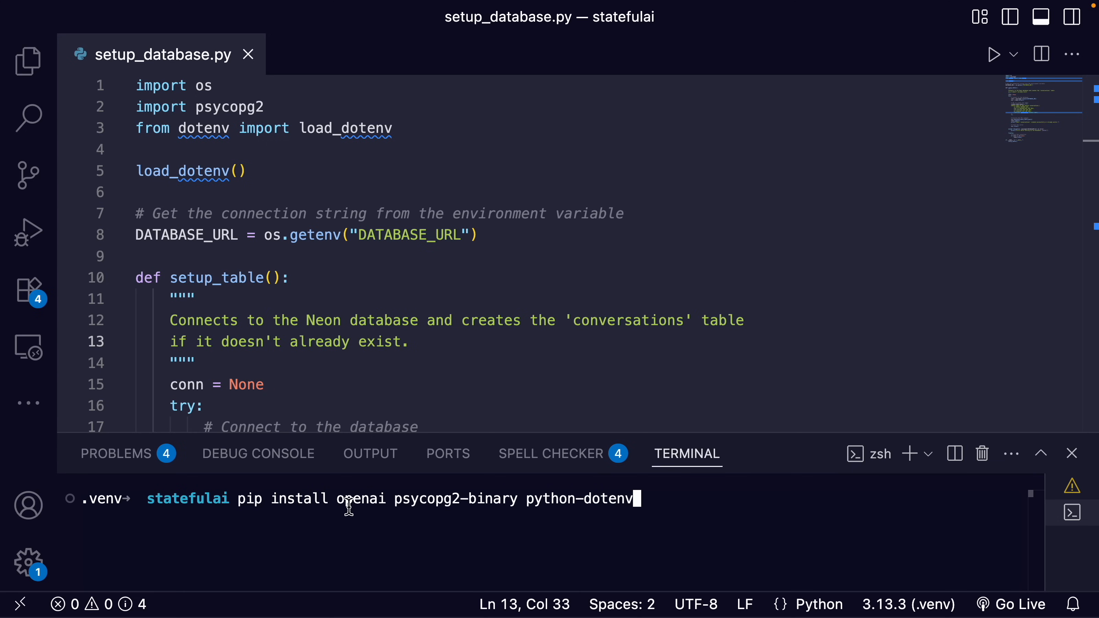
pyautogui.moveTo(396, 510)
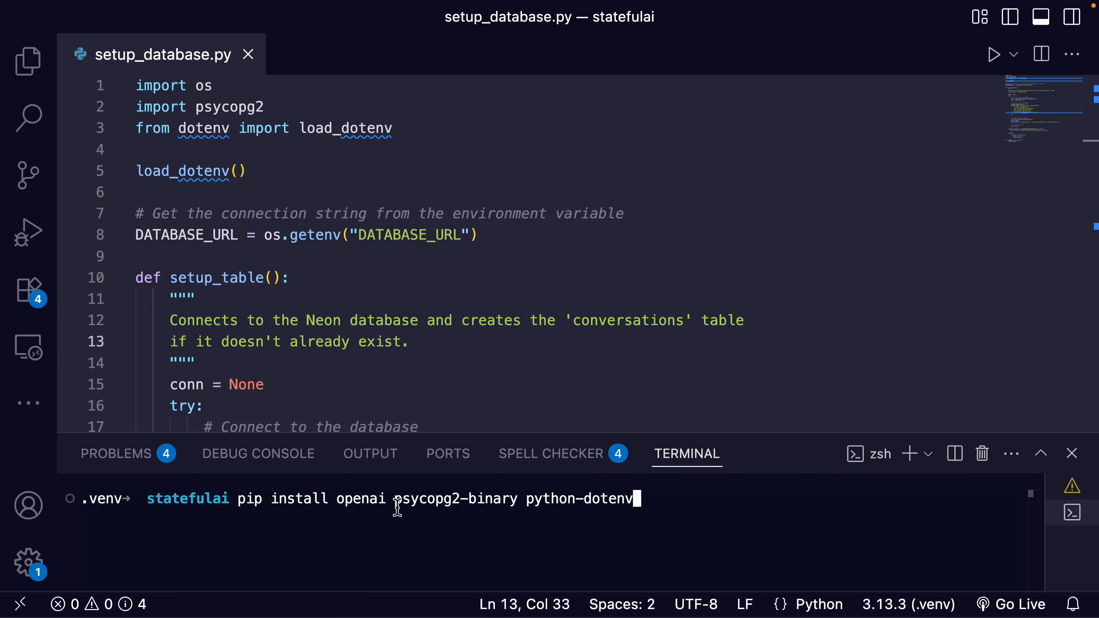
pyautogui.doubleClick(454, 499)
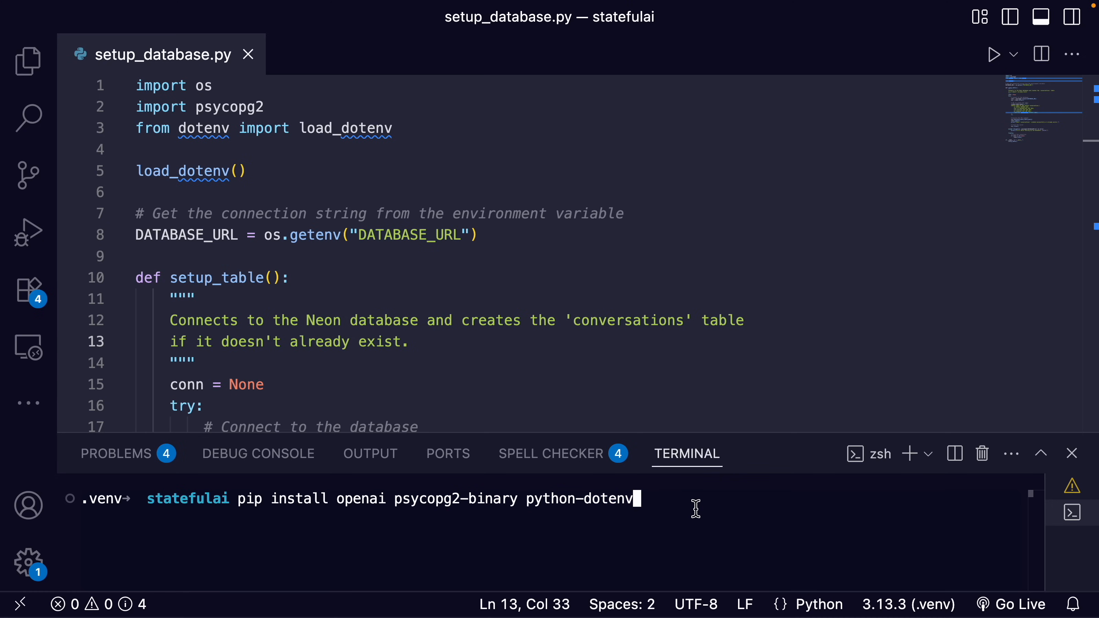
pyautogui.doubleClick(359, 500)
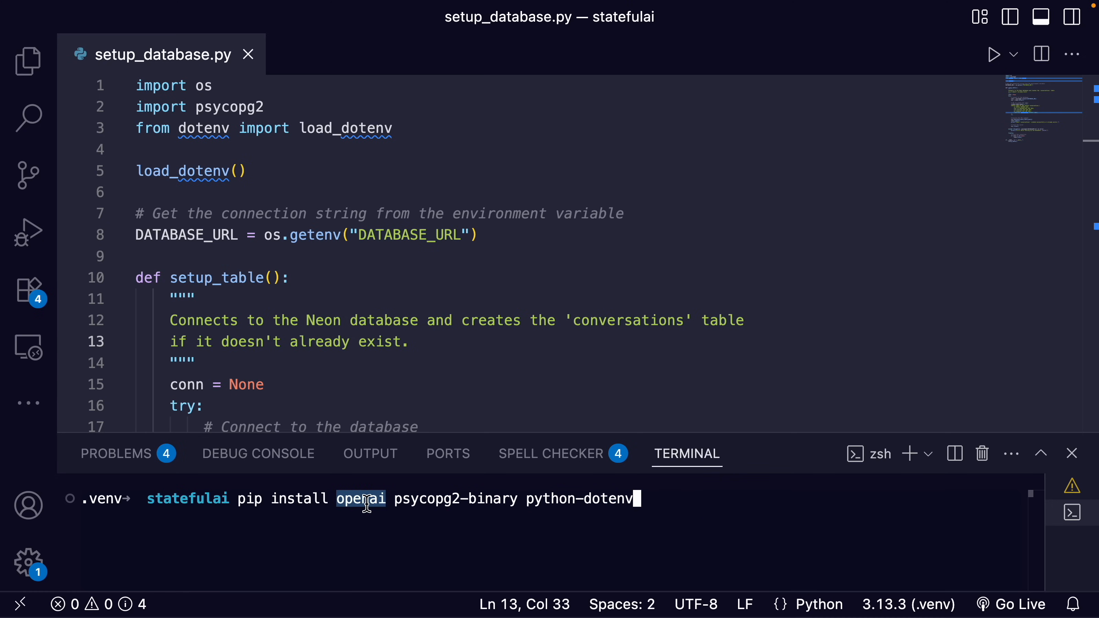
pyautogui.moveTo(617, 498)
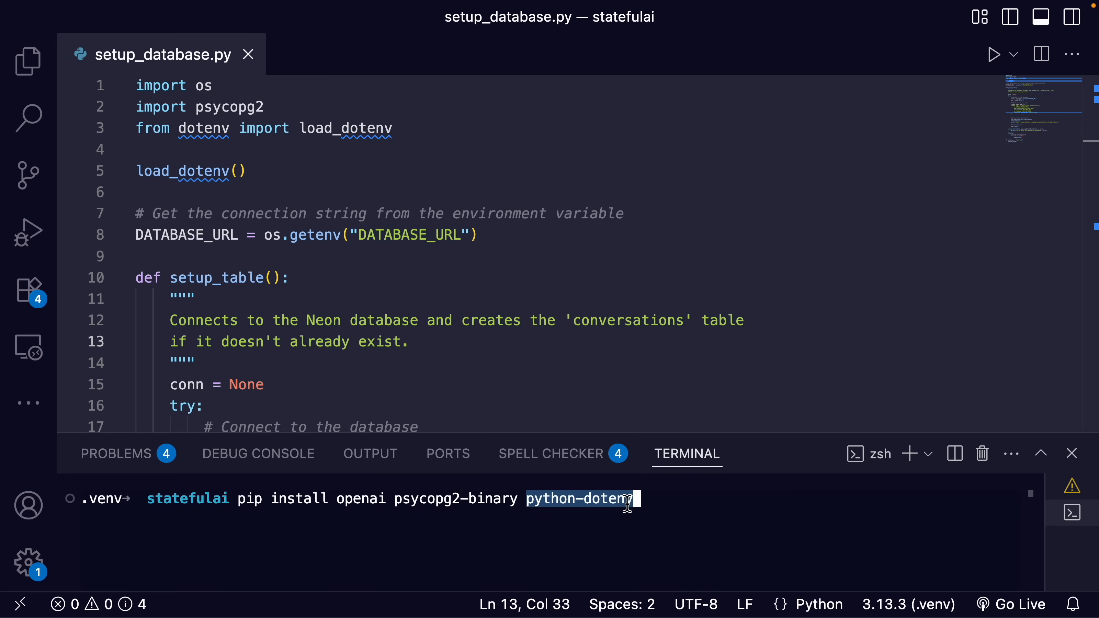
pyautogui.doubleClick(466, 499)
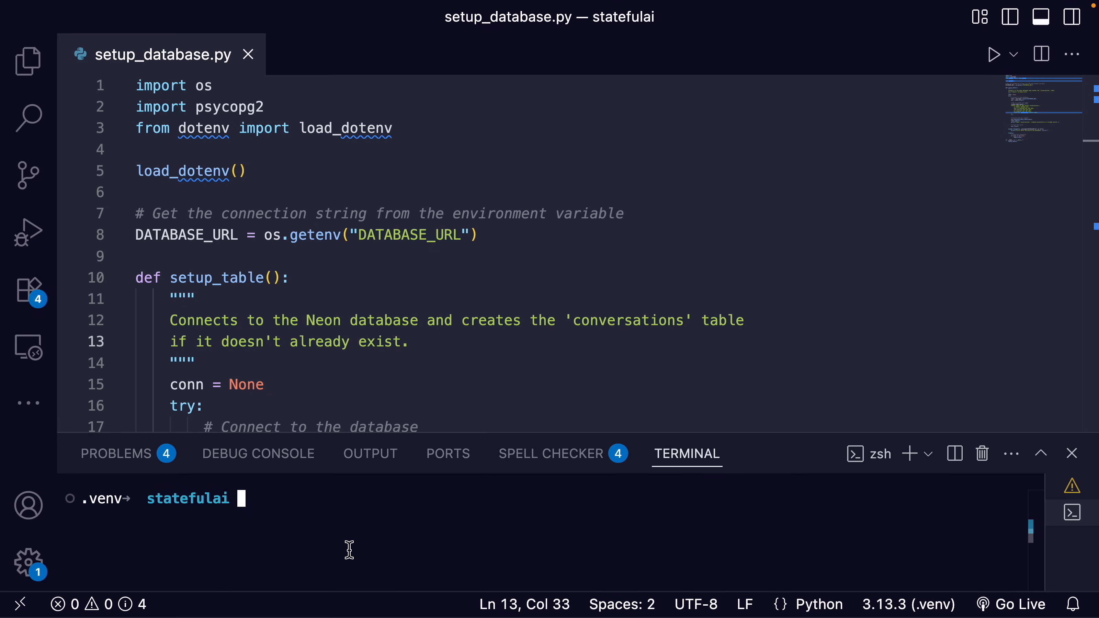
# Run python setup_database.py to create the conversations table in Neon
pyautogui.write('python setup_database.py')
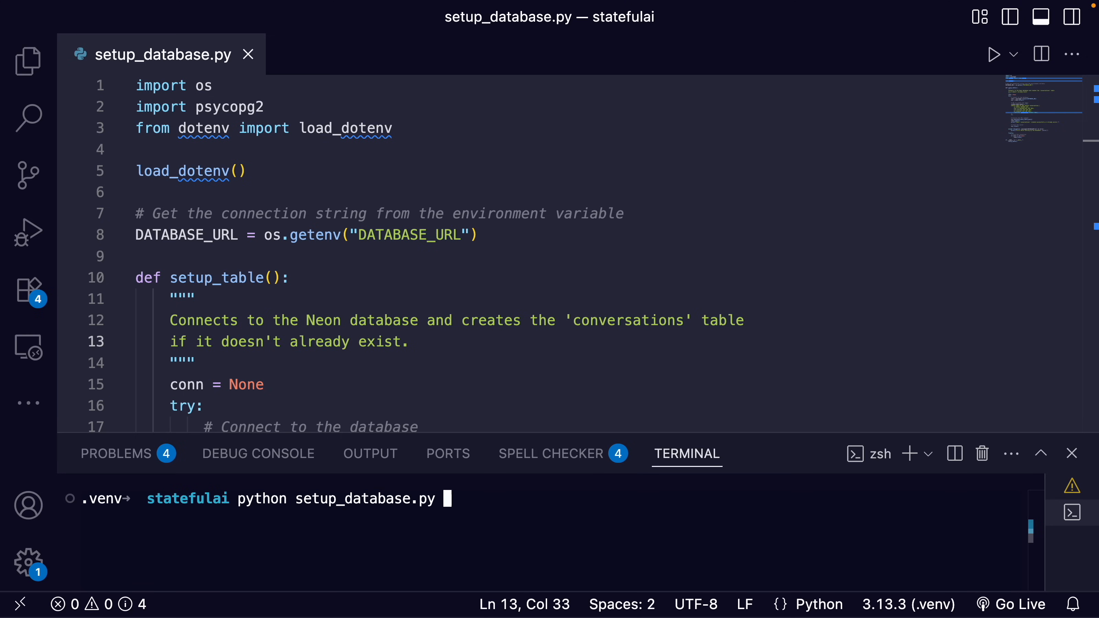
pyautogui.press('Enter')
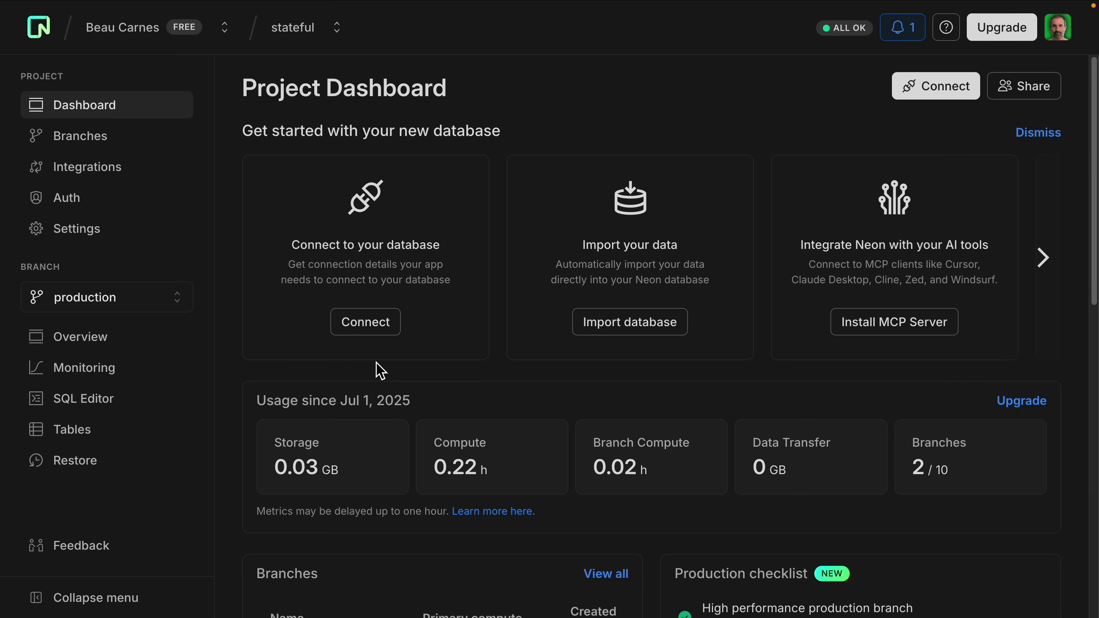
pyautogui.moveTo(290, 259)
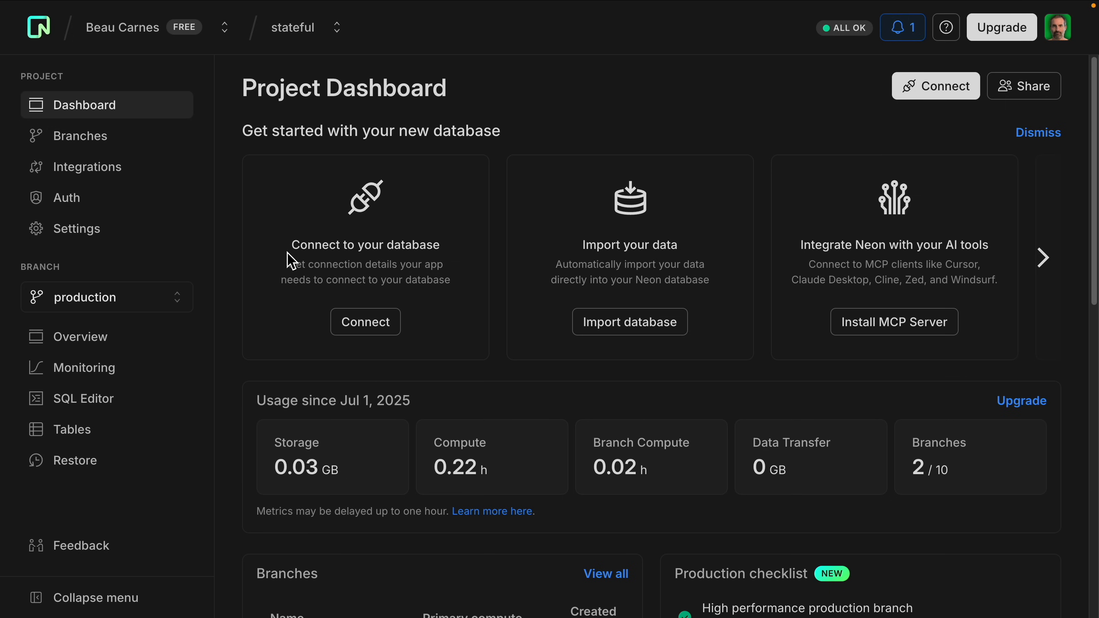
pyautogui.moveTo(244, 340)
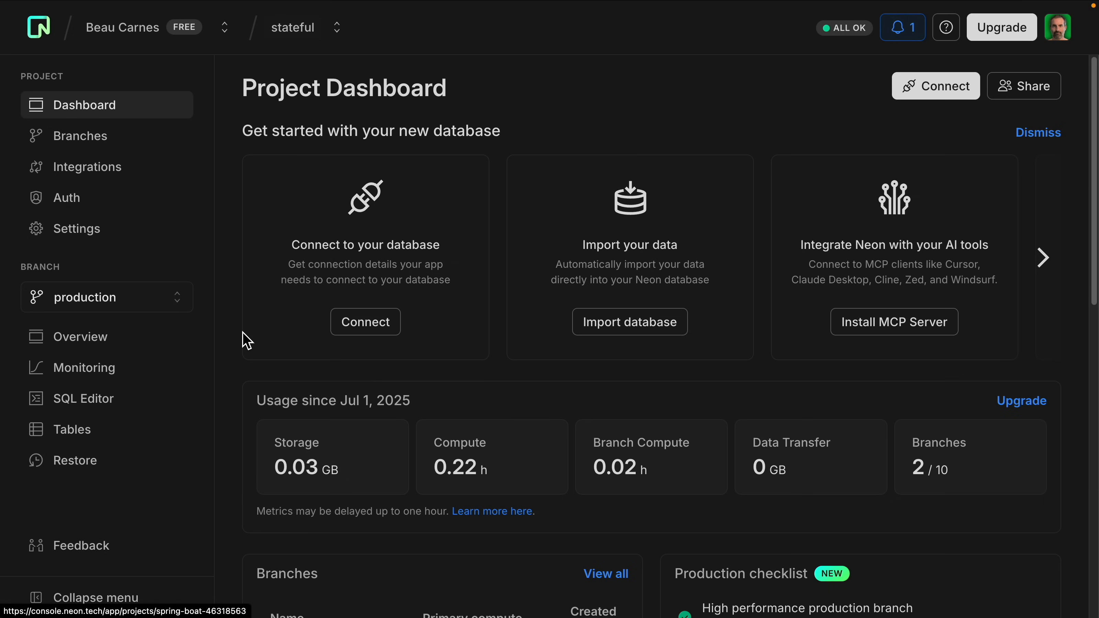
pyautogui.moveTo(82, 444)
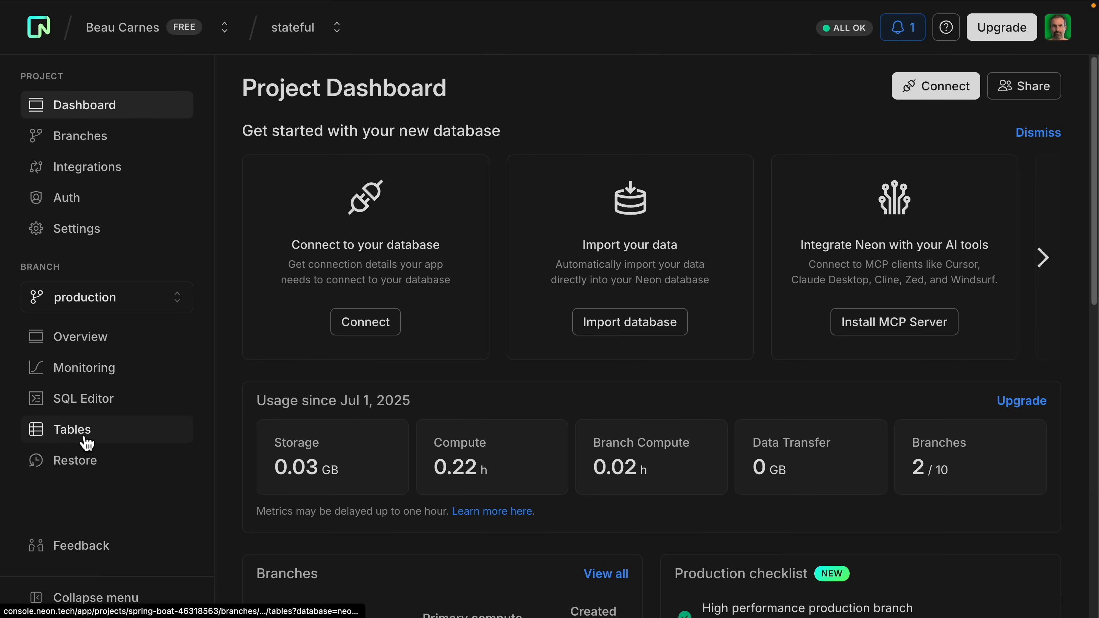
# Show the Tables view for the production branch in the Neon console
pyautogui.click(72, 430)
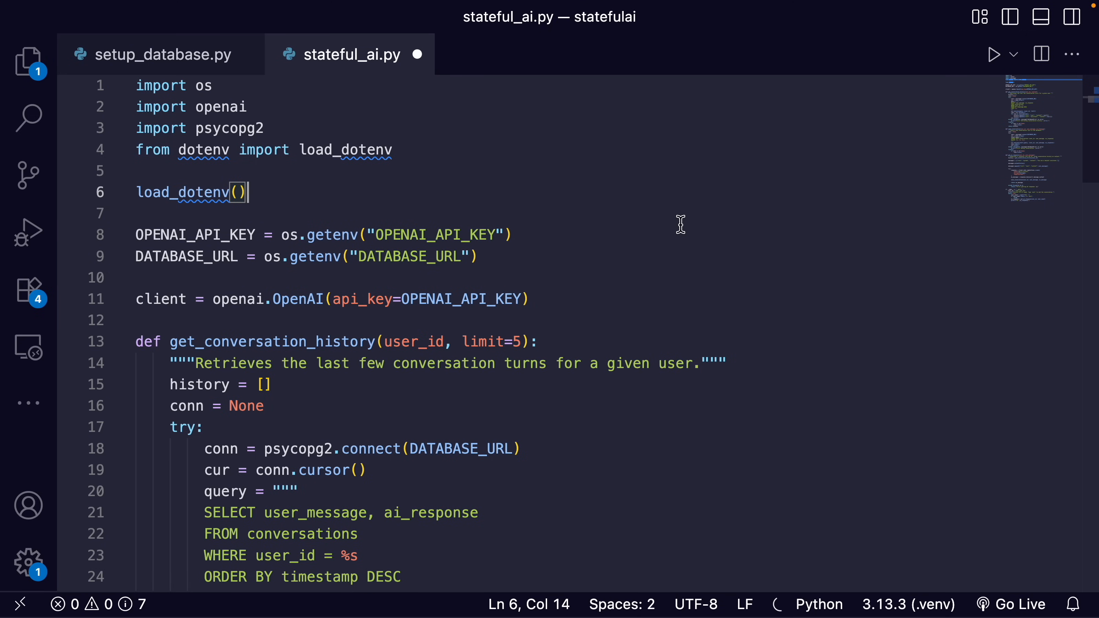
pyautogui.moveTo(389, 70)
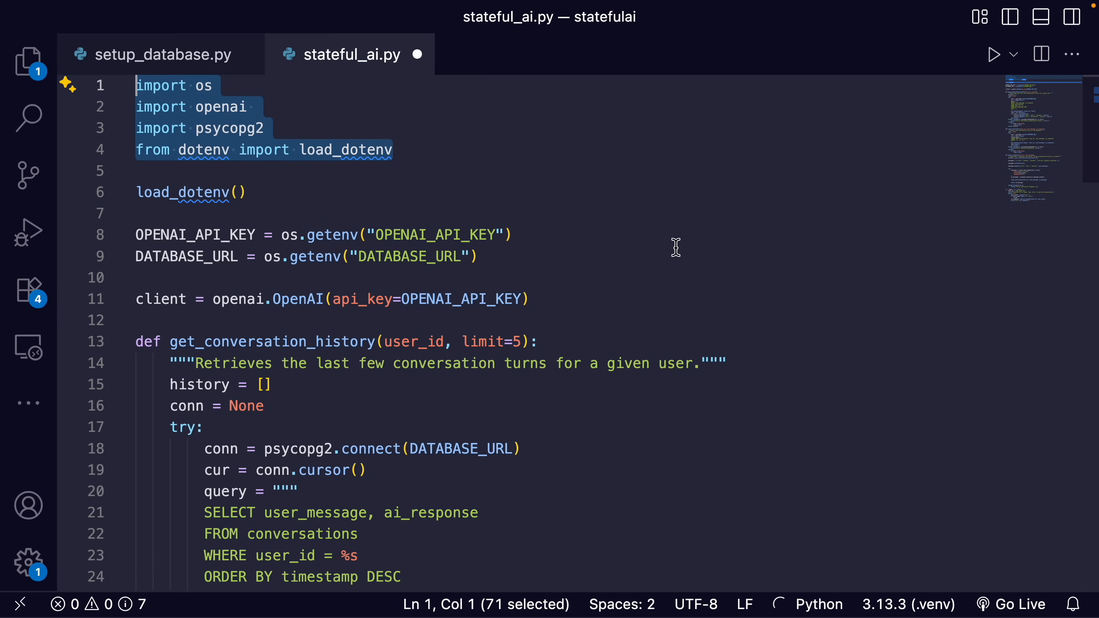
pyautogui.moveTo(606, 308)
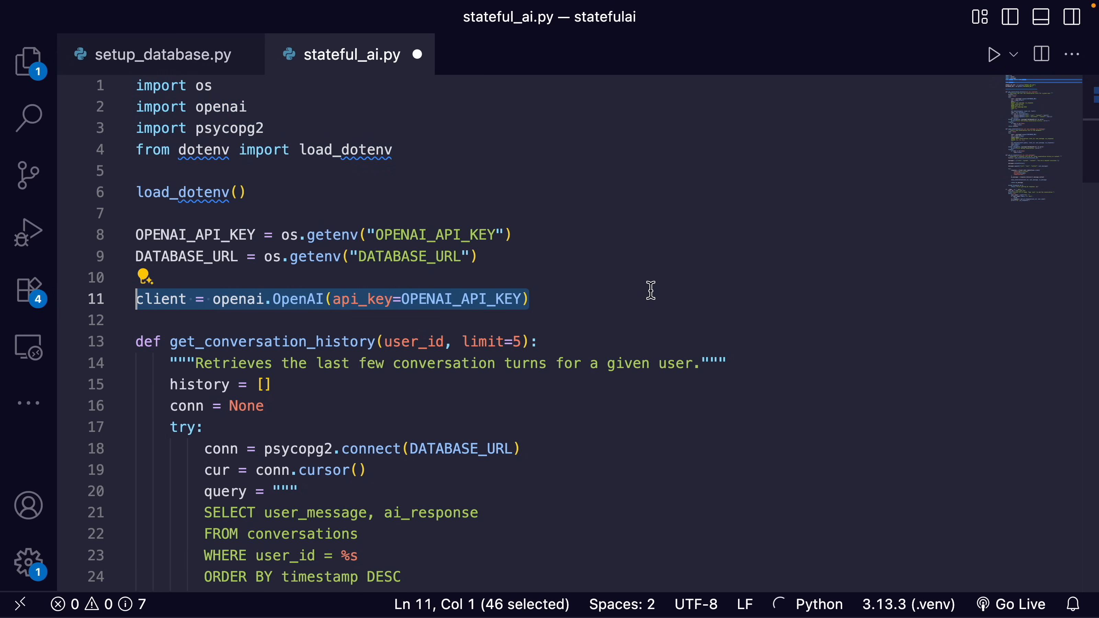
# Point out the OpenAI client variable and move down to get_conversation_history
pyautogui.doubleClick(162, 299)
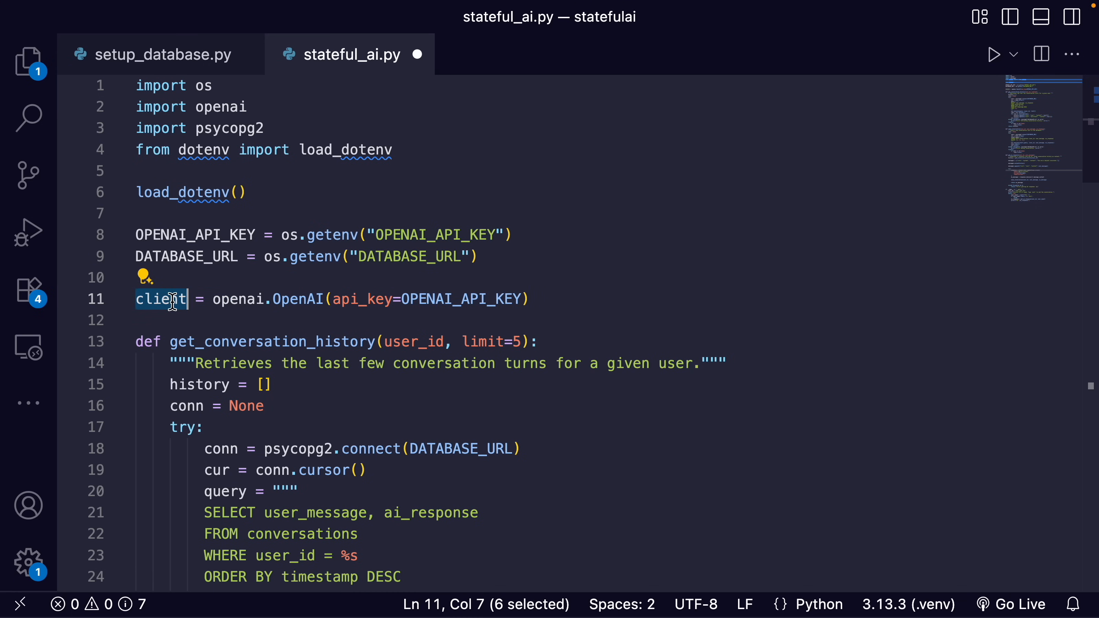
pyautogui.moveTo(644, 284)
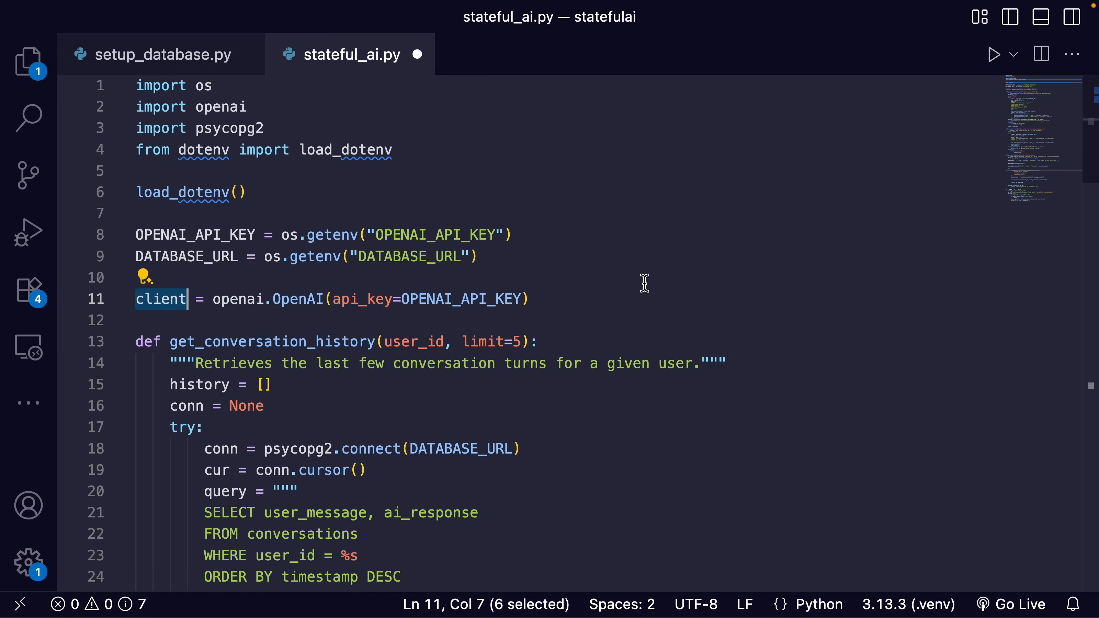
pyautogui.scroll(-3)
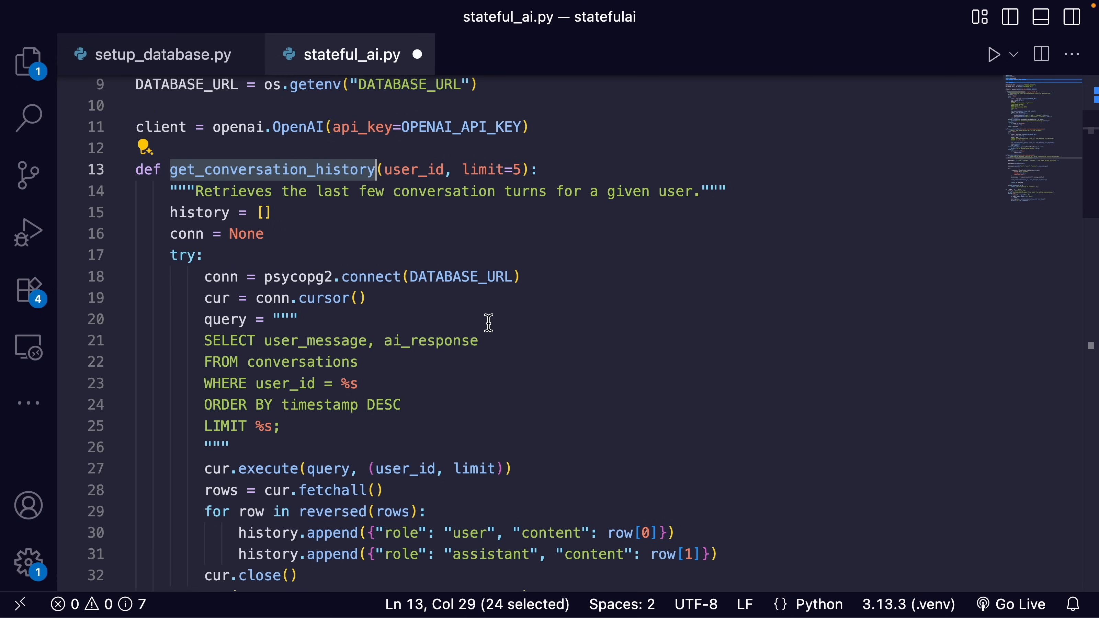
pyautogui.moveTo(531, 333)
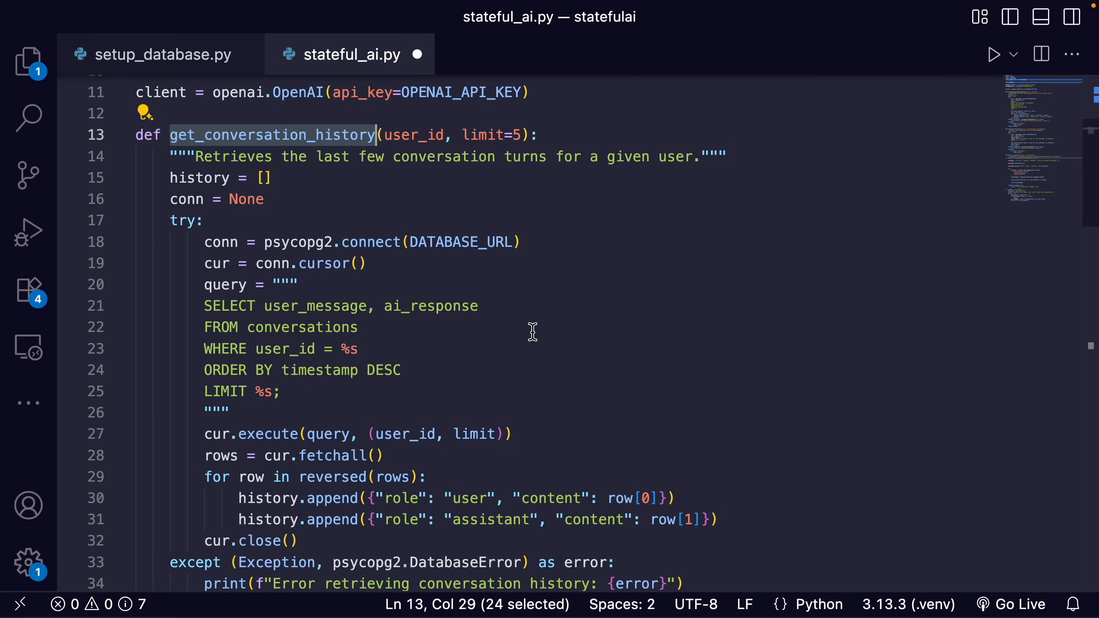
pyautogui.click(214, 178)
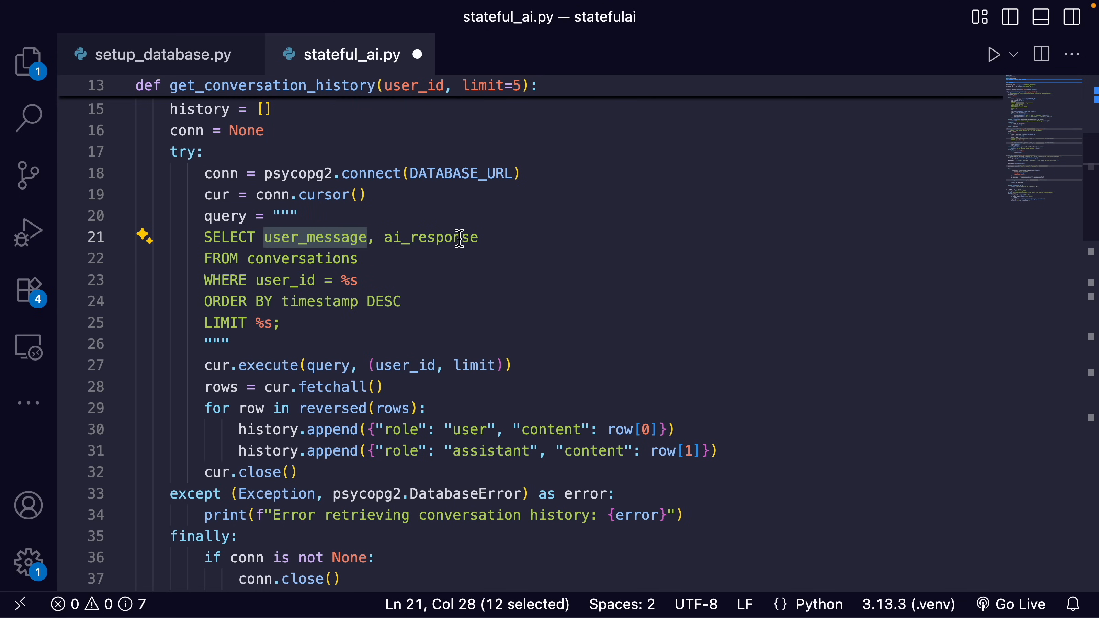
pyautogui.doubleClick(301, 258)
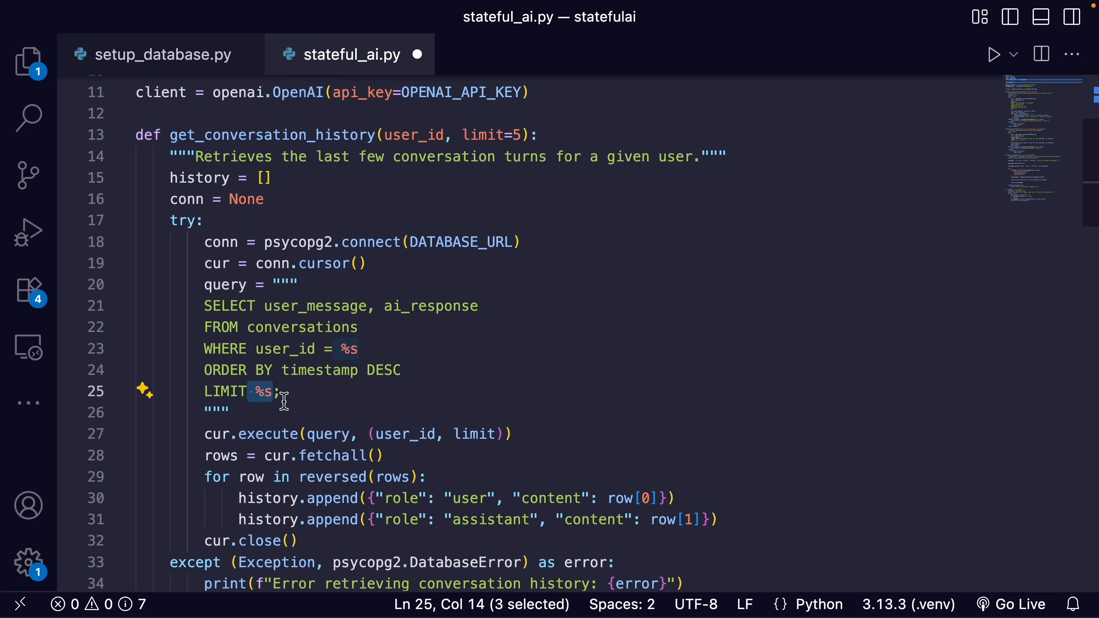
pyautogui.moveTo(526, 142)
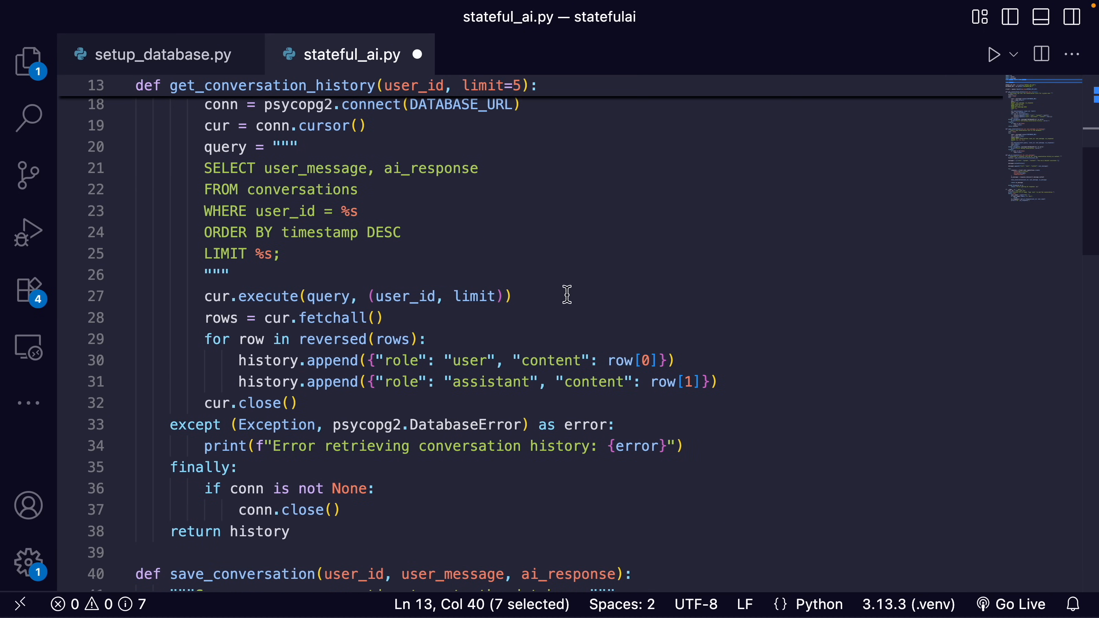
pyautogui.tripleClick(273, 318)
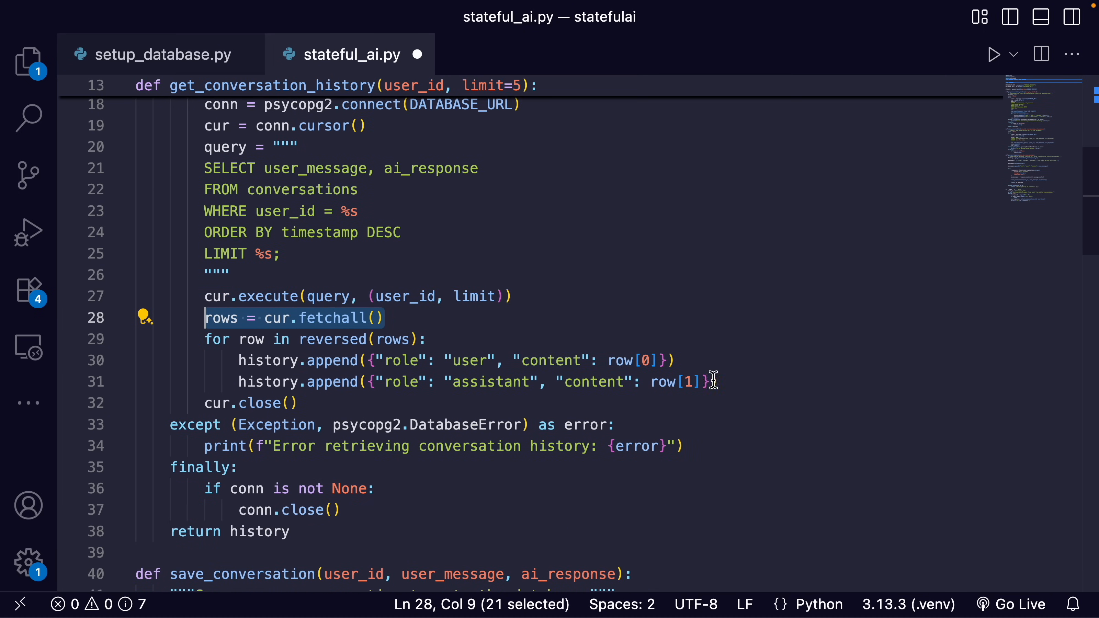
pyautogui.scroll(-3)
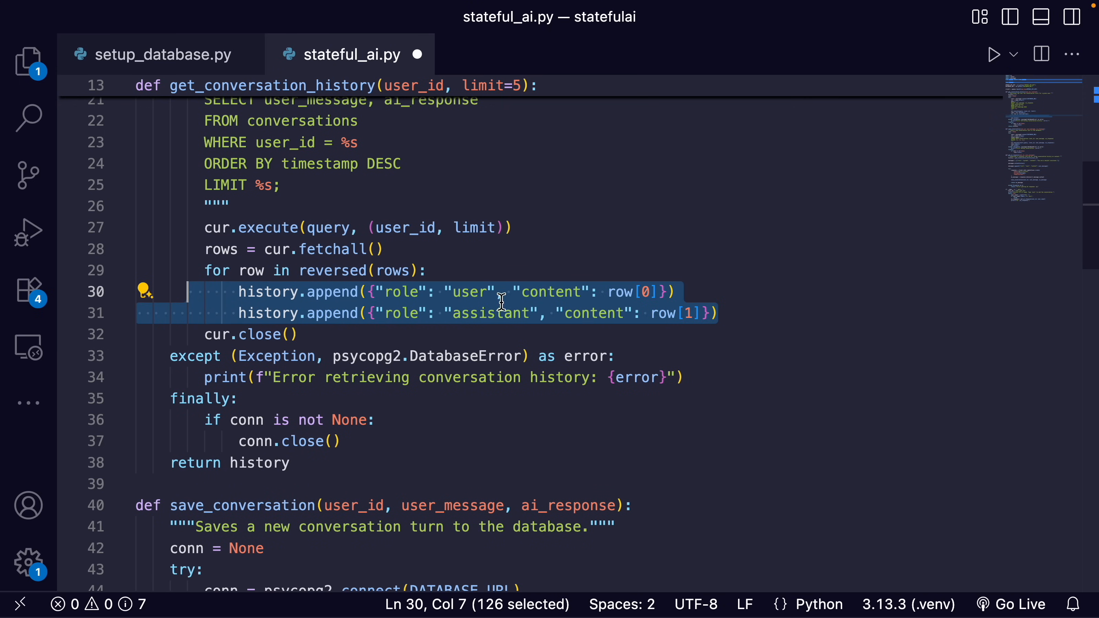
pyautogui.doubleClick(268, 292)
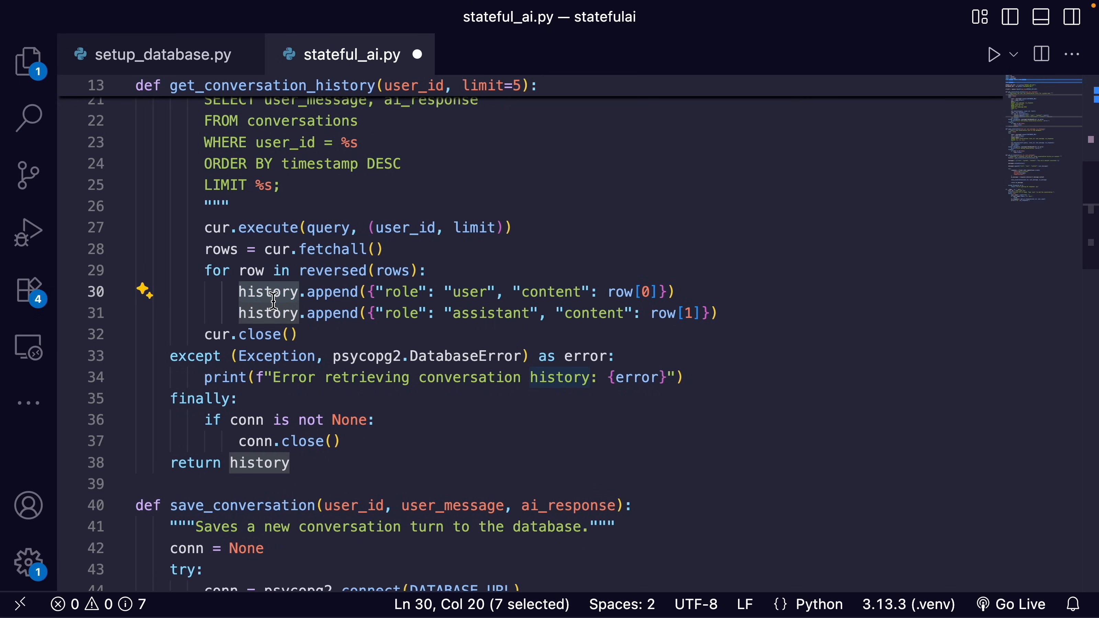
pyautogui.doubleClick(401, 293)
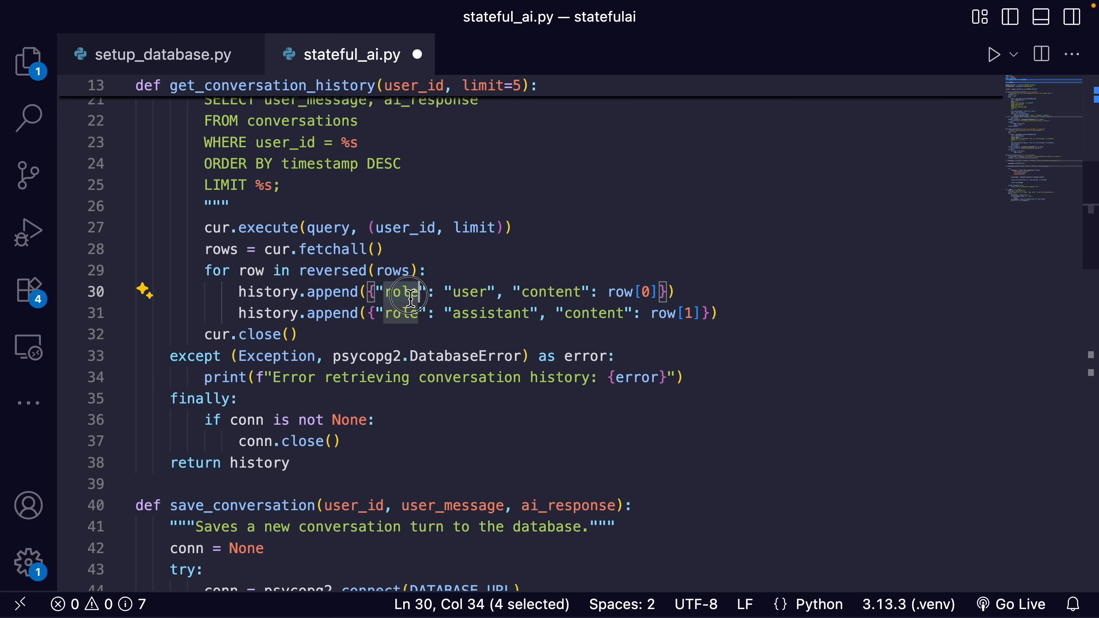
pyautogui.doubleClick(551, 292)
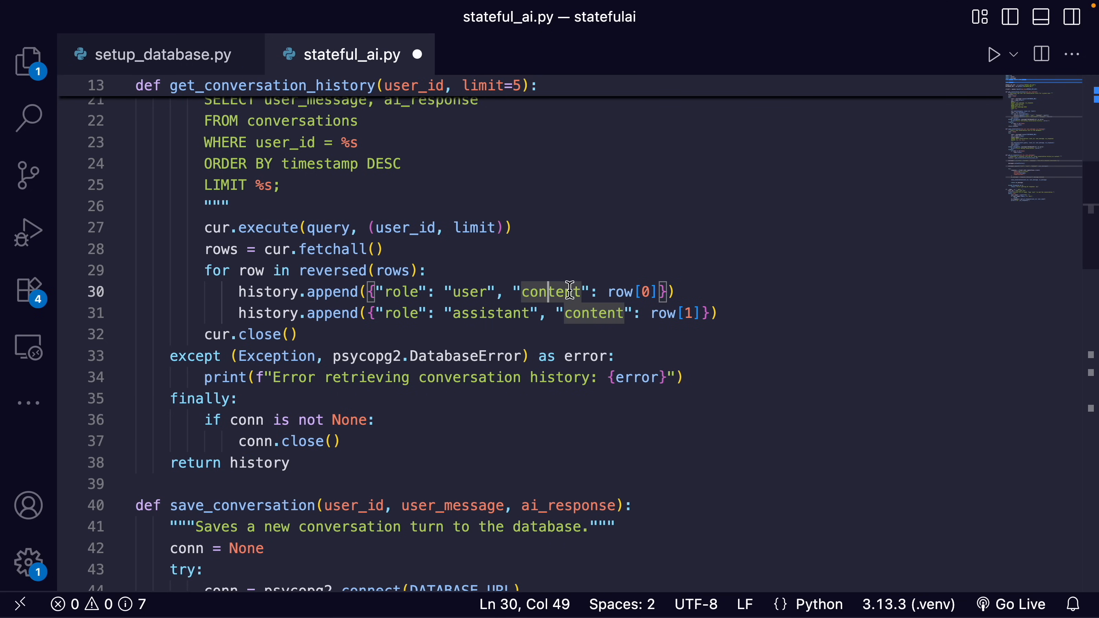
pyautogui.click(595, 313)
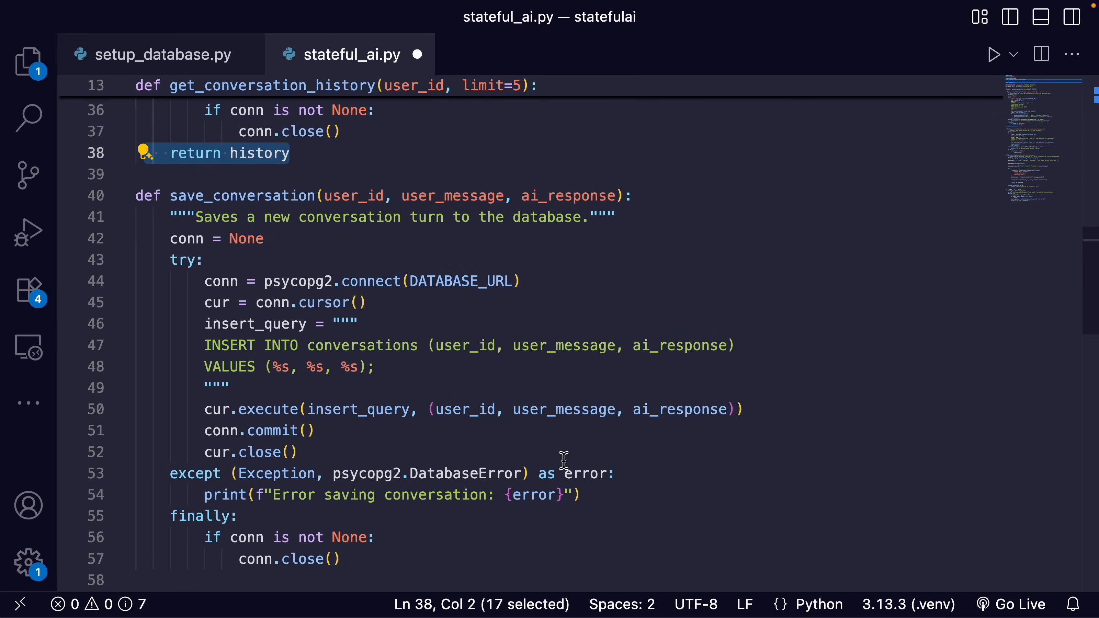
pyautogui.moveTo(551, 471)
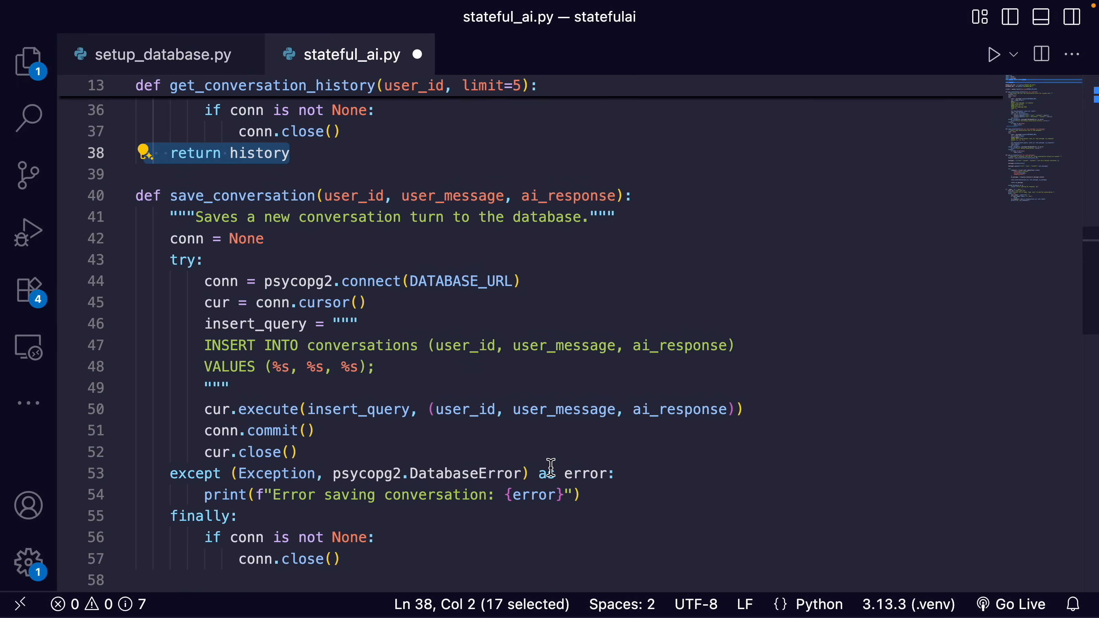
pyautogui.moveTo(264, 196)
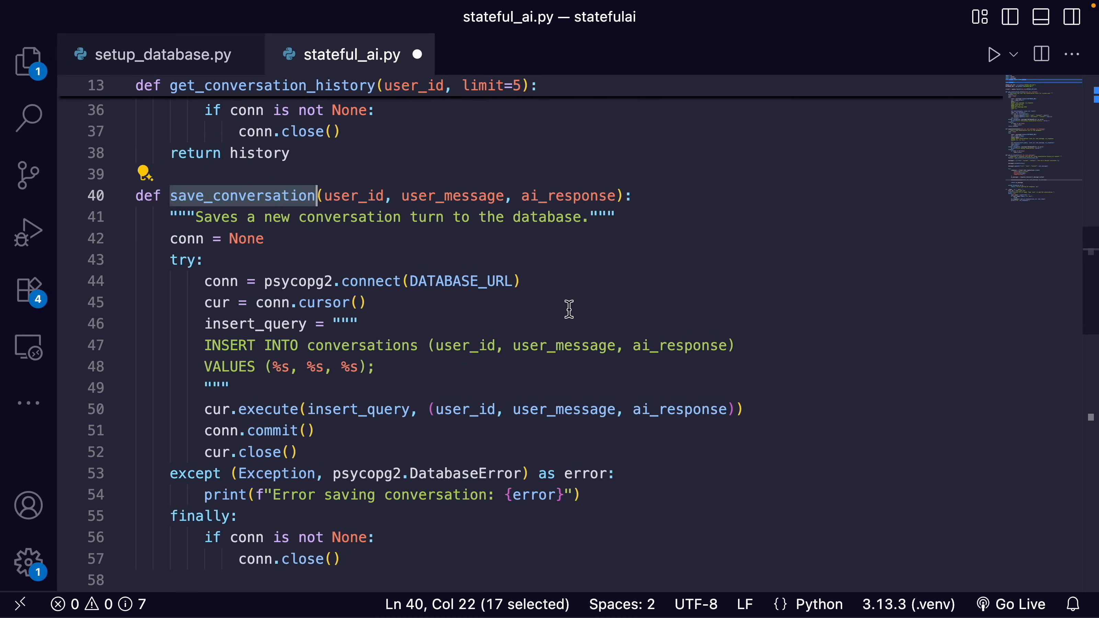
pyautogui.moveTo(754, 277)
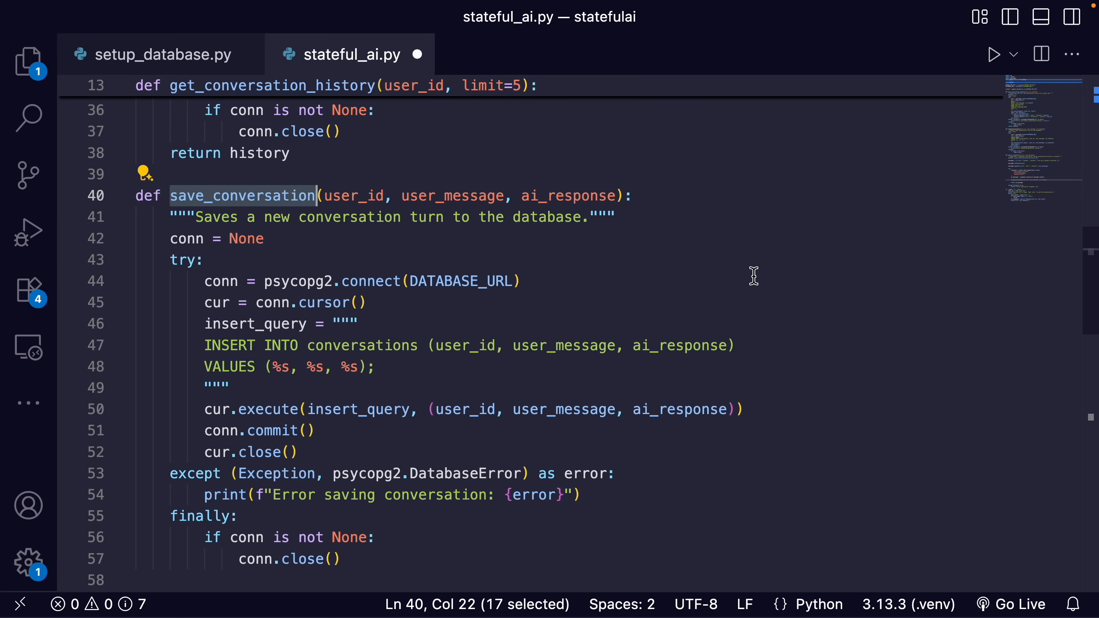
pyautogui.scroll(-3)
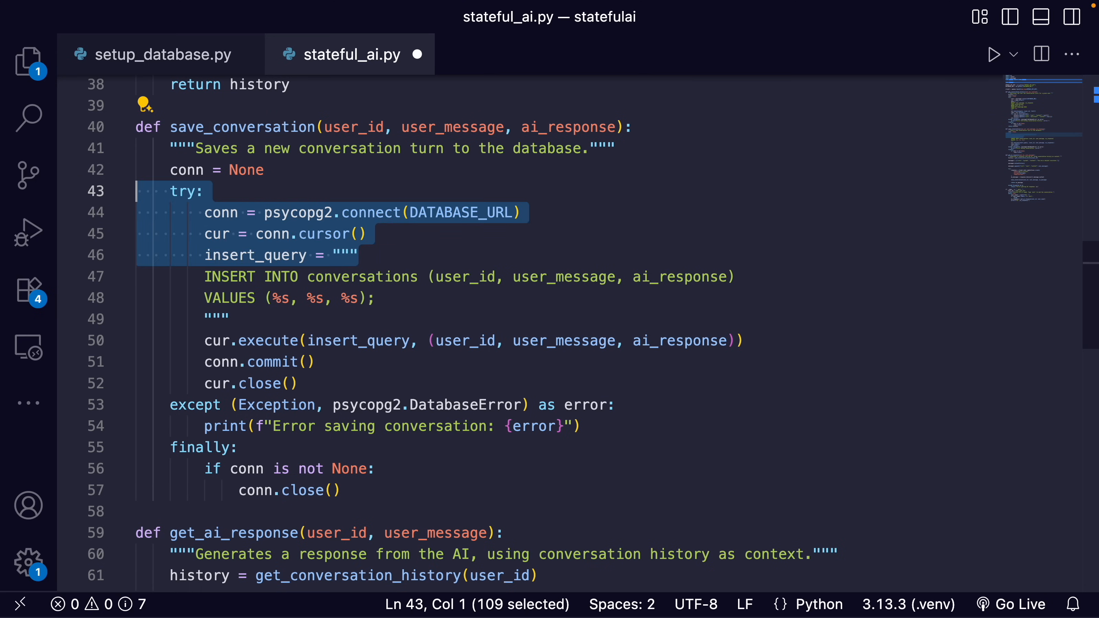
pyautogui.doubleClick(229, 276)
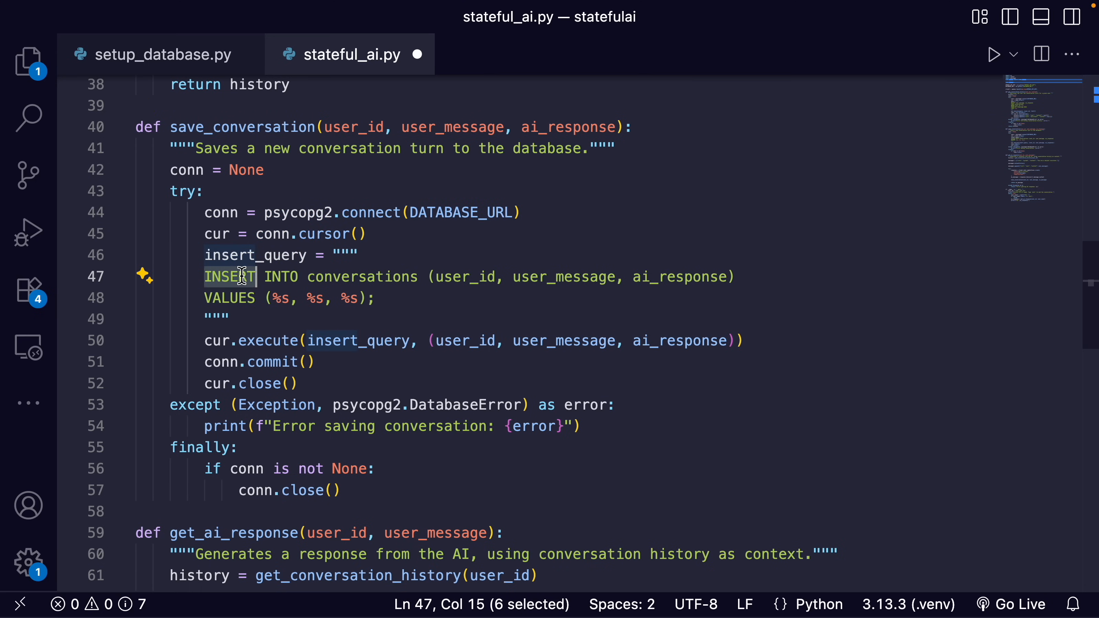
pyautogui.doubleClick(363, 277)
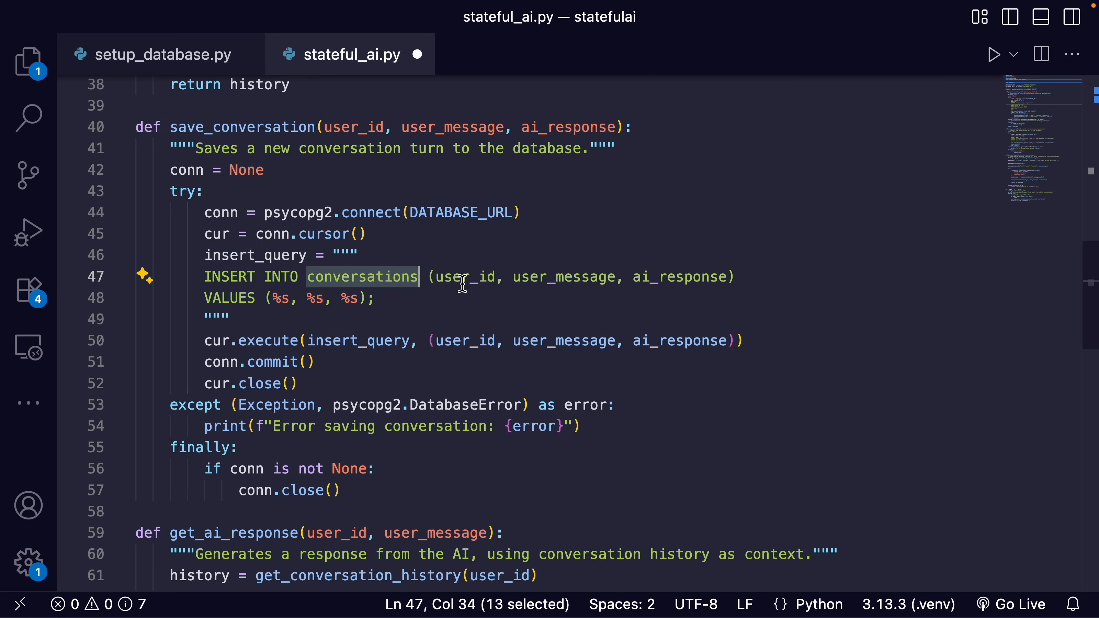
pyautogui.doubleClick(679, 276)
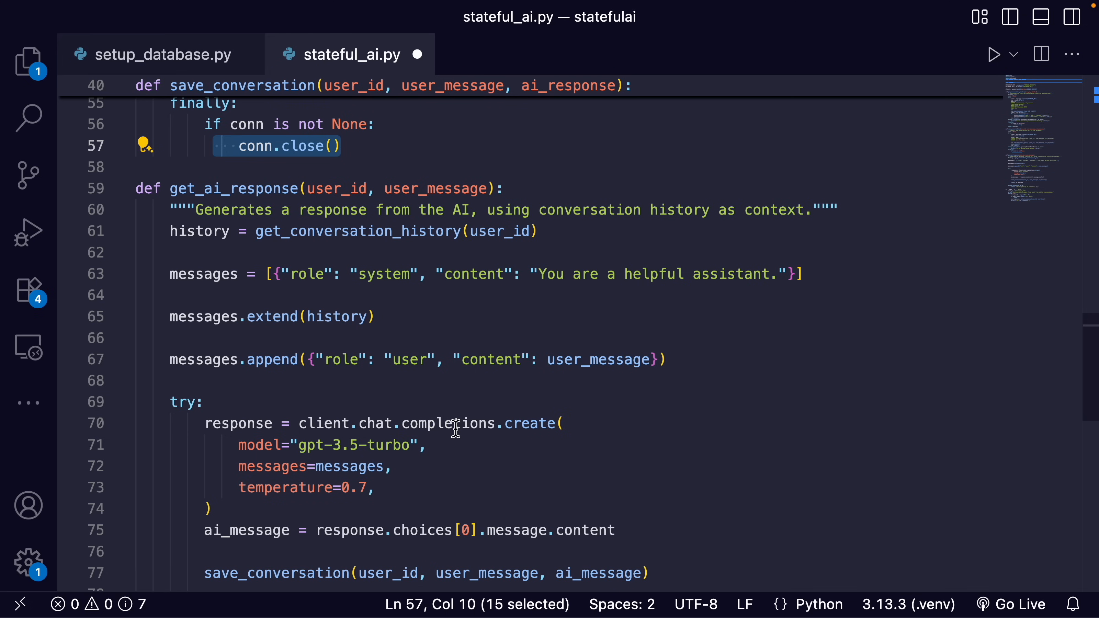
pyautogui.moveTo(257, 188)
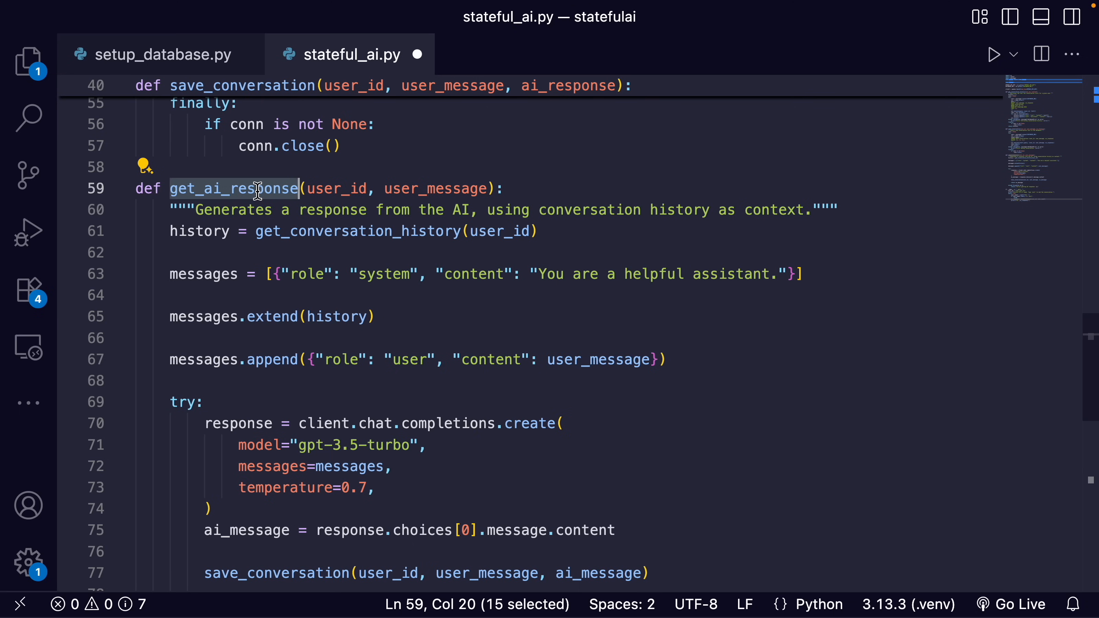
# Walk through get_ai_response loading conversation history and building the messages list
pyautogui.click(577, 256)
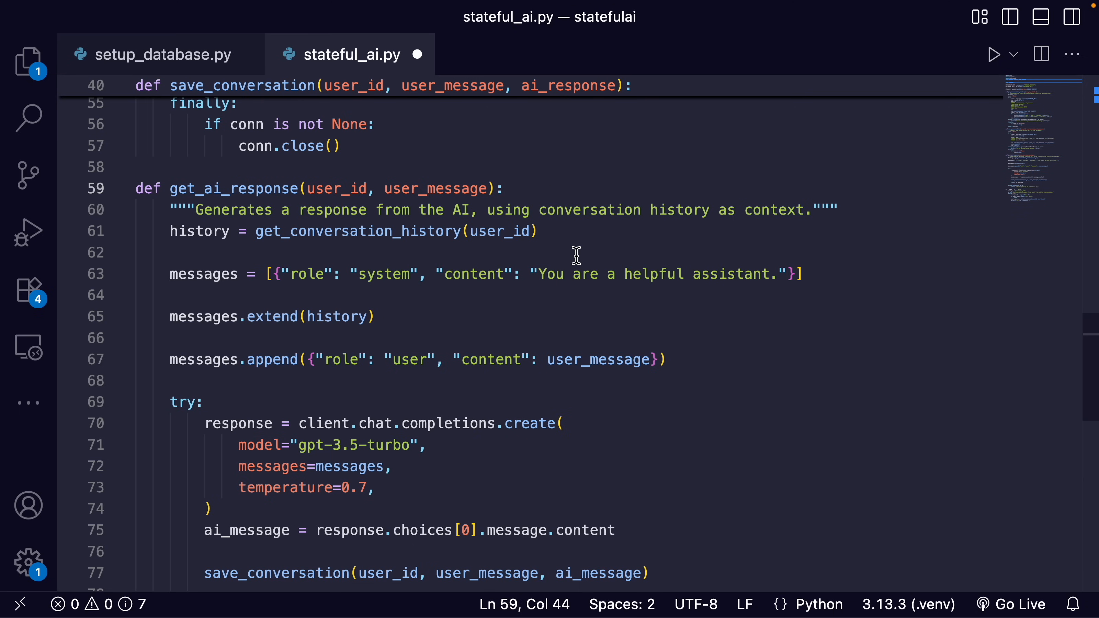
pyautogui.scroll(-3)
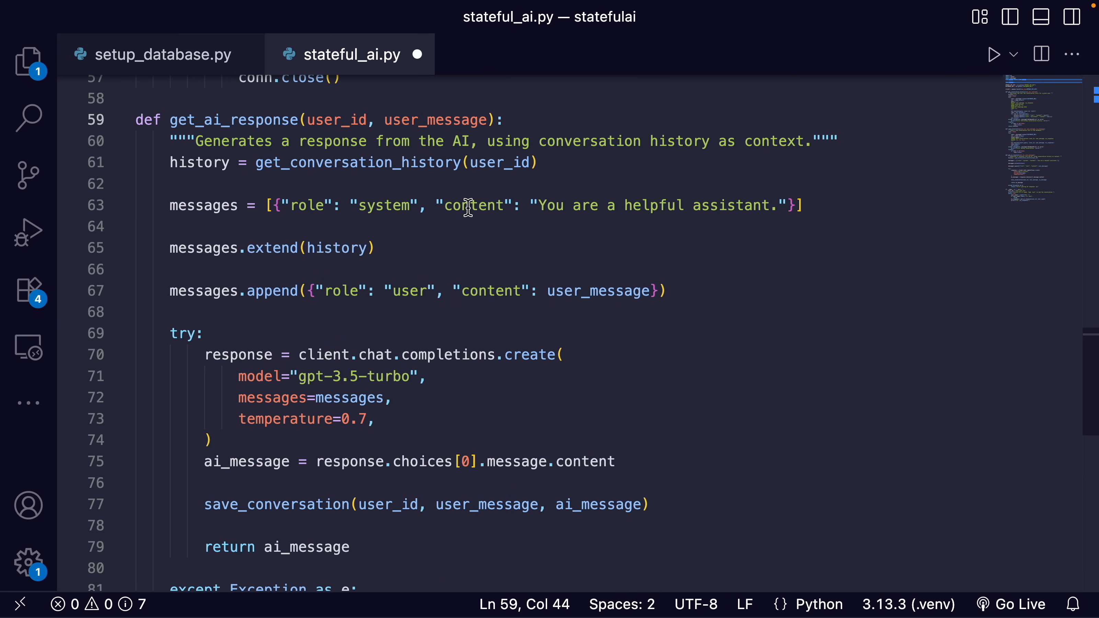
pyautogui.moveTo(298, 161)
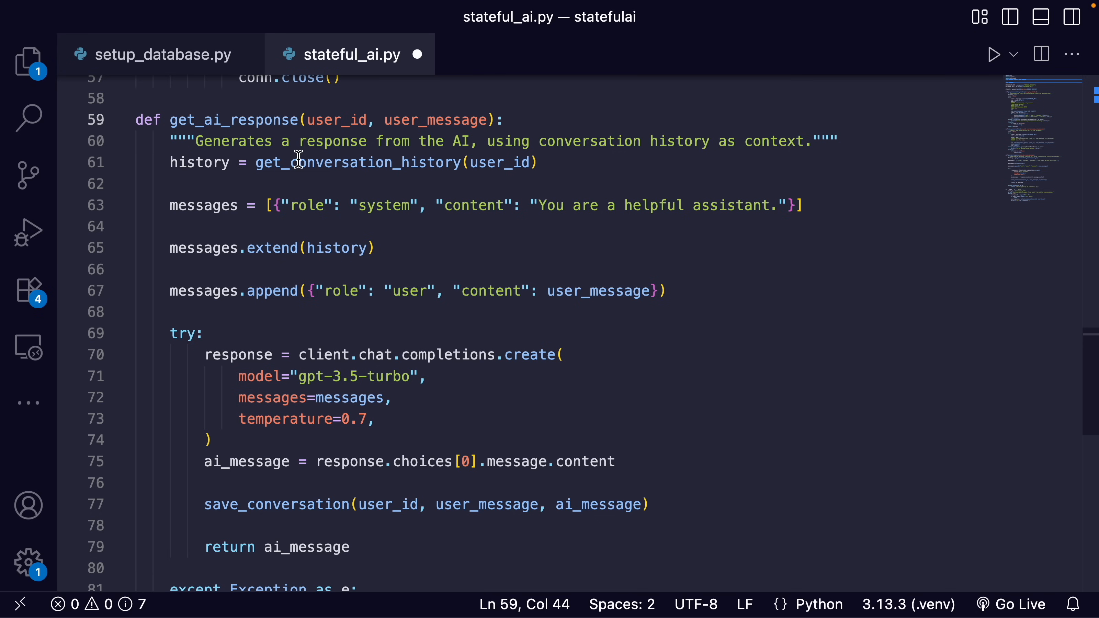
pyautogui.doubleClick(353, 162)
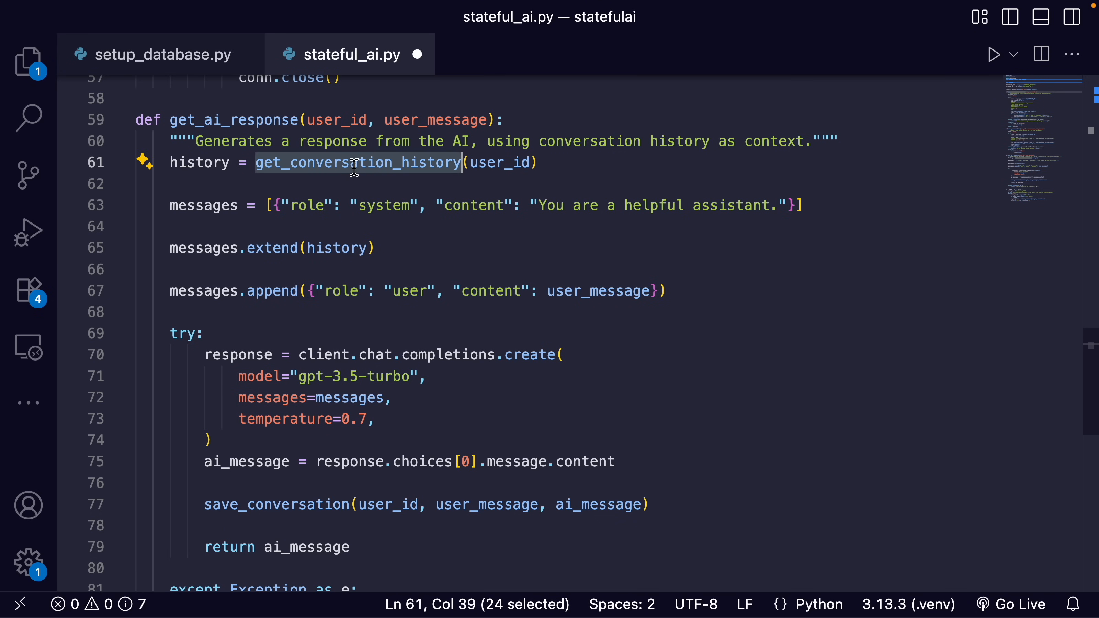
pyautogui.doubleClick(499, 163)
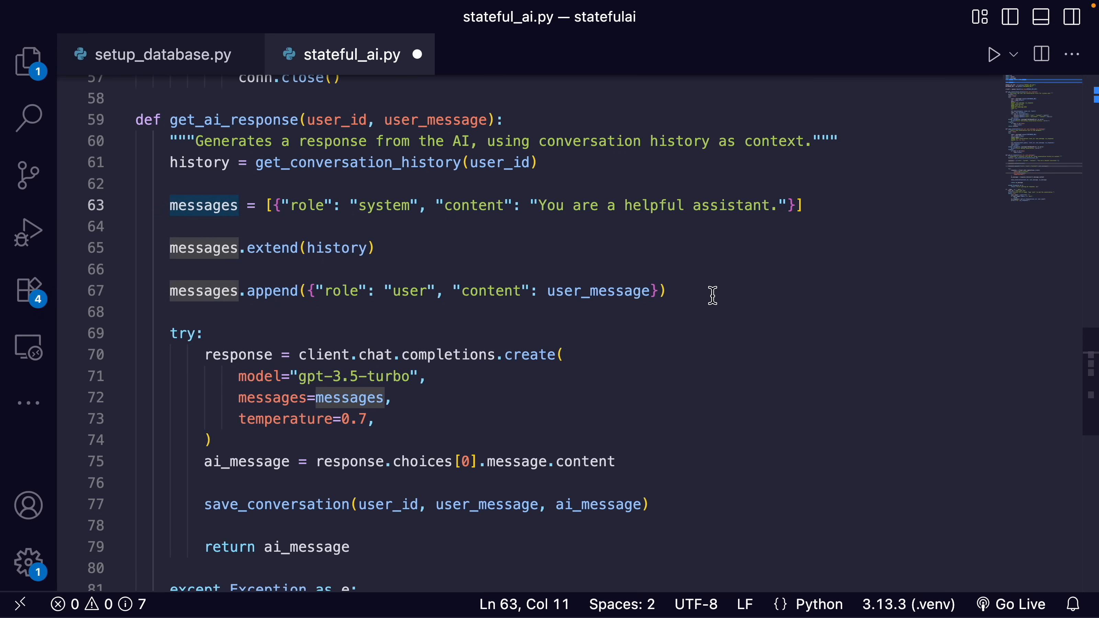
pyautogui.moveTo(169, 206); pyautogui.dragTo(665, 291)
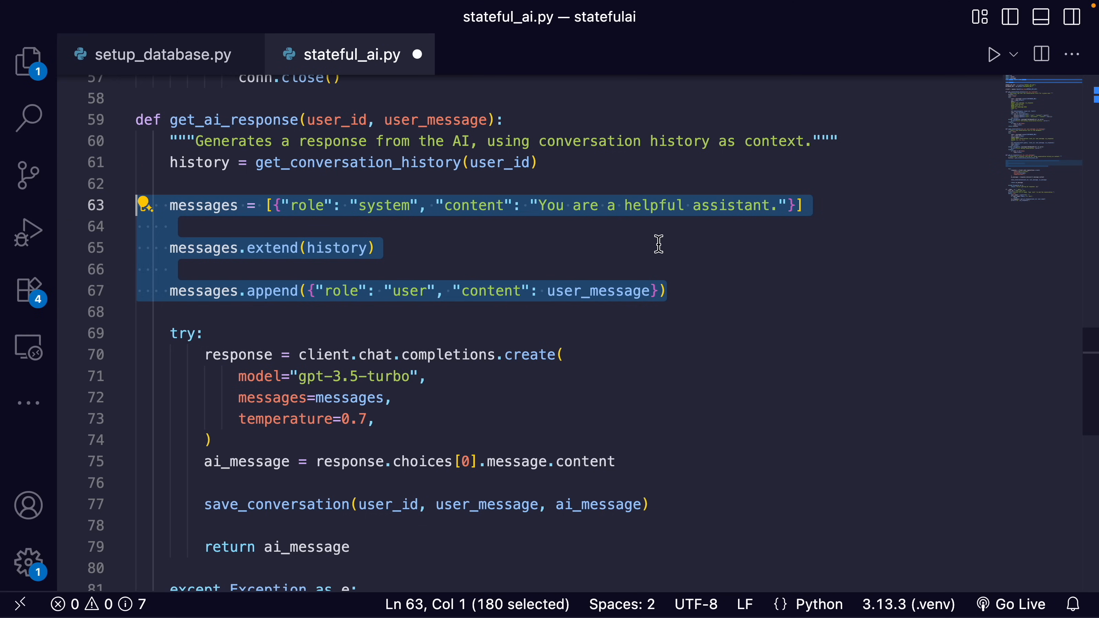
pyautogui.moveTo(618, 241)
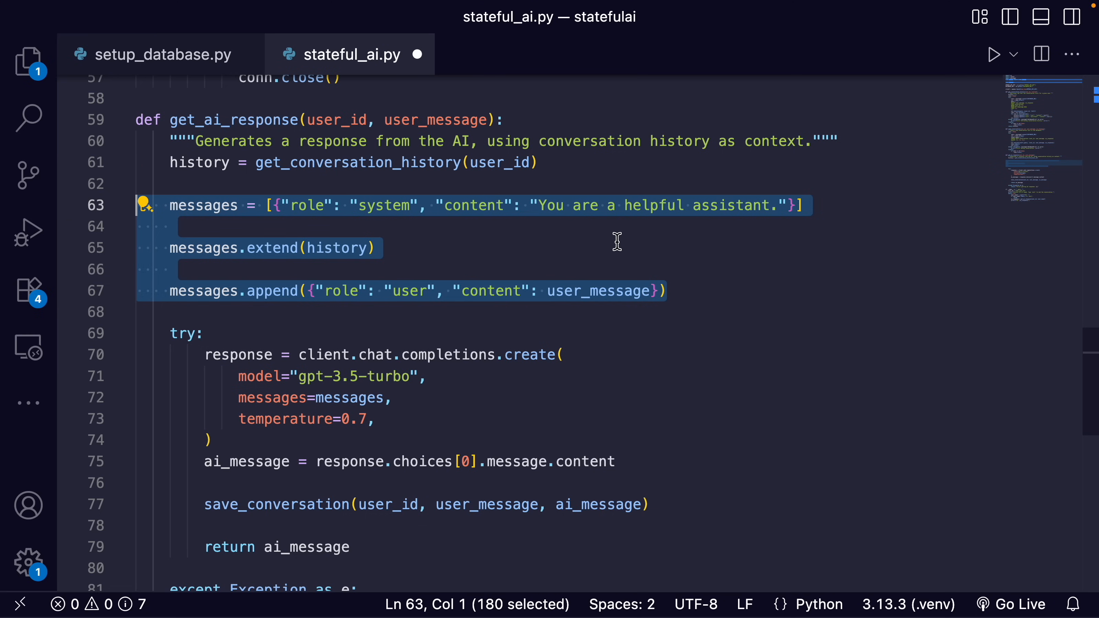
pyautogui.moveTo(618, 236)
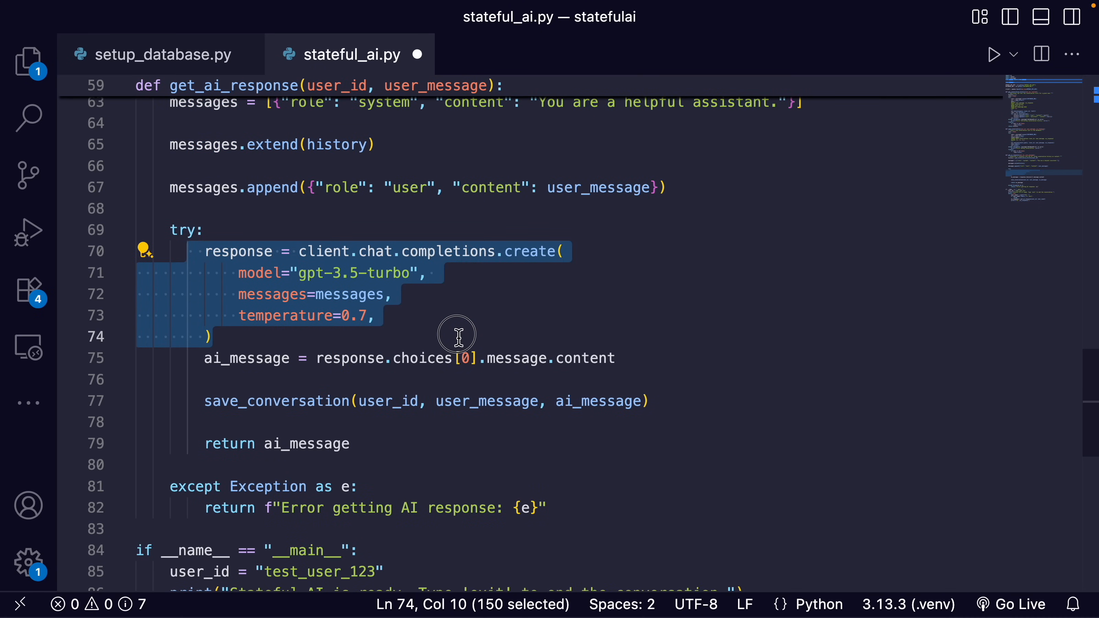
pyautogui.moveTo(616, 326)
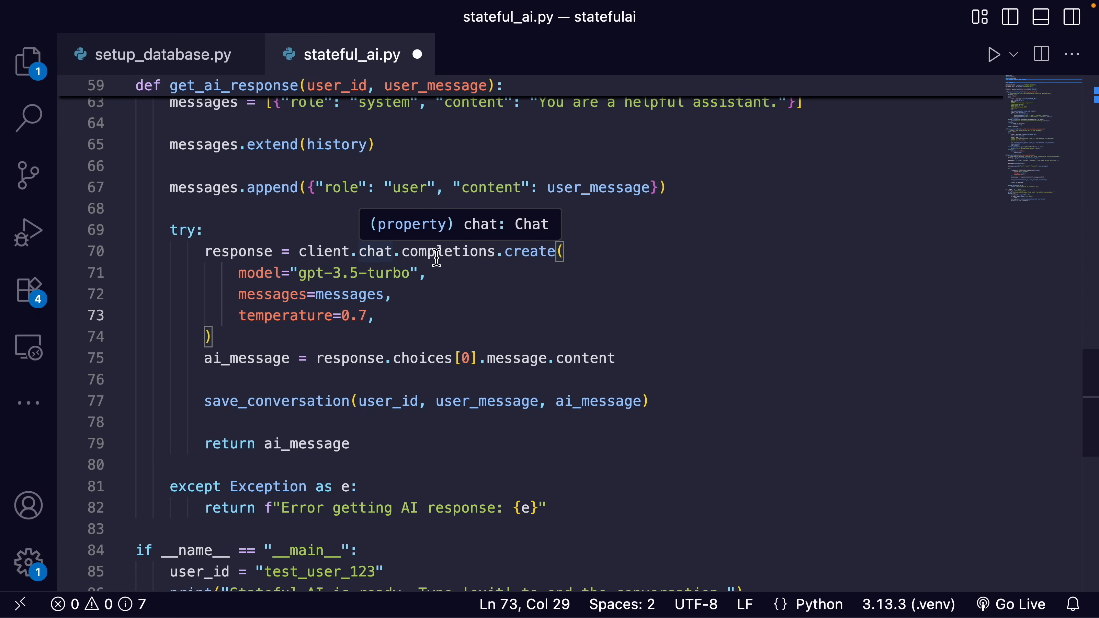
pyautogui.moveTo(422, 336)
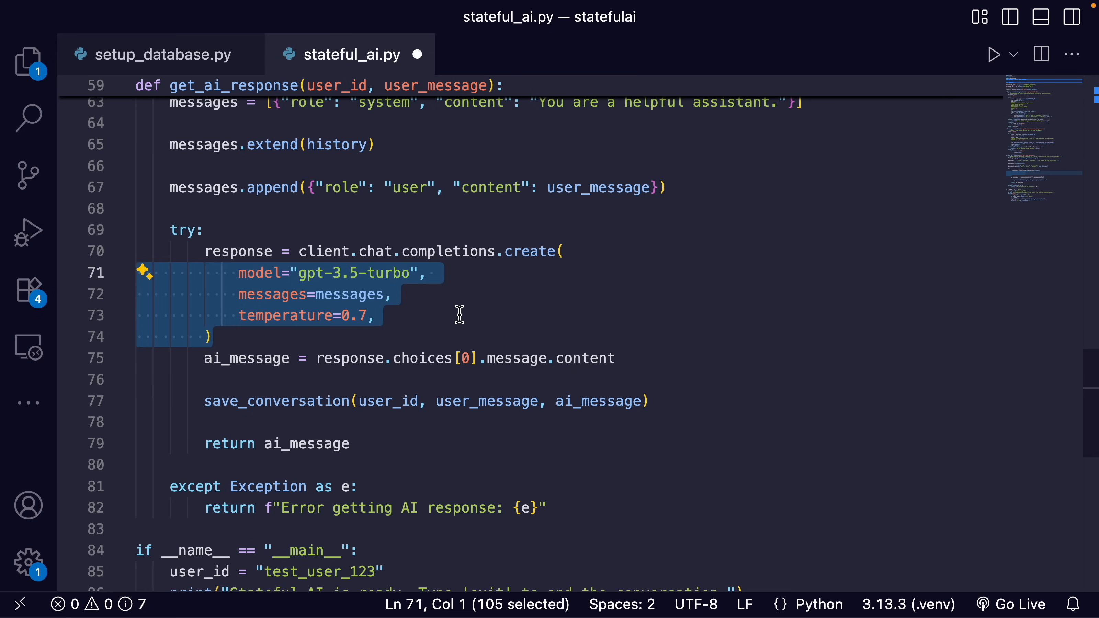
# Point out the save_conversation call and the except block returning an error message, reaching the main loop
pyautogui.scroll(-3)
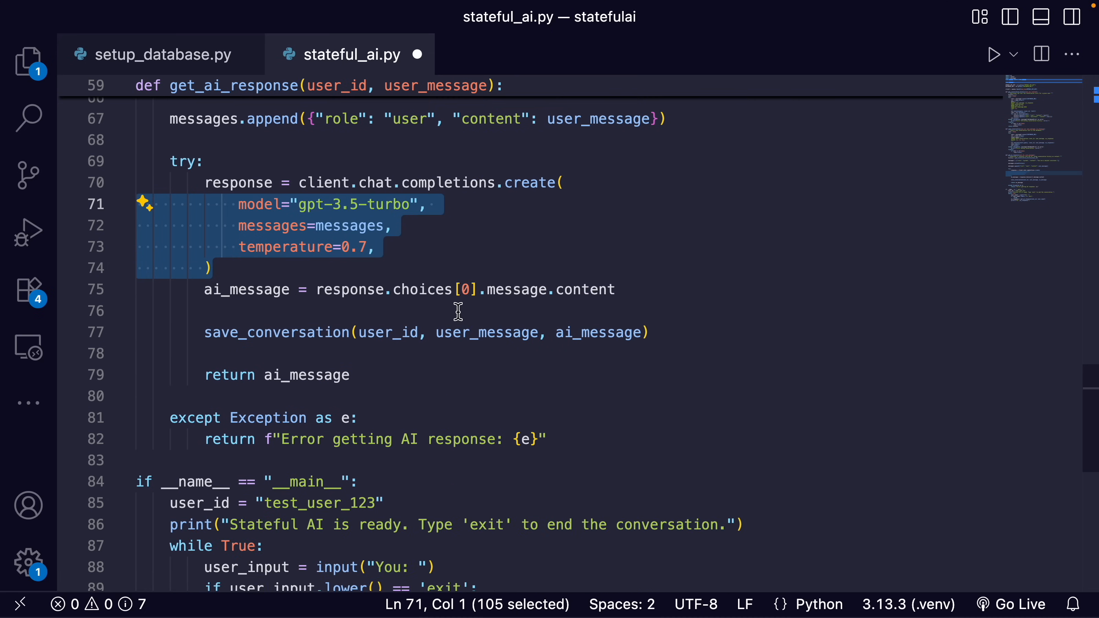
pyautogui.doubleClick(239, 183)
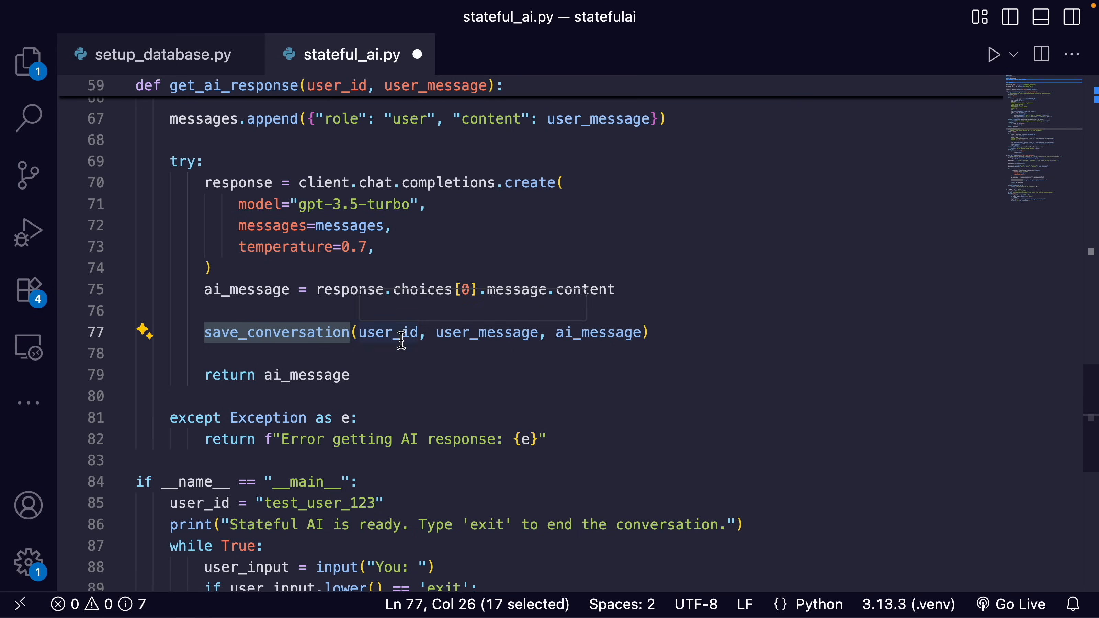
pyautogui.doubleClick(487, 332)
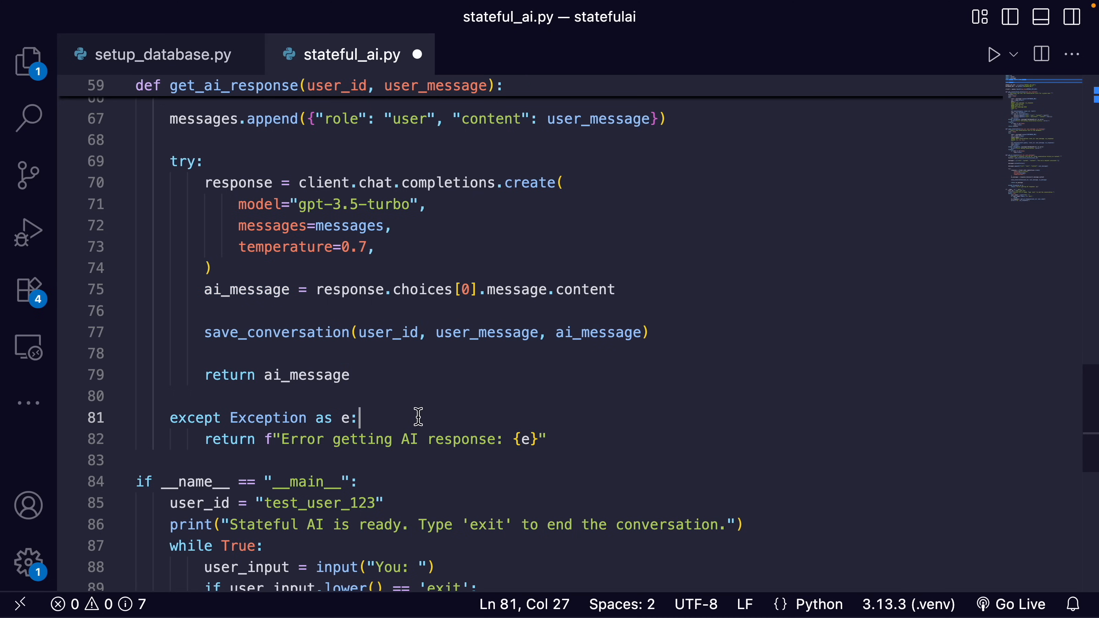
pyautogui.moveTo(414, 412)
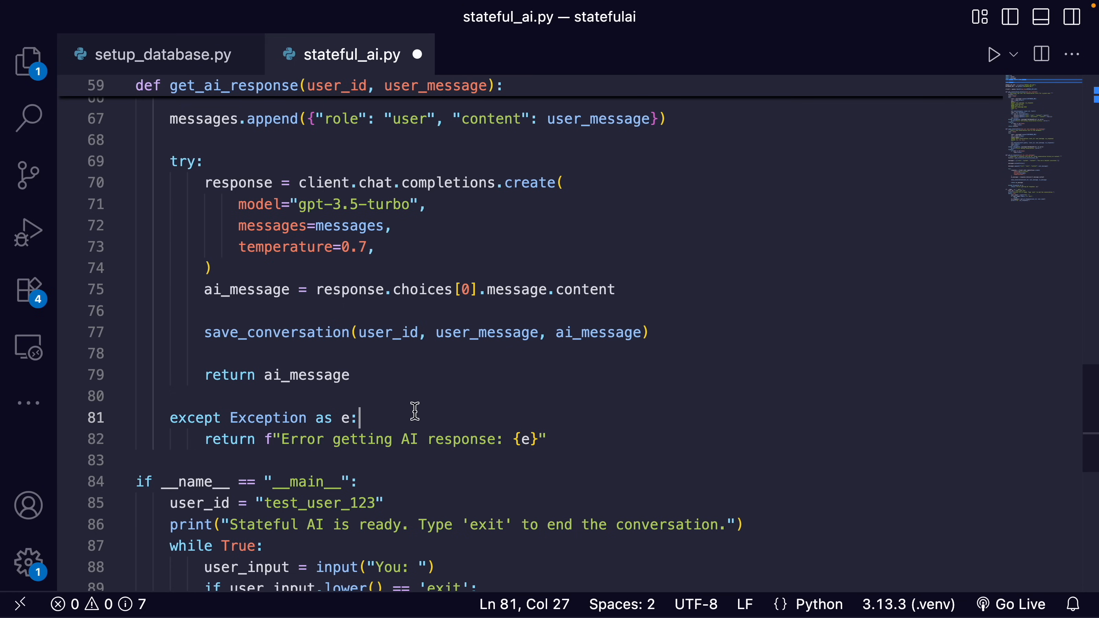
pyautogui.scroll(-3)
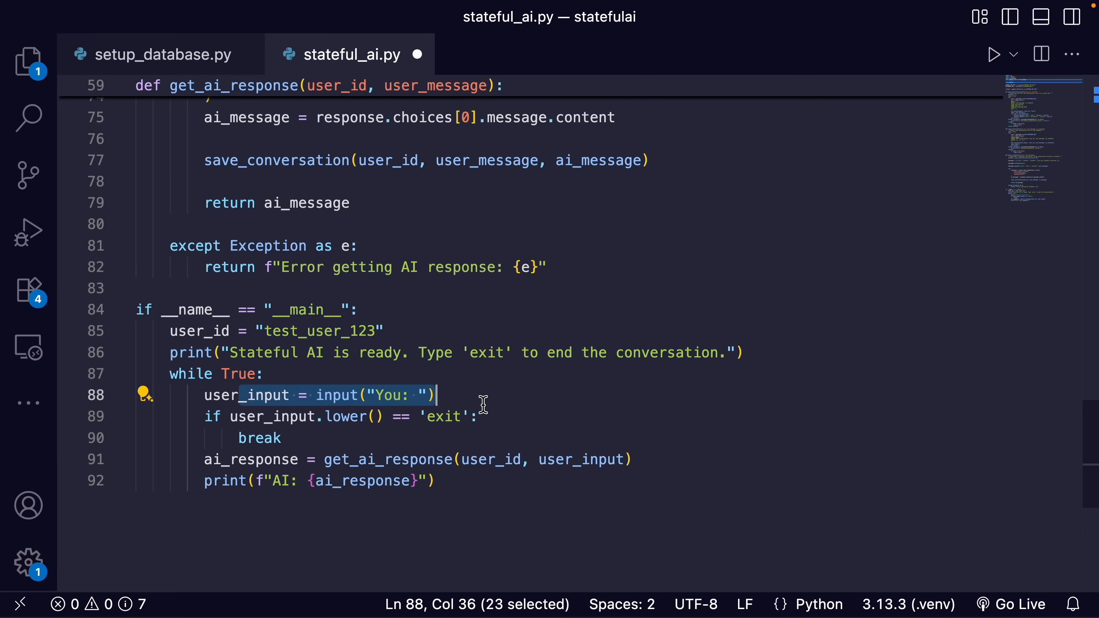
# Highlight the user-input line of the chat loop while reviewing stateful_ai.py
pyautogui.click(195, 460)
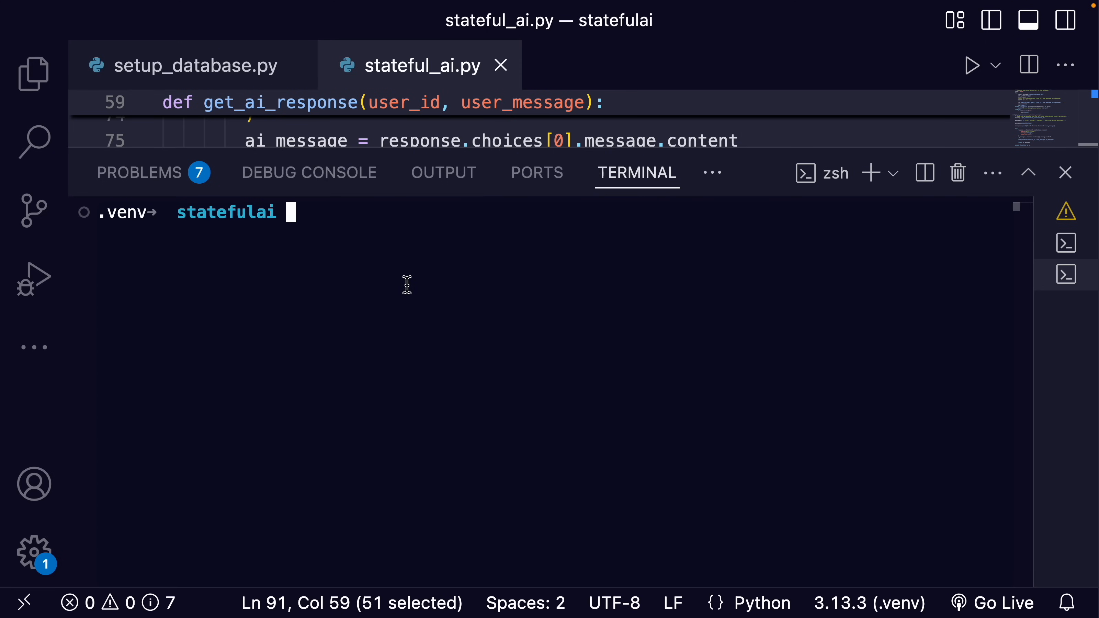
# Run python stateful_ai.py and tell the chatbot 'my favorite animal is a cow'
pyautogui.write('python stateful_ai.py')
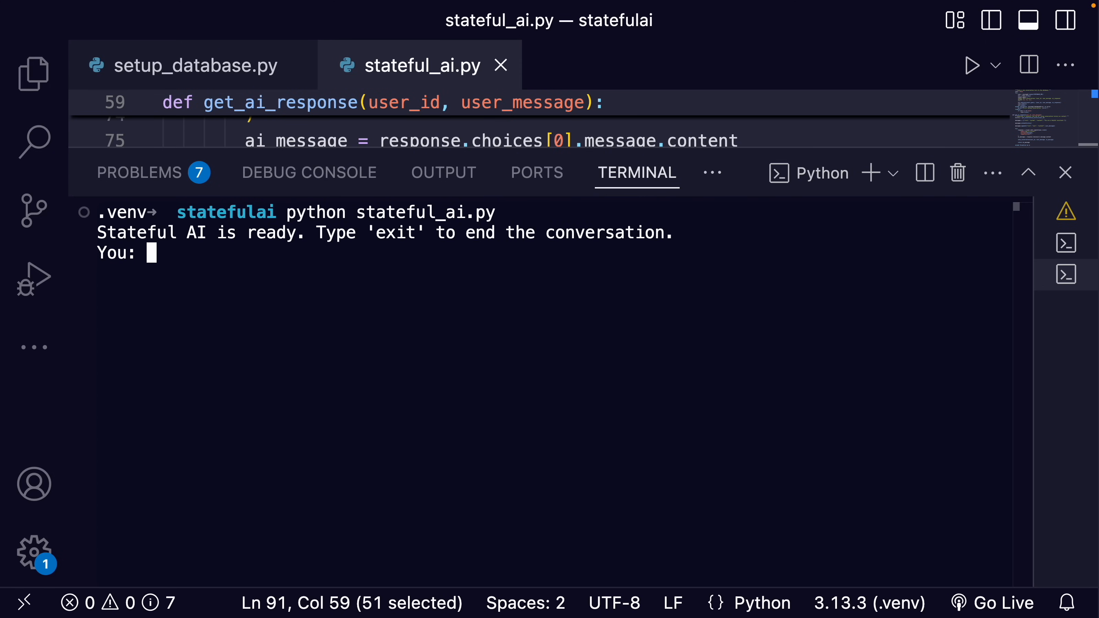
pyautogui.moveTo(314, 281)
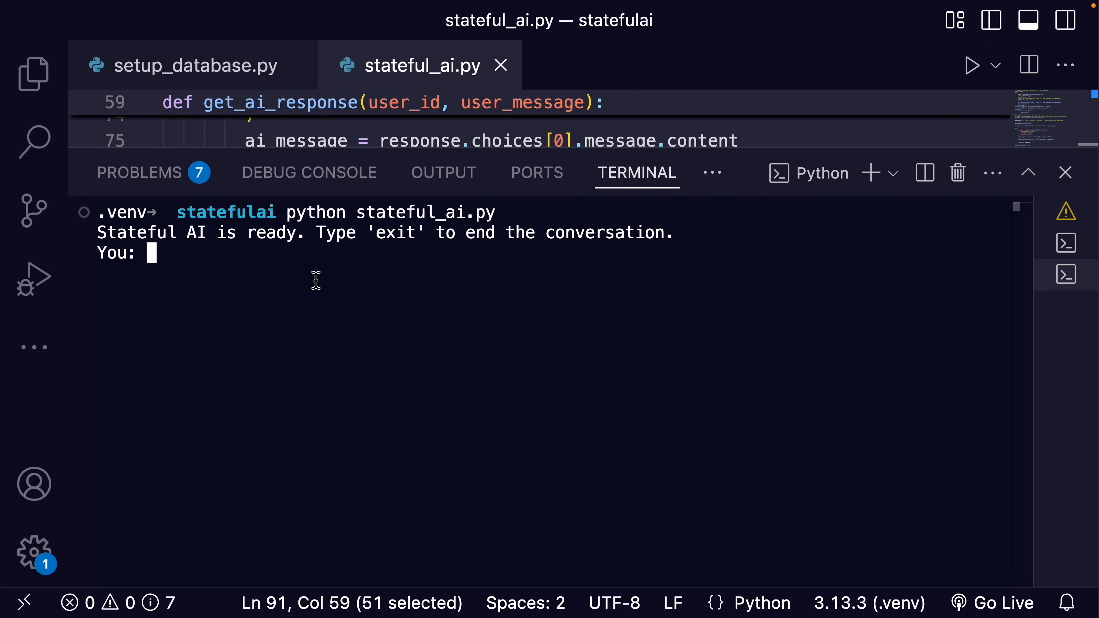
pyautogui.write('my favor')
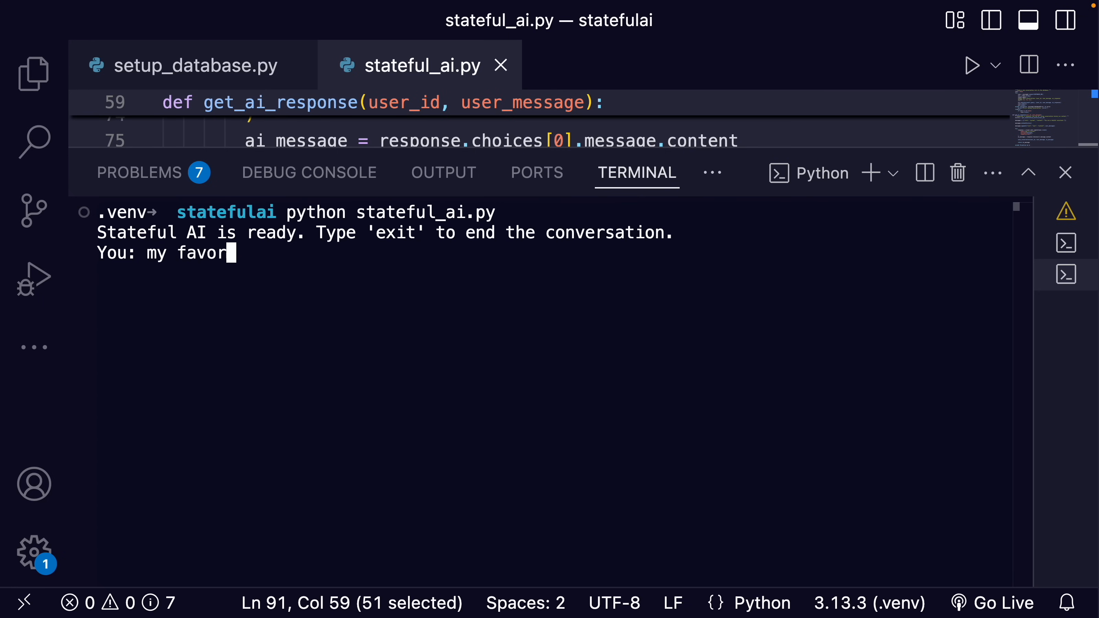
pyautogui.write('ite animal is a cow')
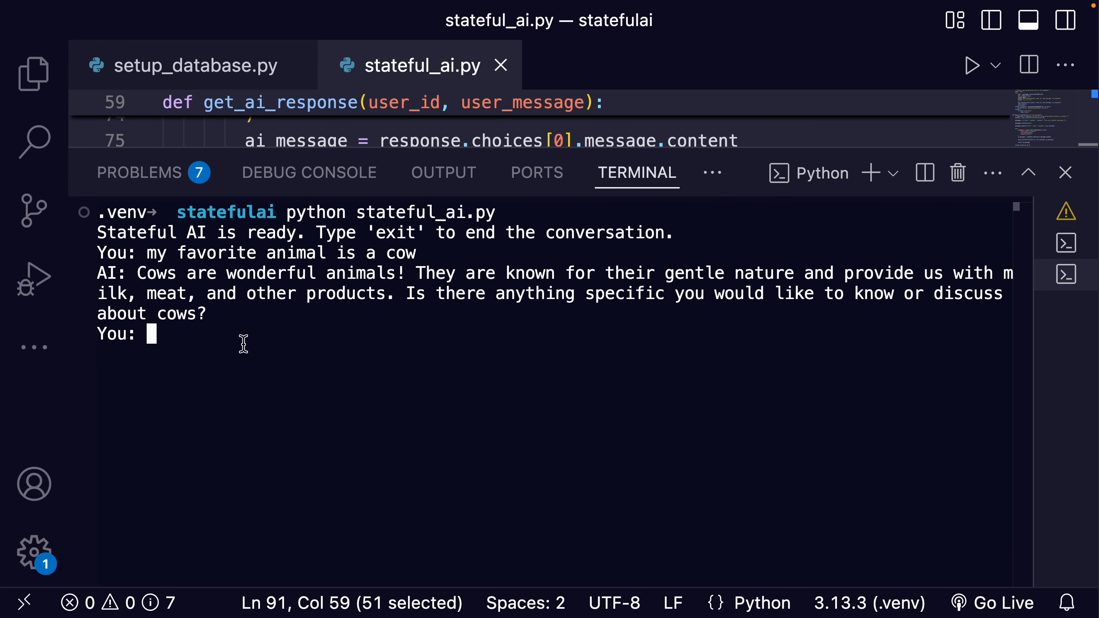
# Ask the chatbot 'how do they sleep' and get its answer about cows
pyautogui.write('how do they sleep')
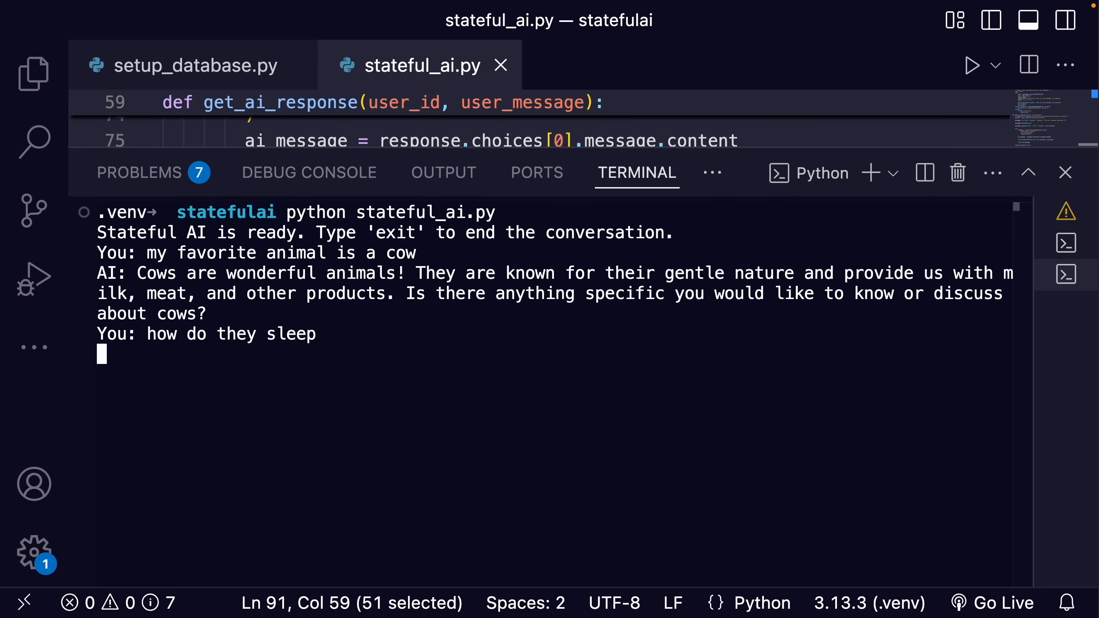
pyautogui.press('Enter')
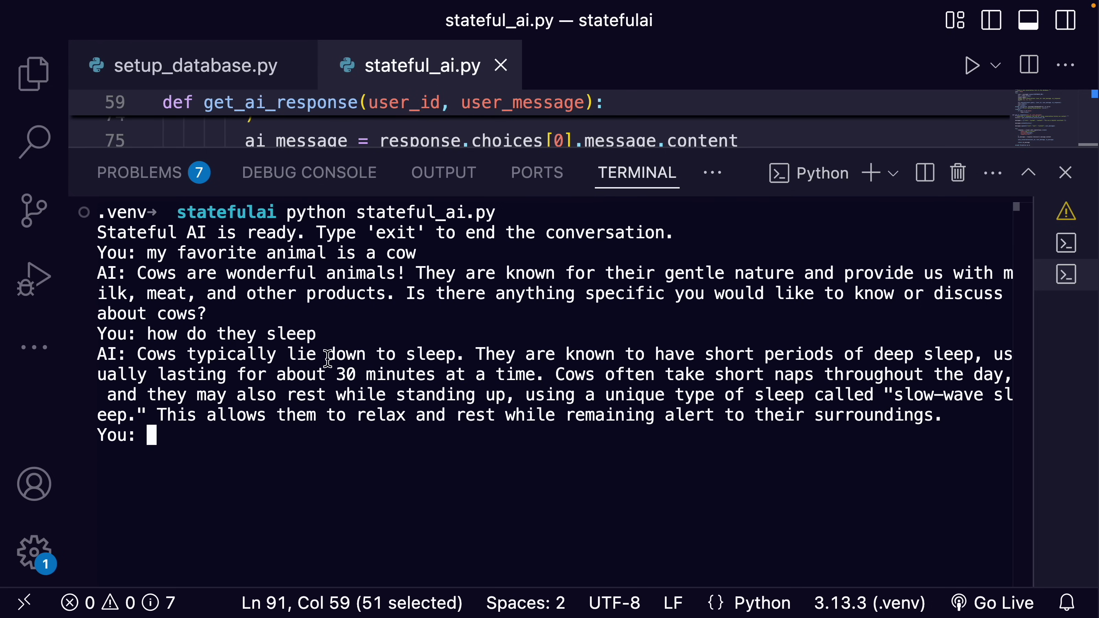
pyautogui.moveTo(817, 357)
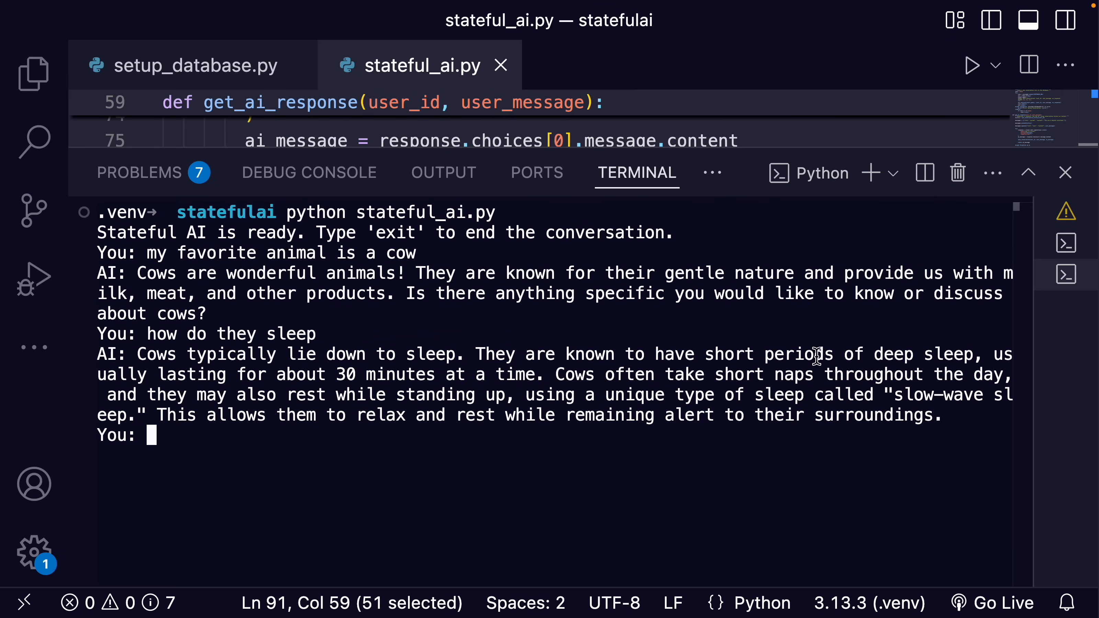
pyautogui.moveTo(350, 395)
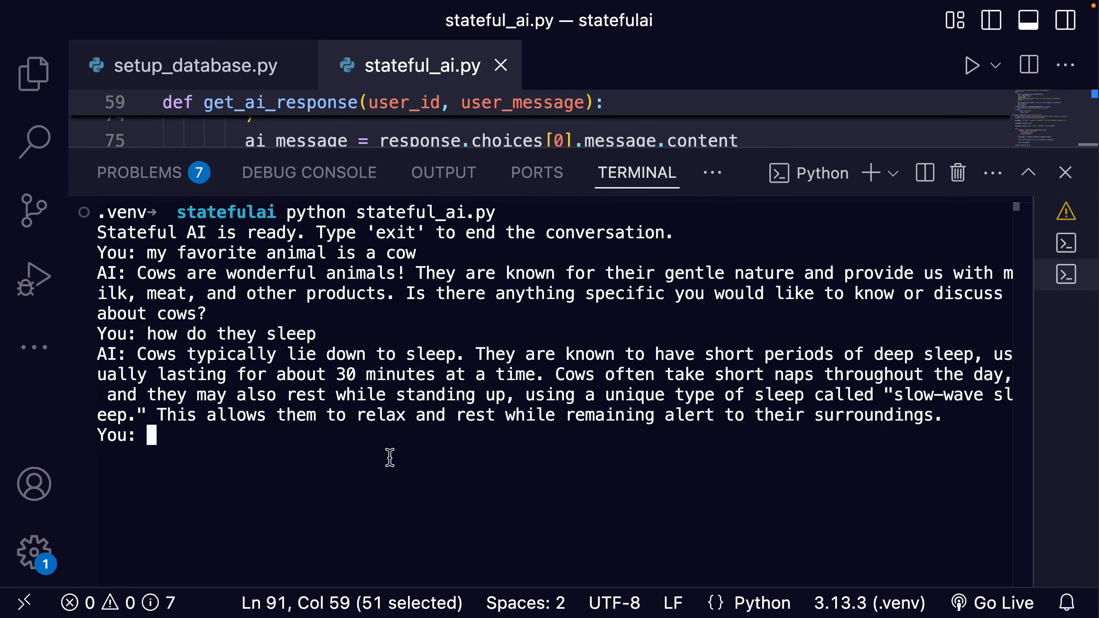
# Stop the chatbot, rerun it, and ask 'what is my favorite animal?' so it recalls the cow
pyautogui.press('Ctrl+c')
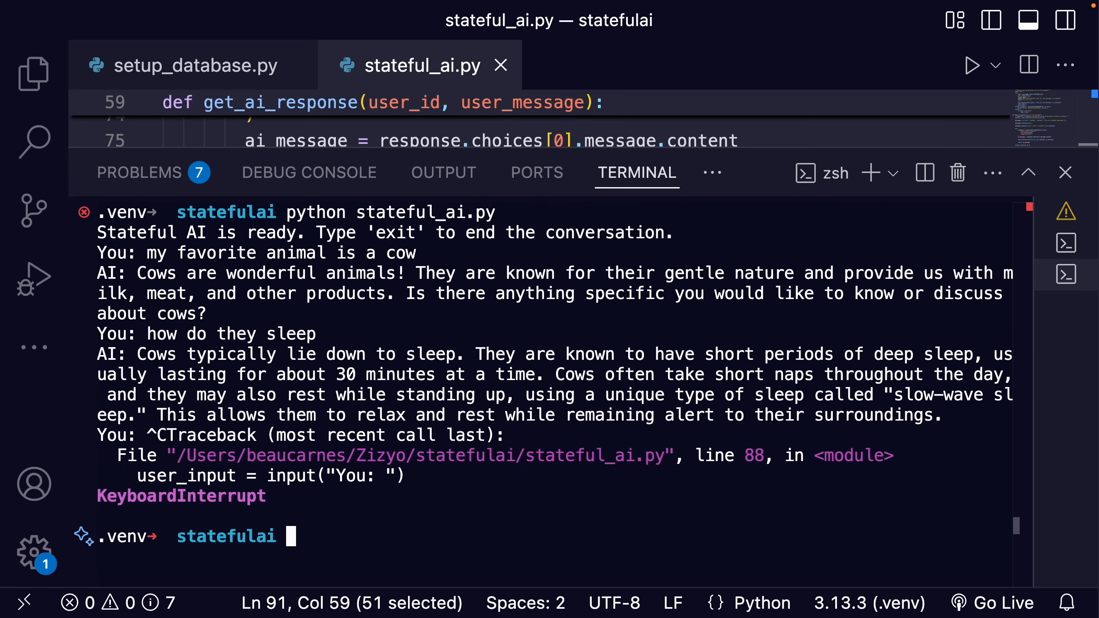
pyautogui.moveTo(420, 486)
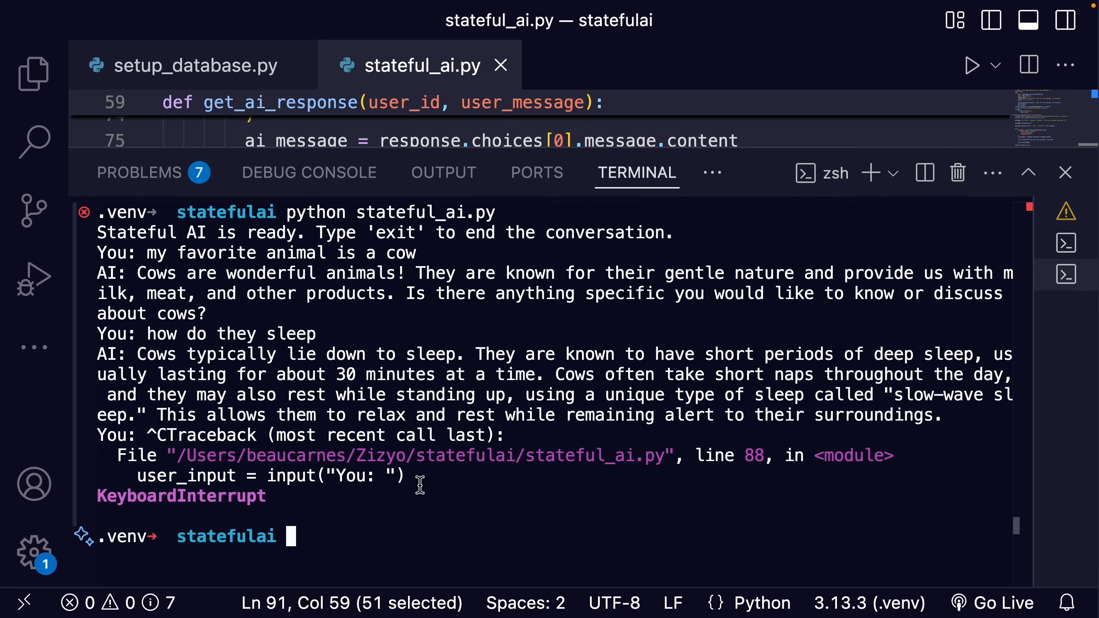
pyautogui.moveTo(429, 555)
pyautogui.write('python stateful_ai.py')
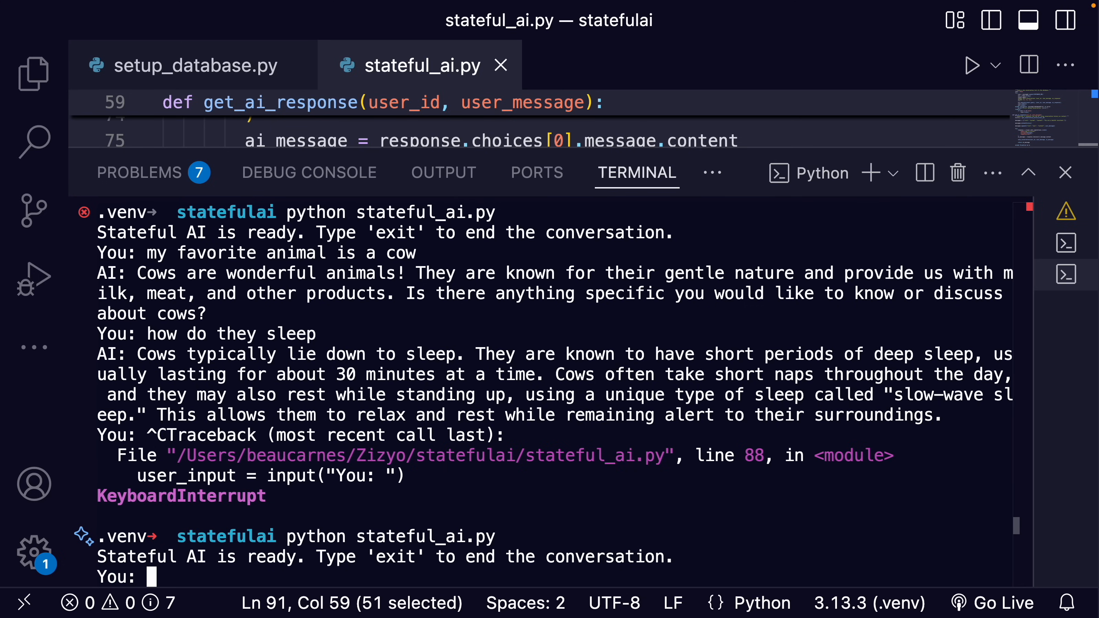
pyautogui.moveTo(696, 401)
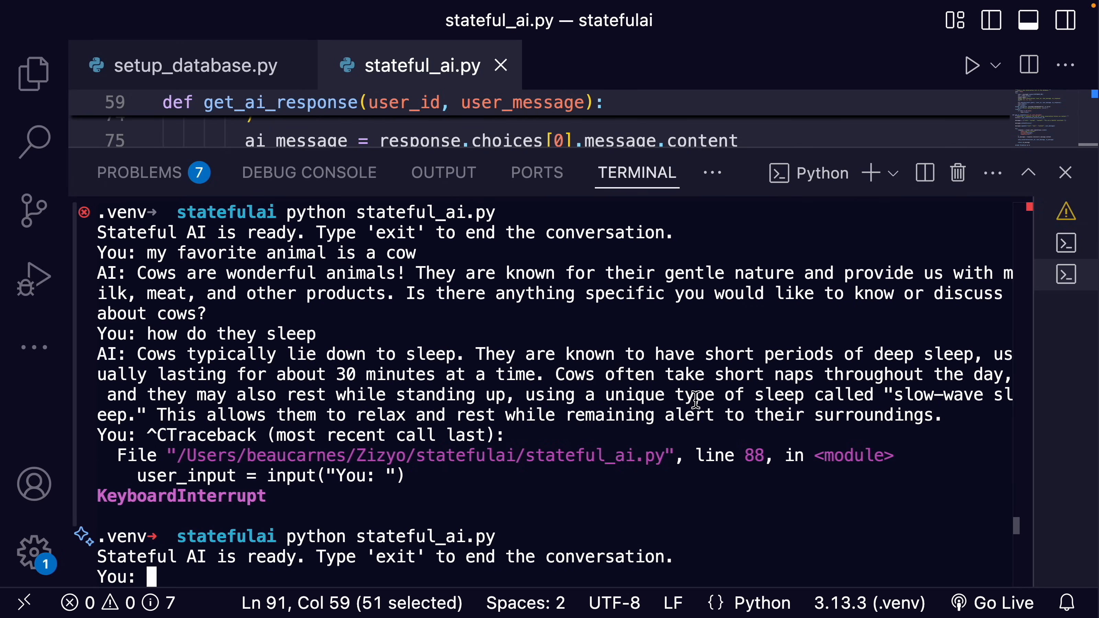
pyautogui.moveTo(577, 521)
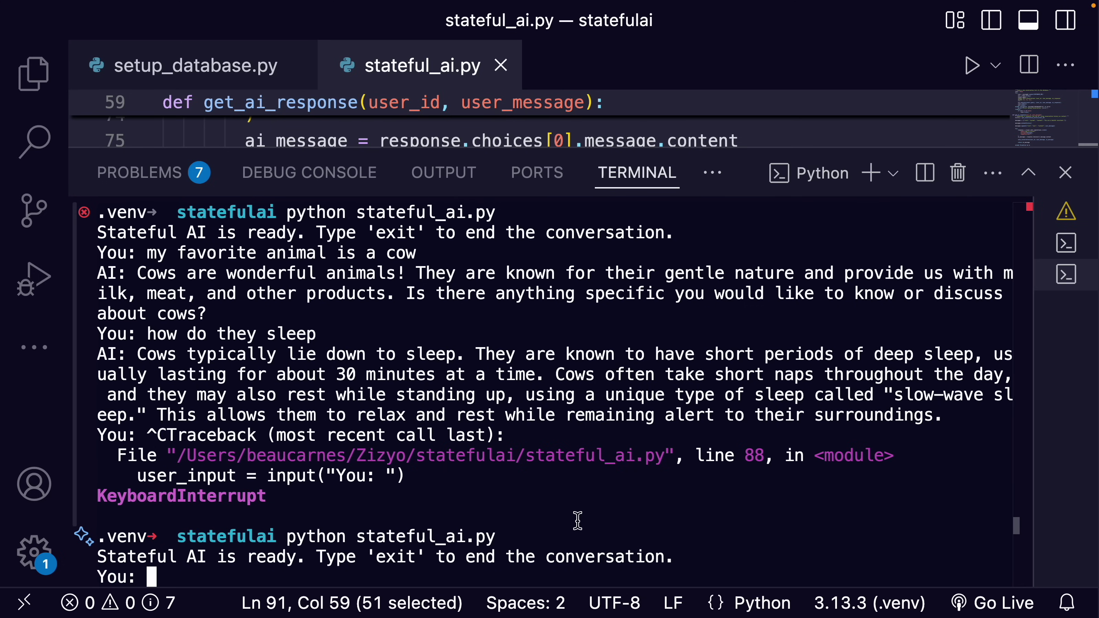
pyautogui.moveTo(354, 577)
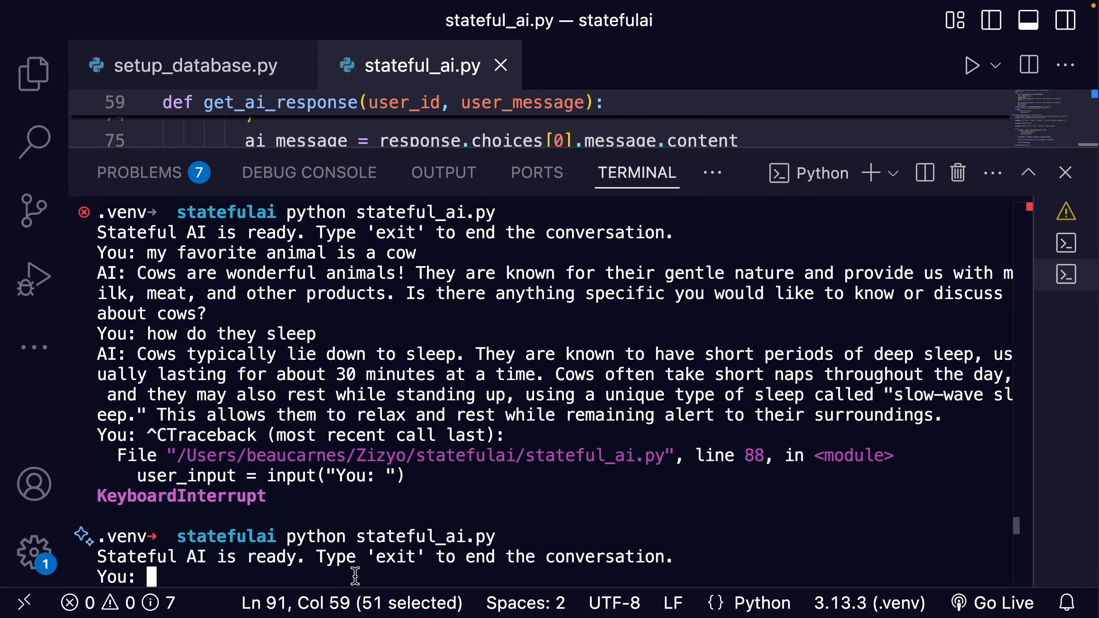
pyautogui.write('what is my favorite an')
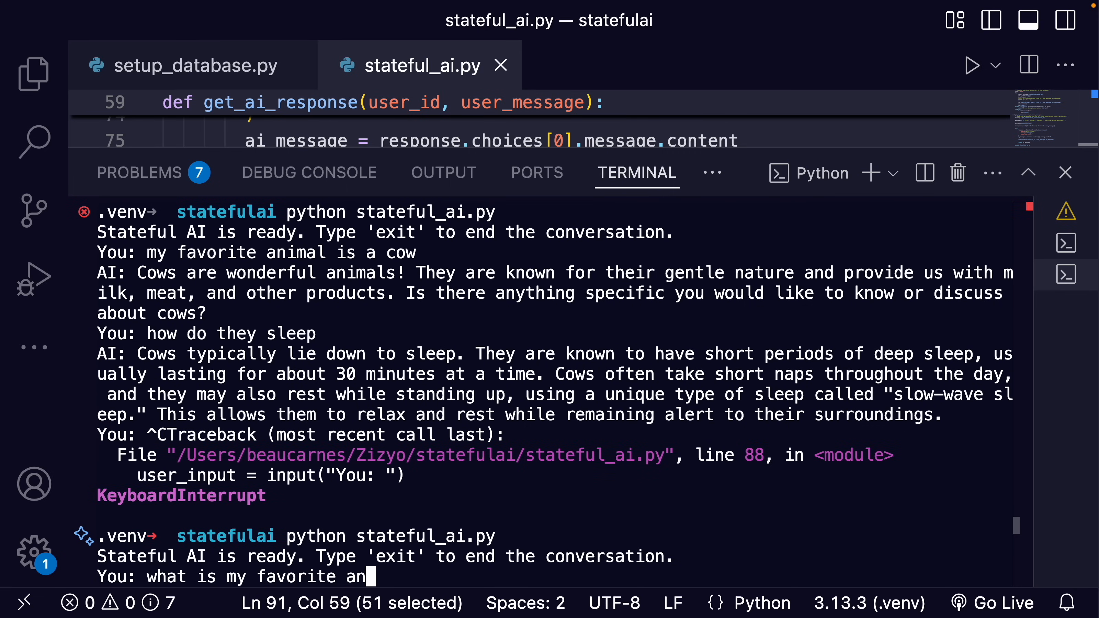
pyautogui.press('enter')
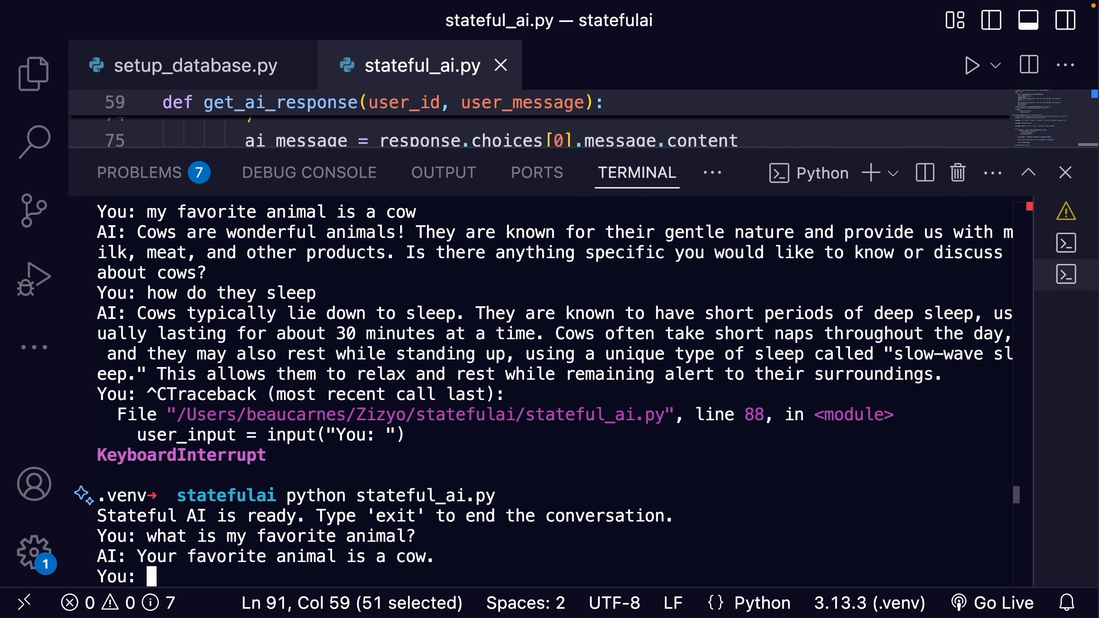
pyautogui.moveTo(461, 559)
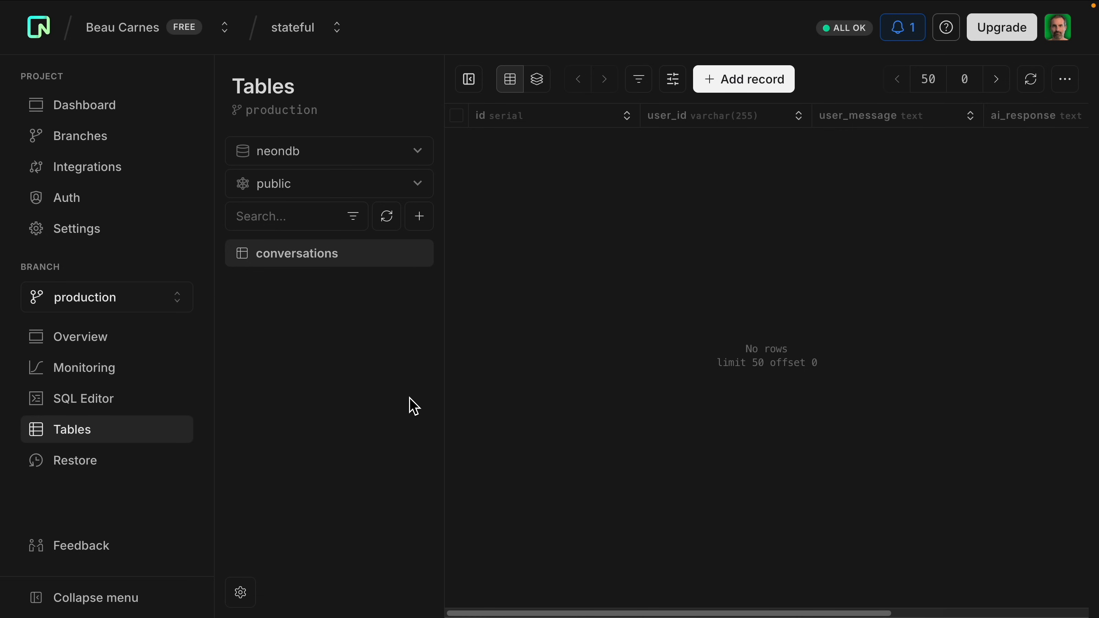
pyautogui.moveTo(615, 356)
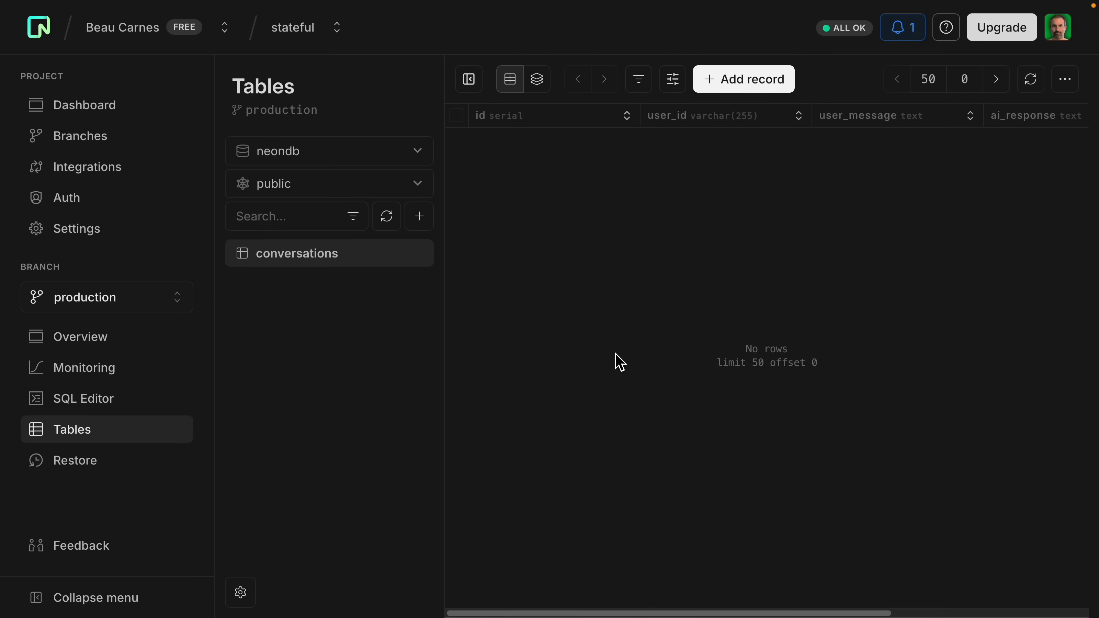
# Refresh the conversations table to show the three test_user_123 rows and view a message cell
pyautogui.click(1030, 79)
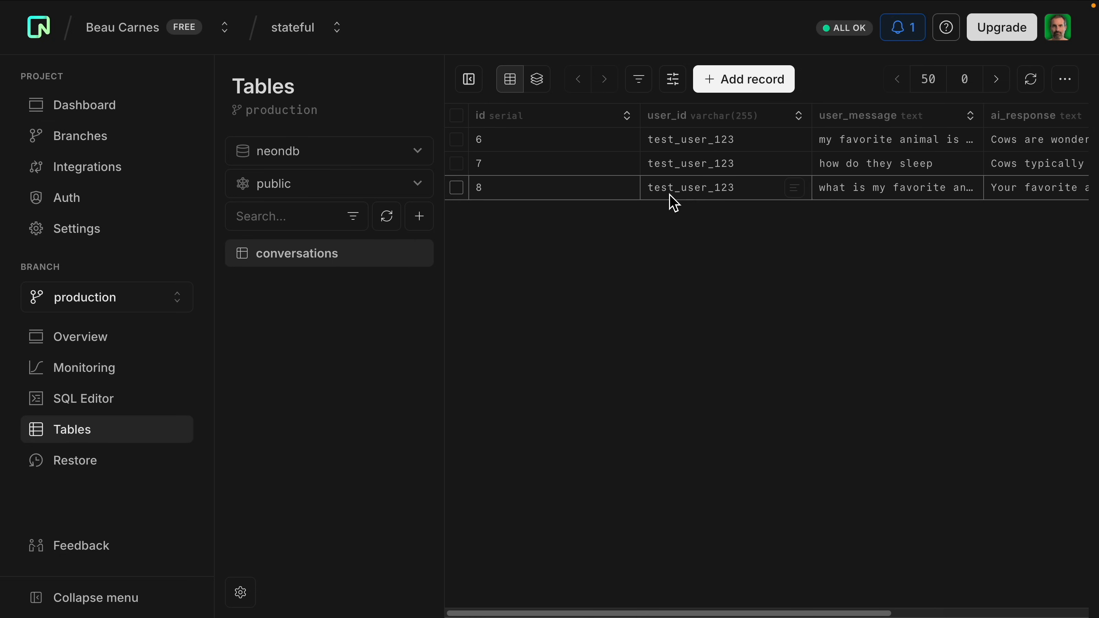
pyautogui.moveTo(688, 143)
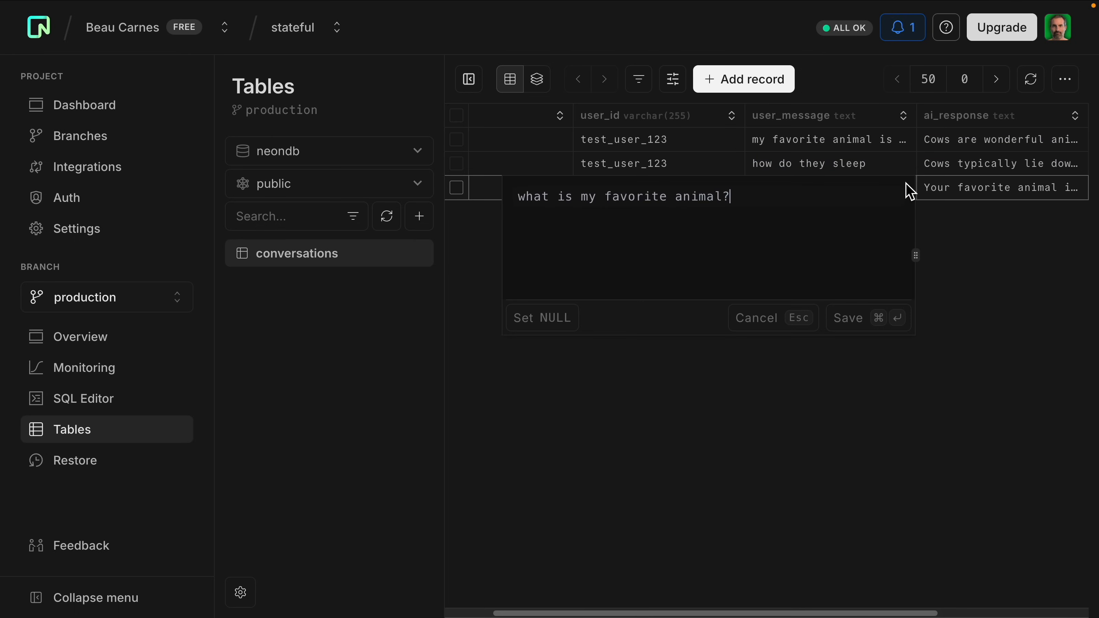
pyautogui.click(864, 317)
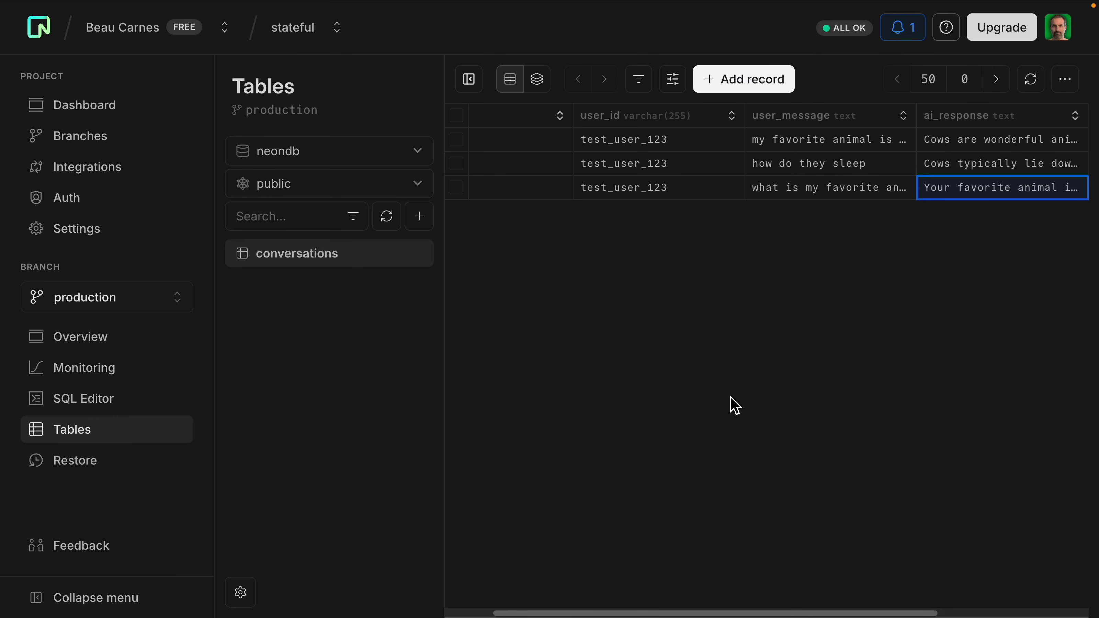
pyautogui.moveTo(722, 397)
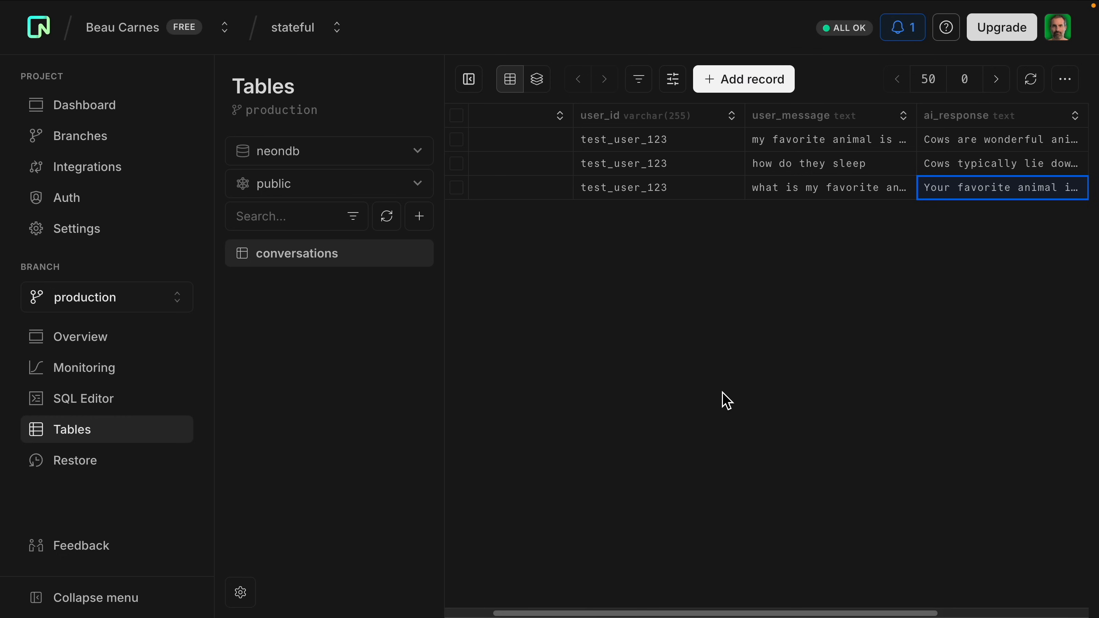